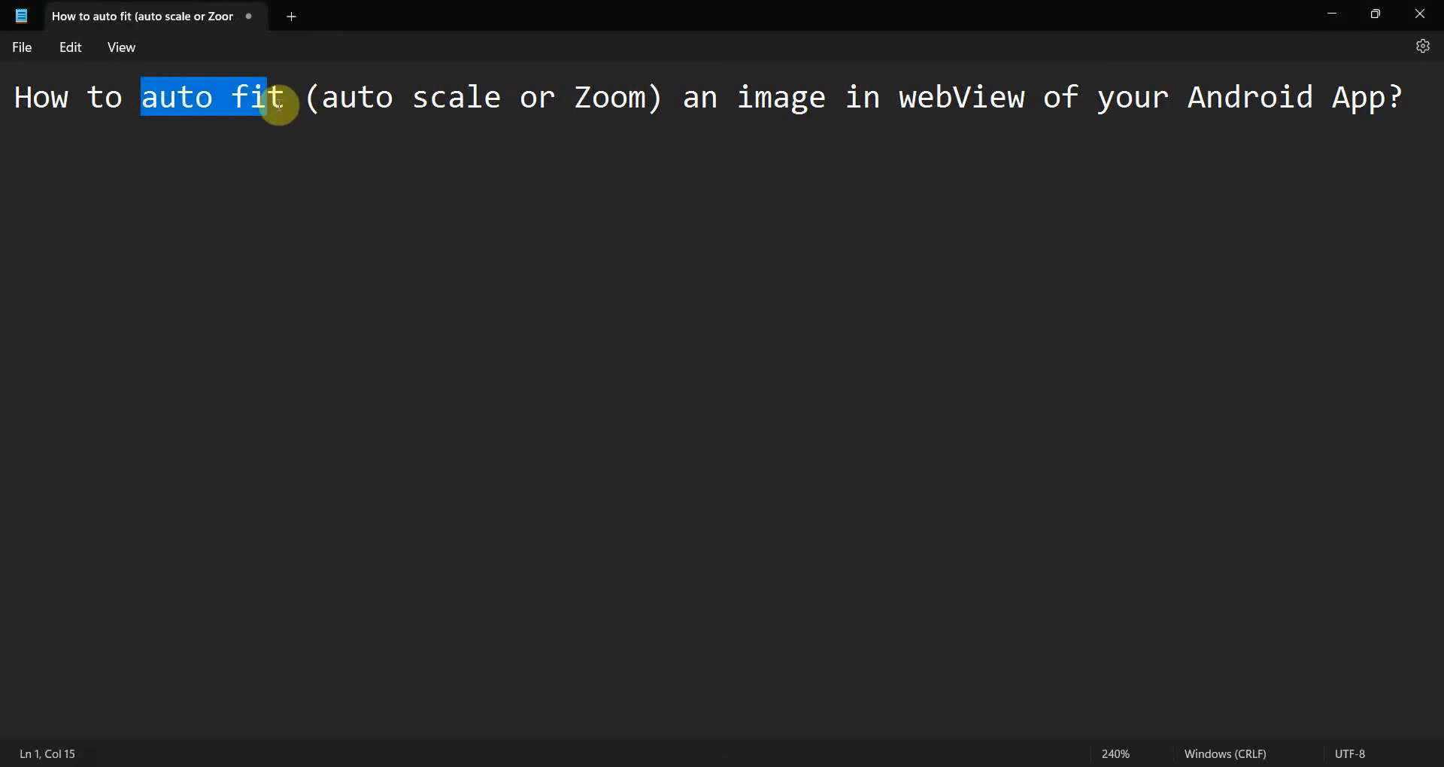
Step: Bring the Android Studio welcome window up in front of the Notepad question
left_click(759, 96)
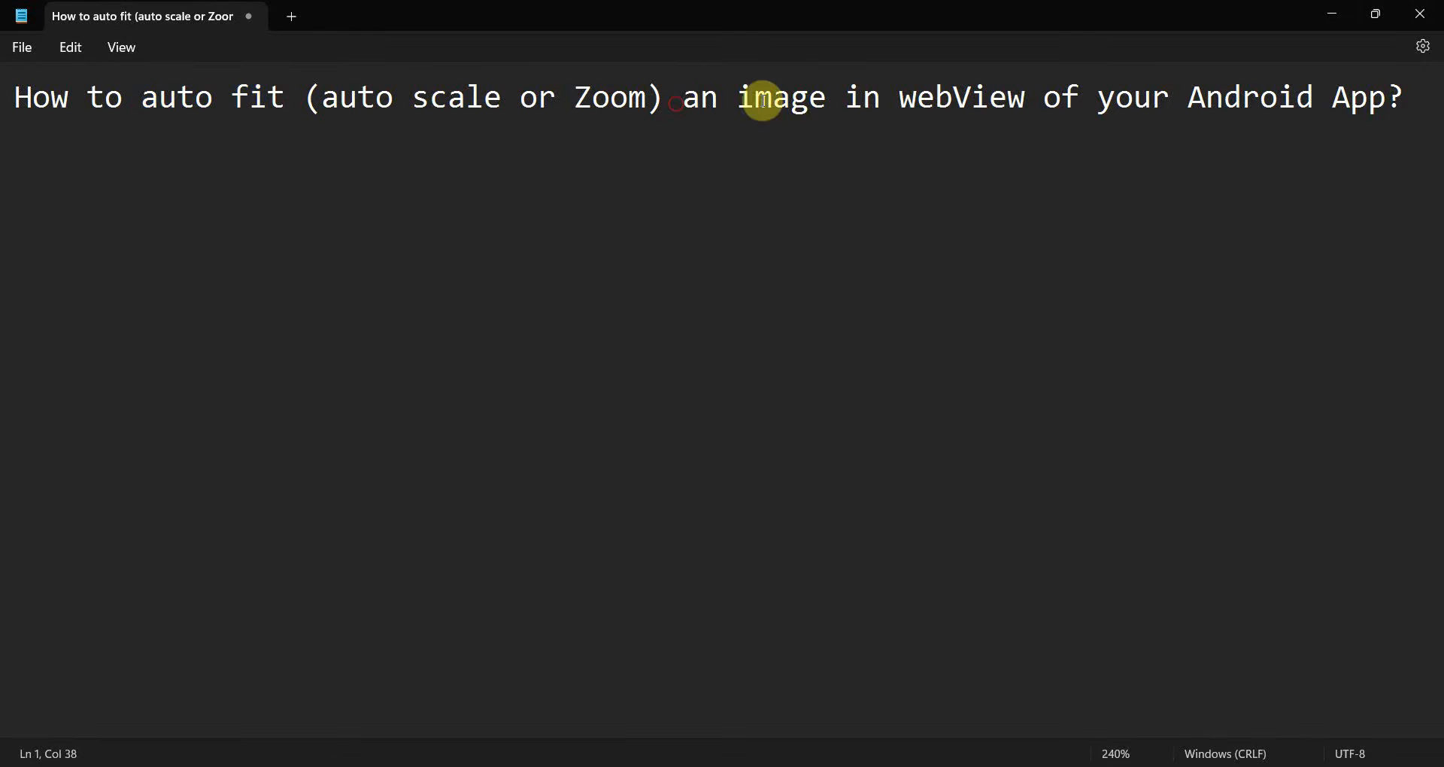
left_click_drag(678, 96, 826, 96)
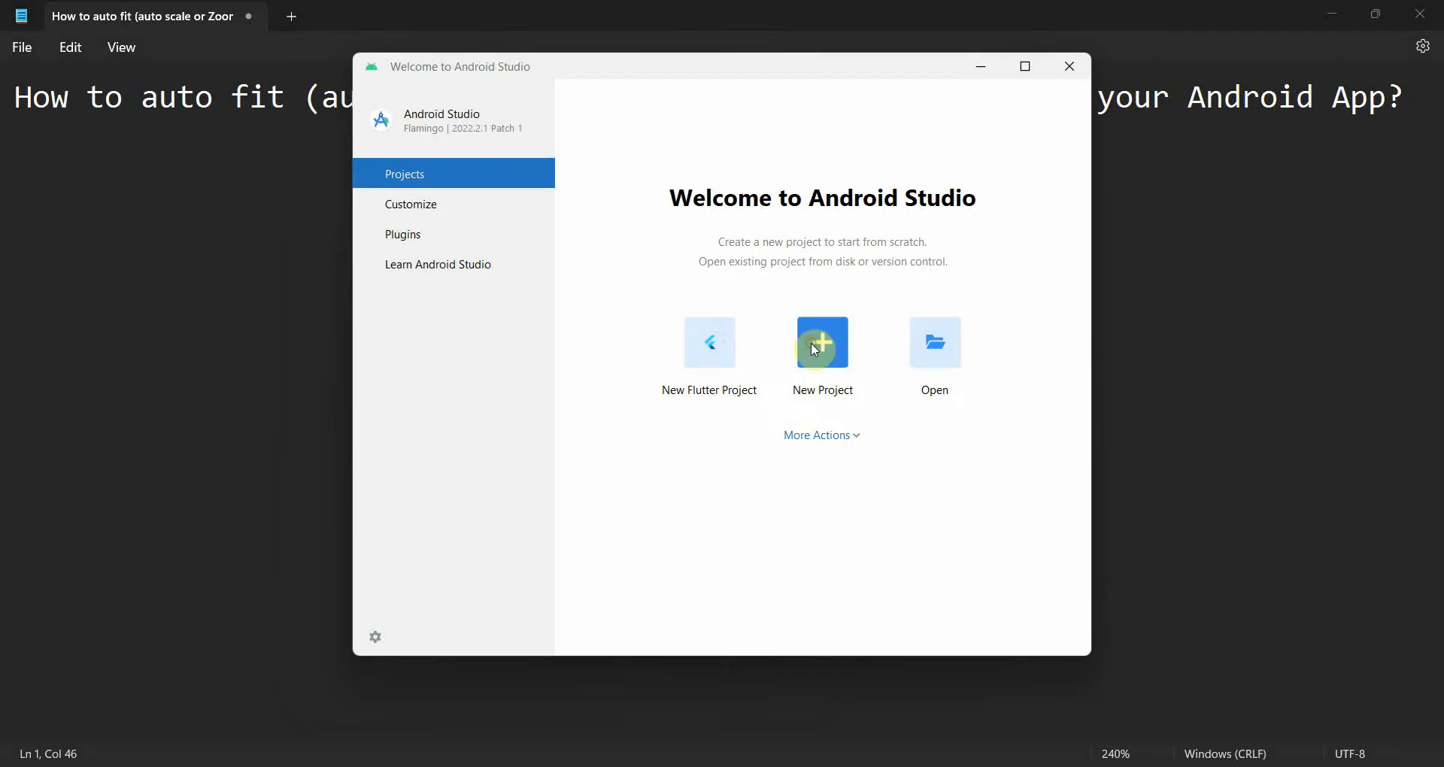
Step: Create an Empty Views Activity project named 'Auto Fit Image in WebView'
left_click(820, 341)
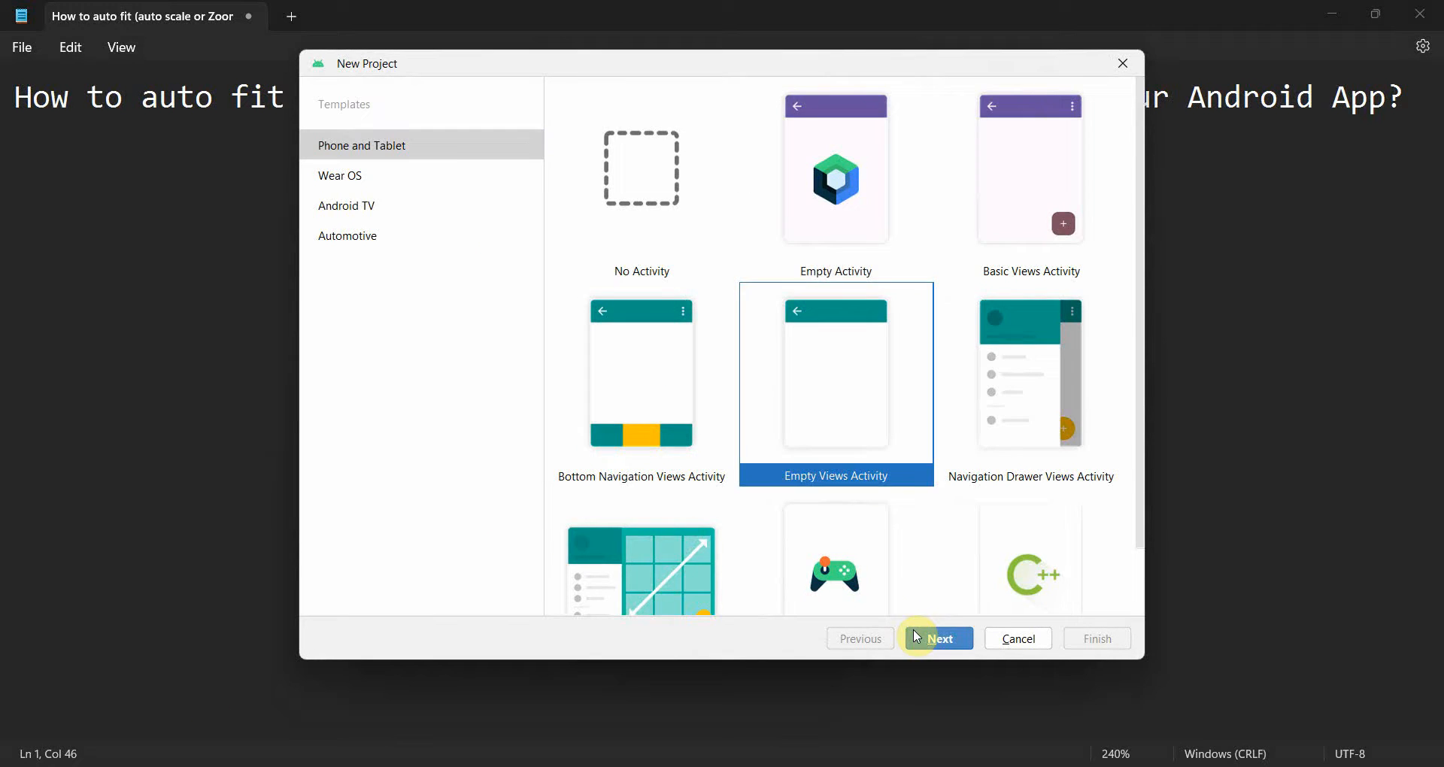
left_click(937, 638)
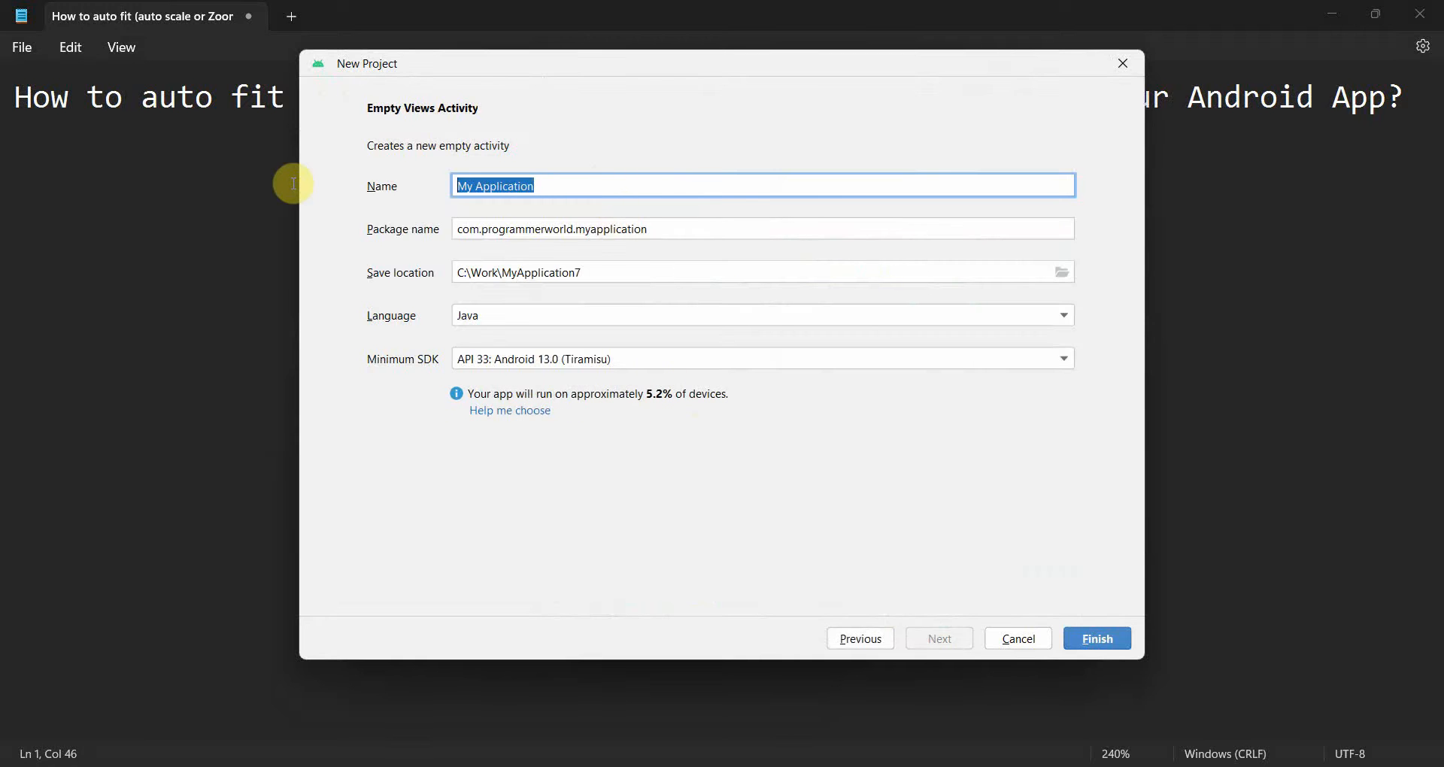
type("Auto Fit Image in WebView")
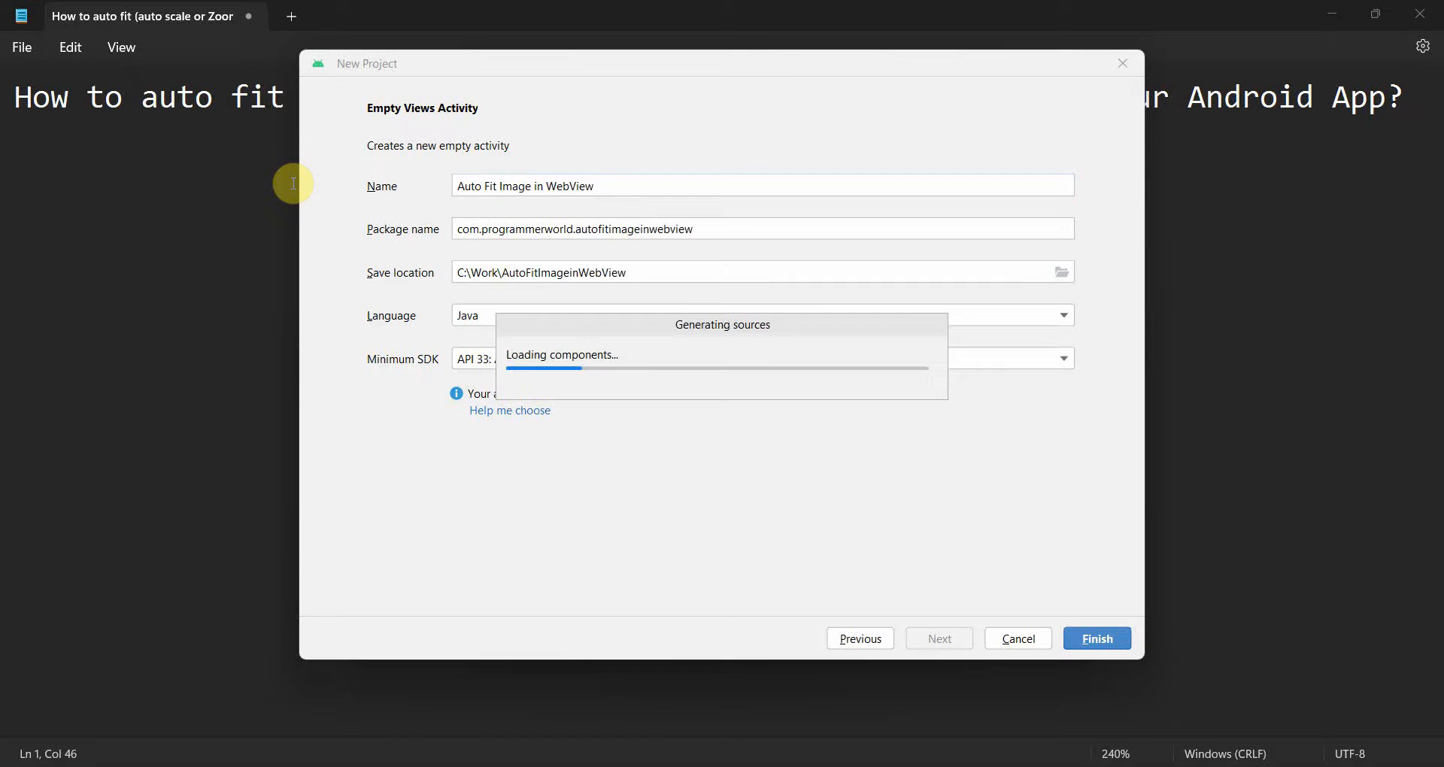
left_click(1095, 637)
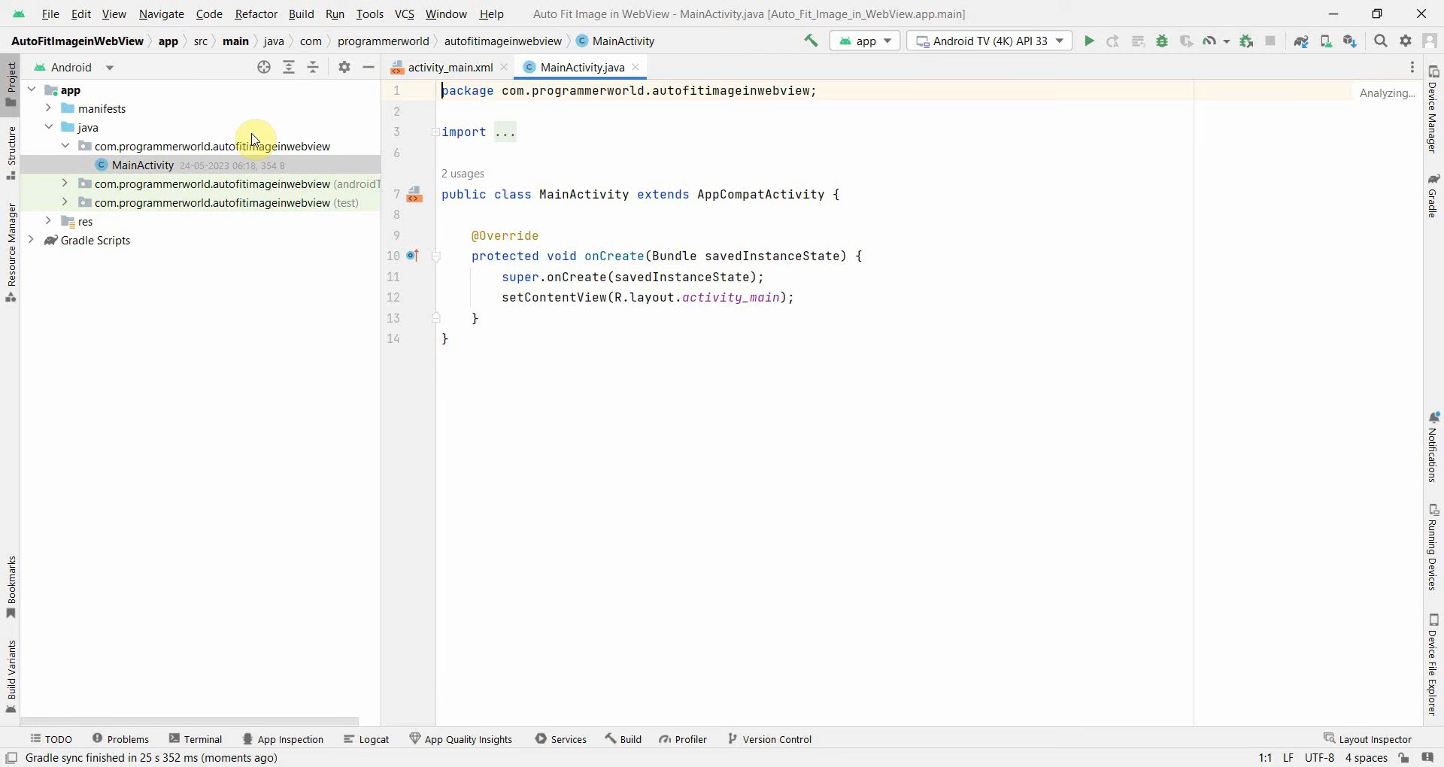
mouse_move(746, 239)
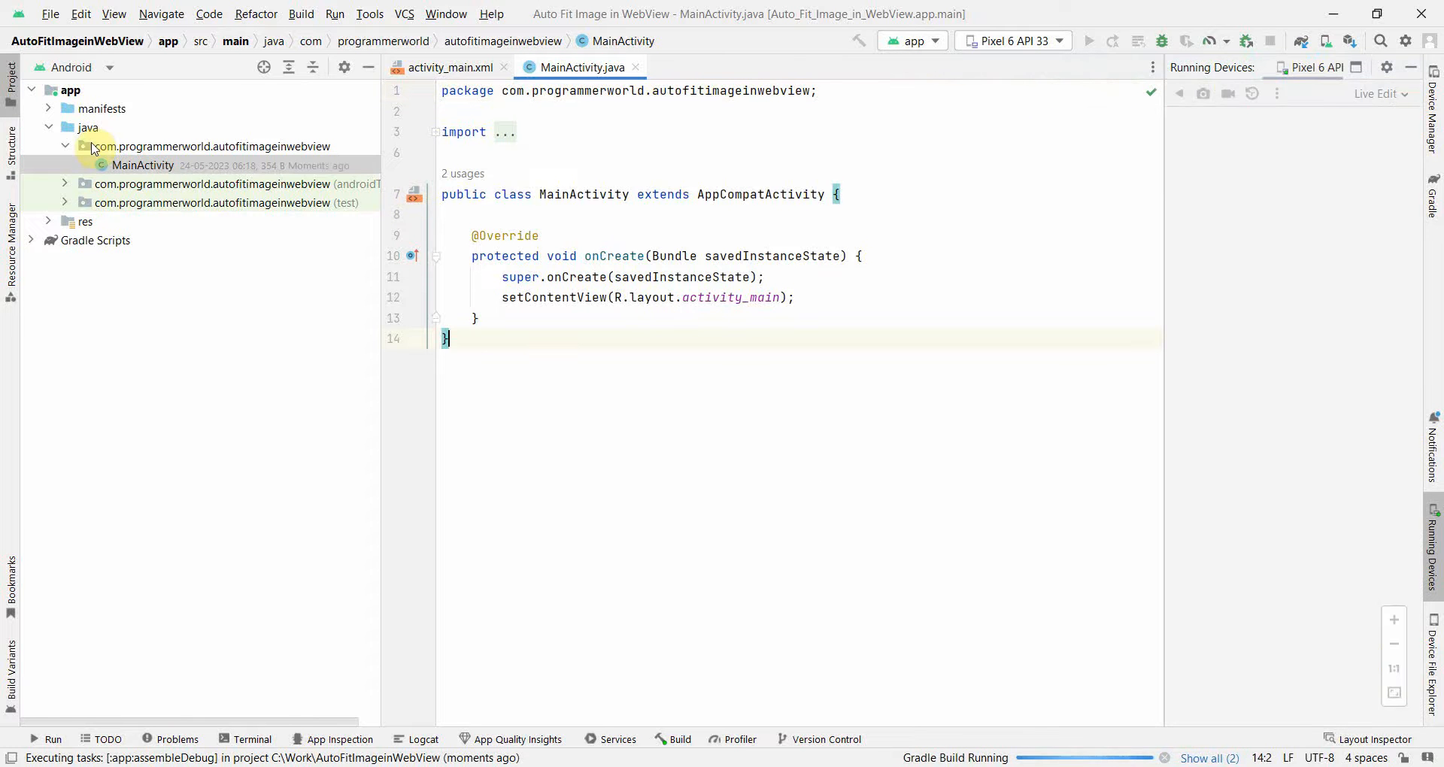
Step: Declare android.permission.INTERNET in AndroidManifest.xml and run the app on the emulator
left_click(101, 109)
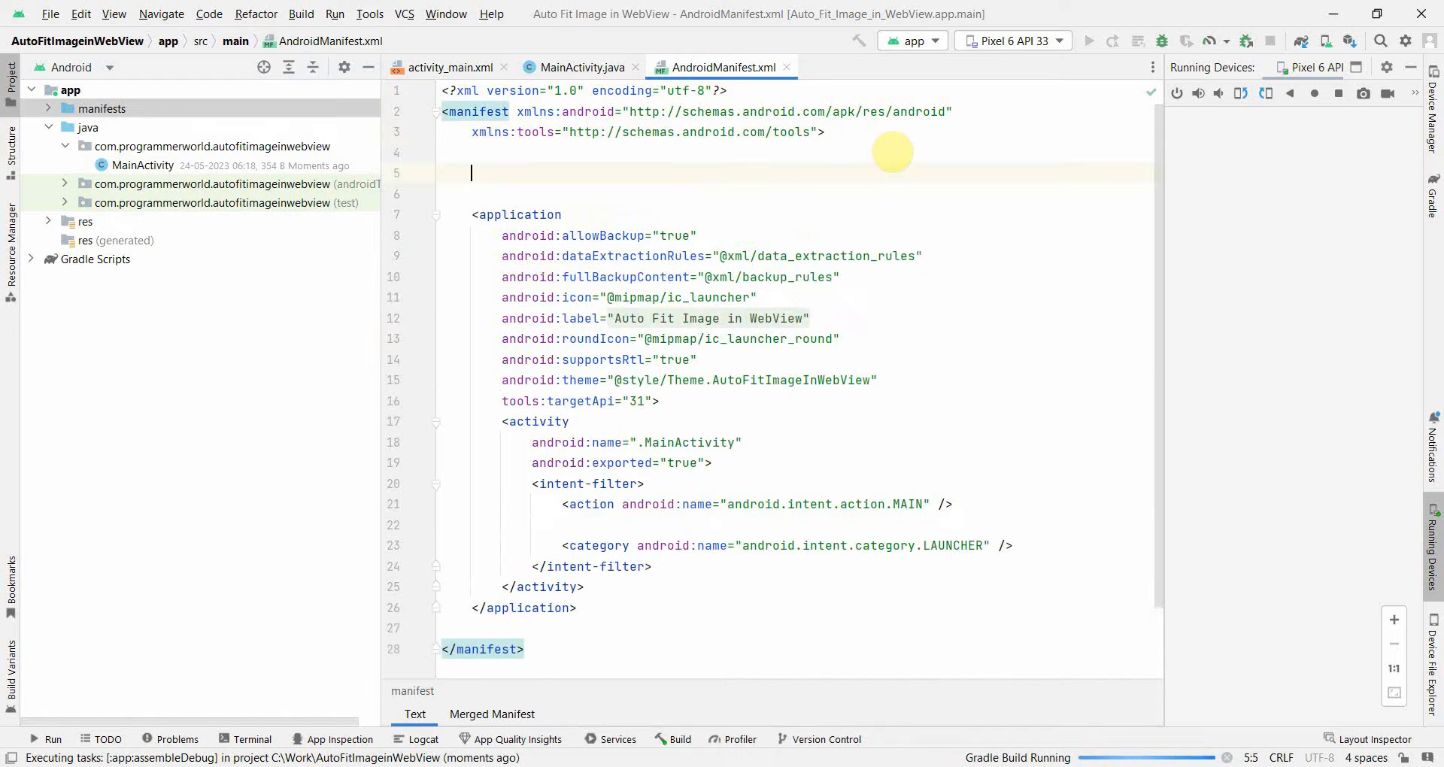
type("<uses-permission android:name=\"")
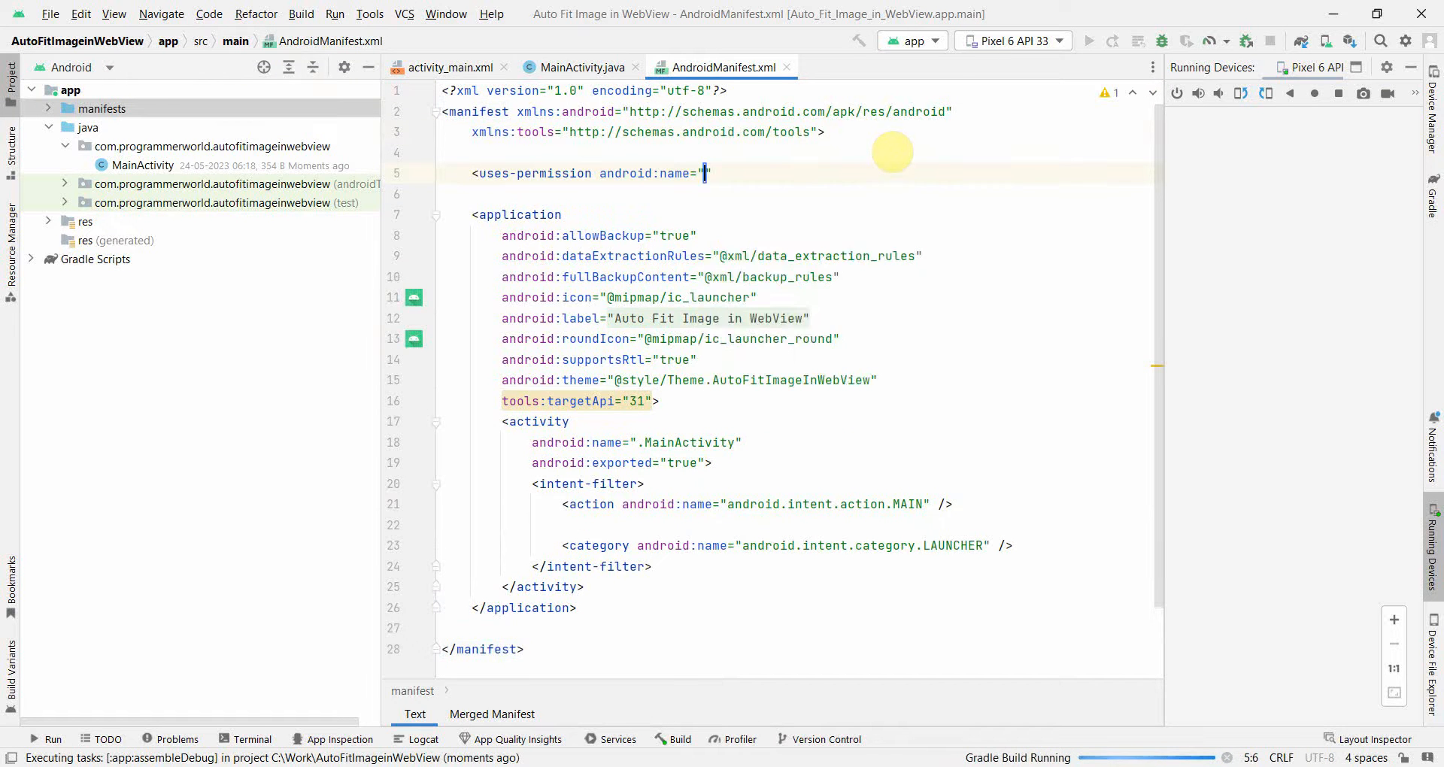
type("android.permission.INTERNET")
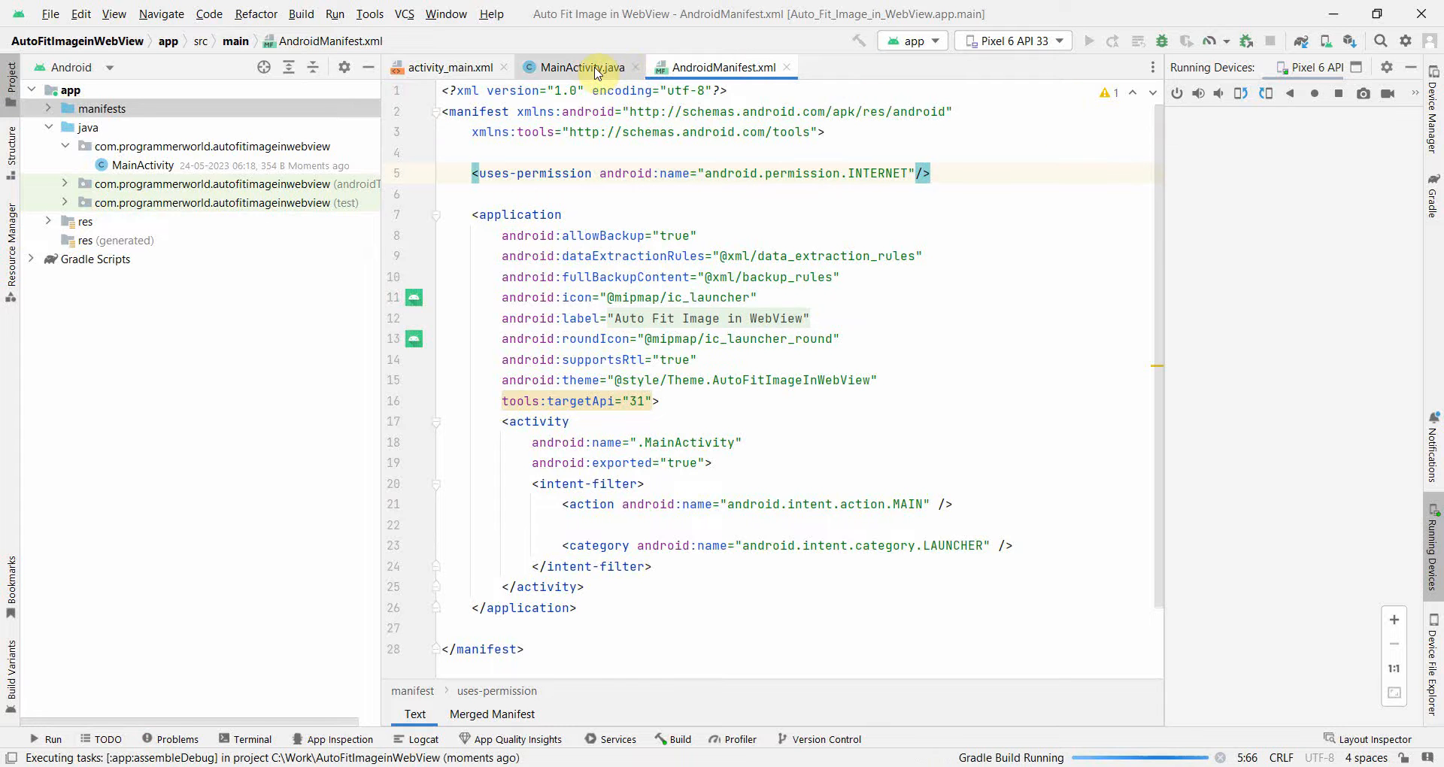
left_click(53, 739)
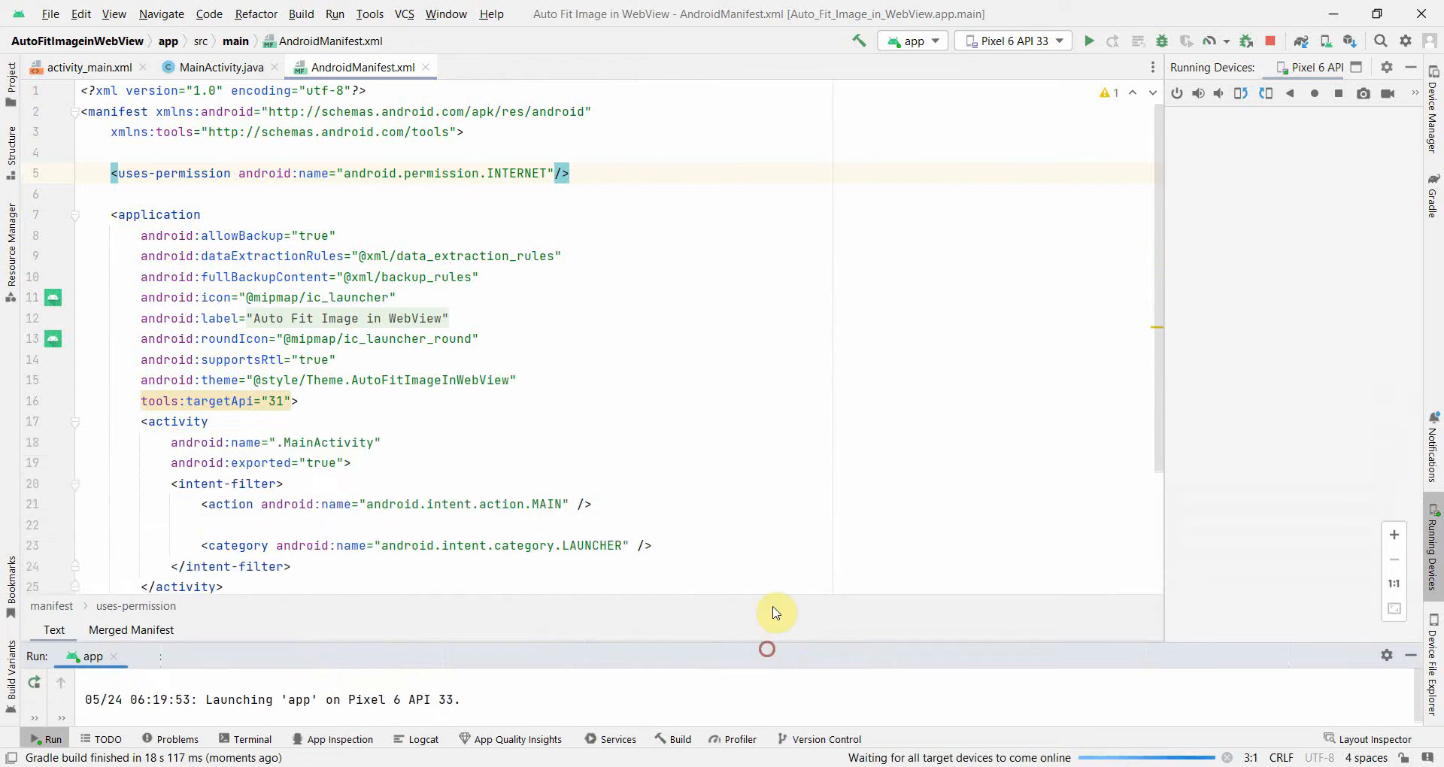
mouse_move(1083, 357)
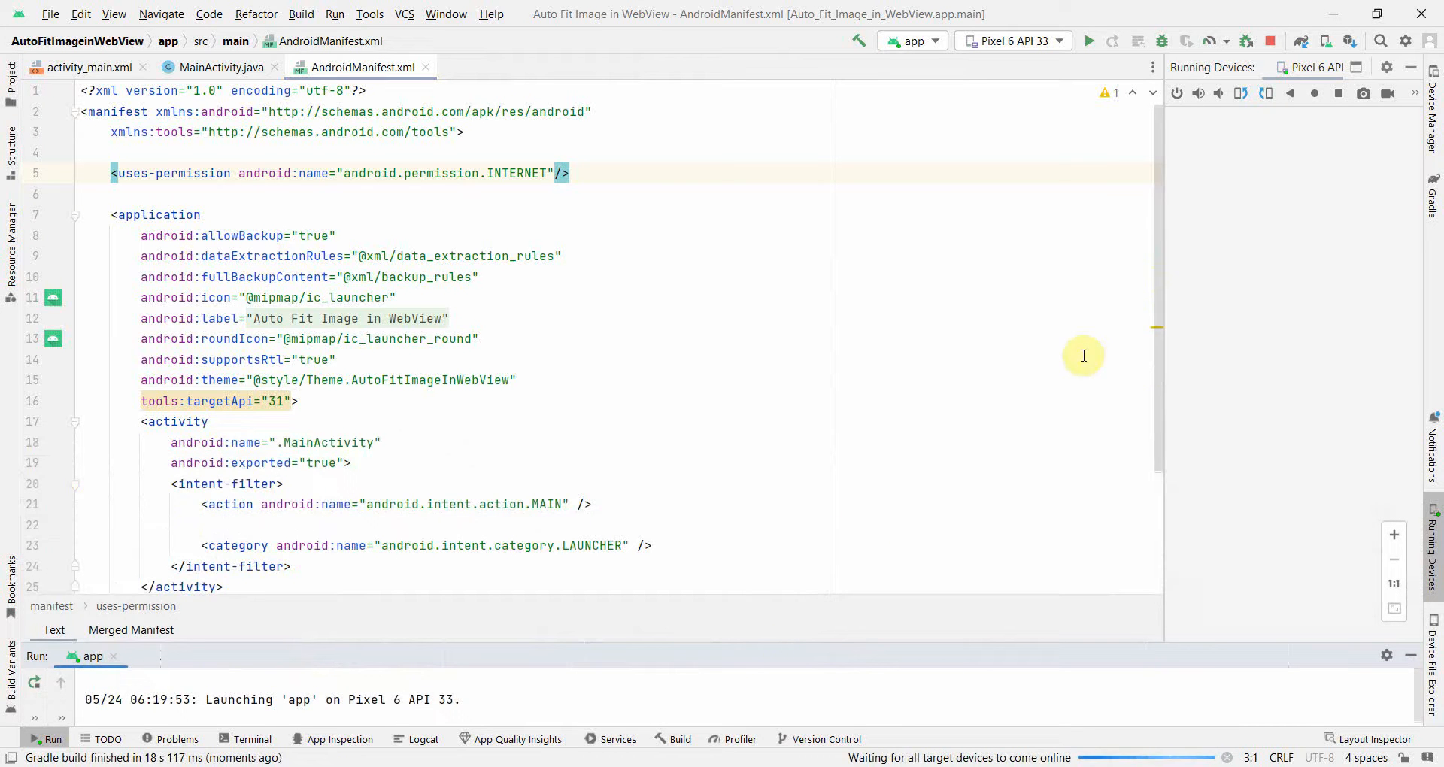
mouse_move(1010, 349)
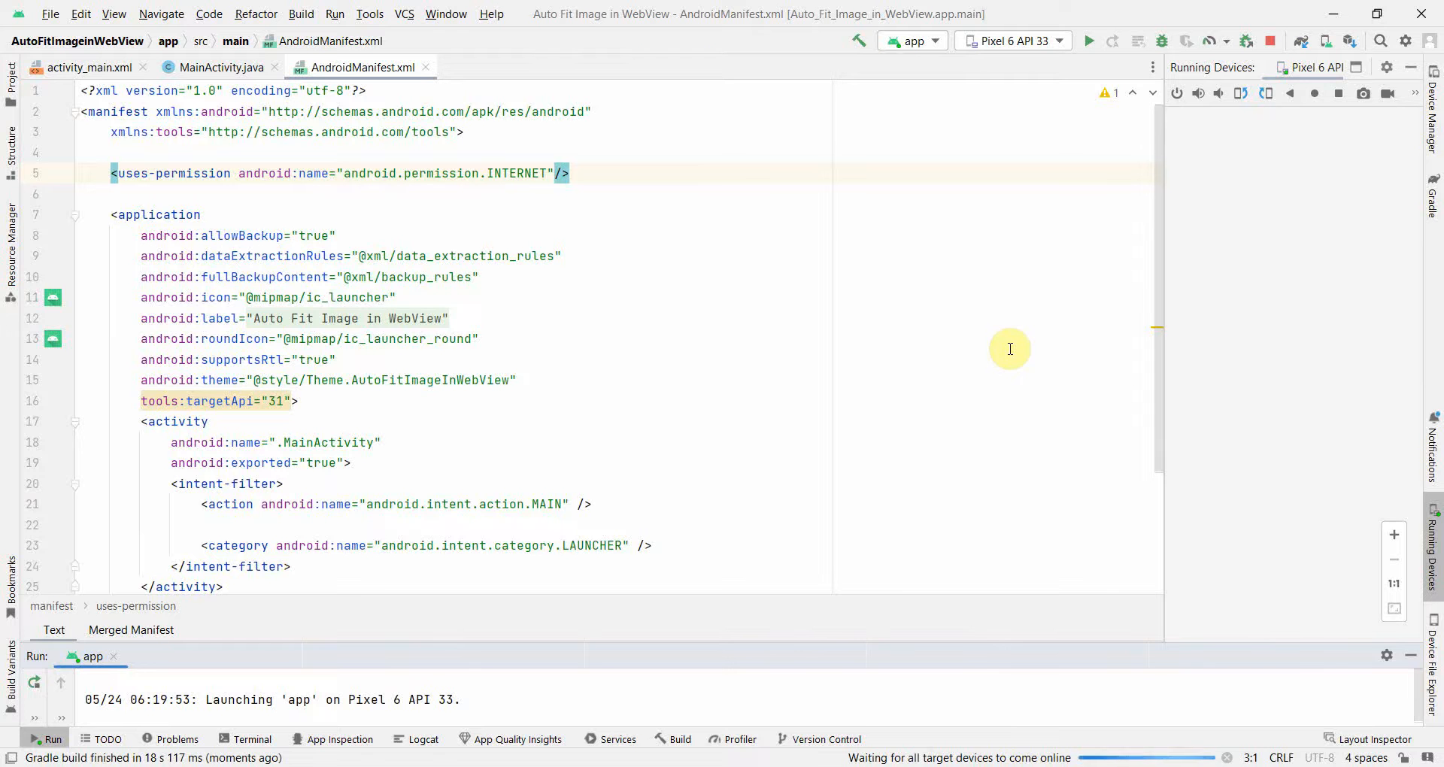
Step: Replace the Hello World TextView with a Plain Text field near the layout's top
left_click(84, 68)
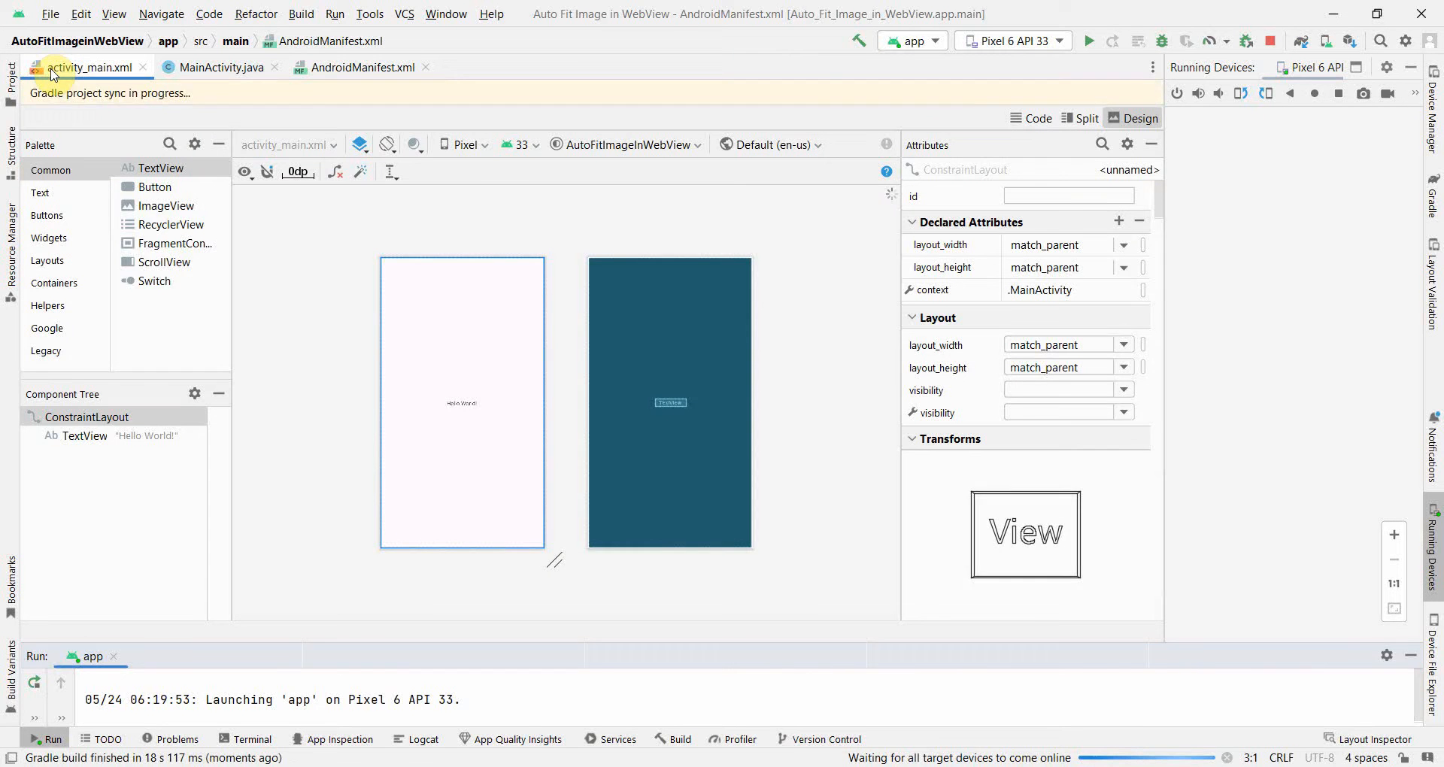
left_click(84, 424)
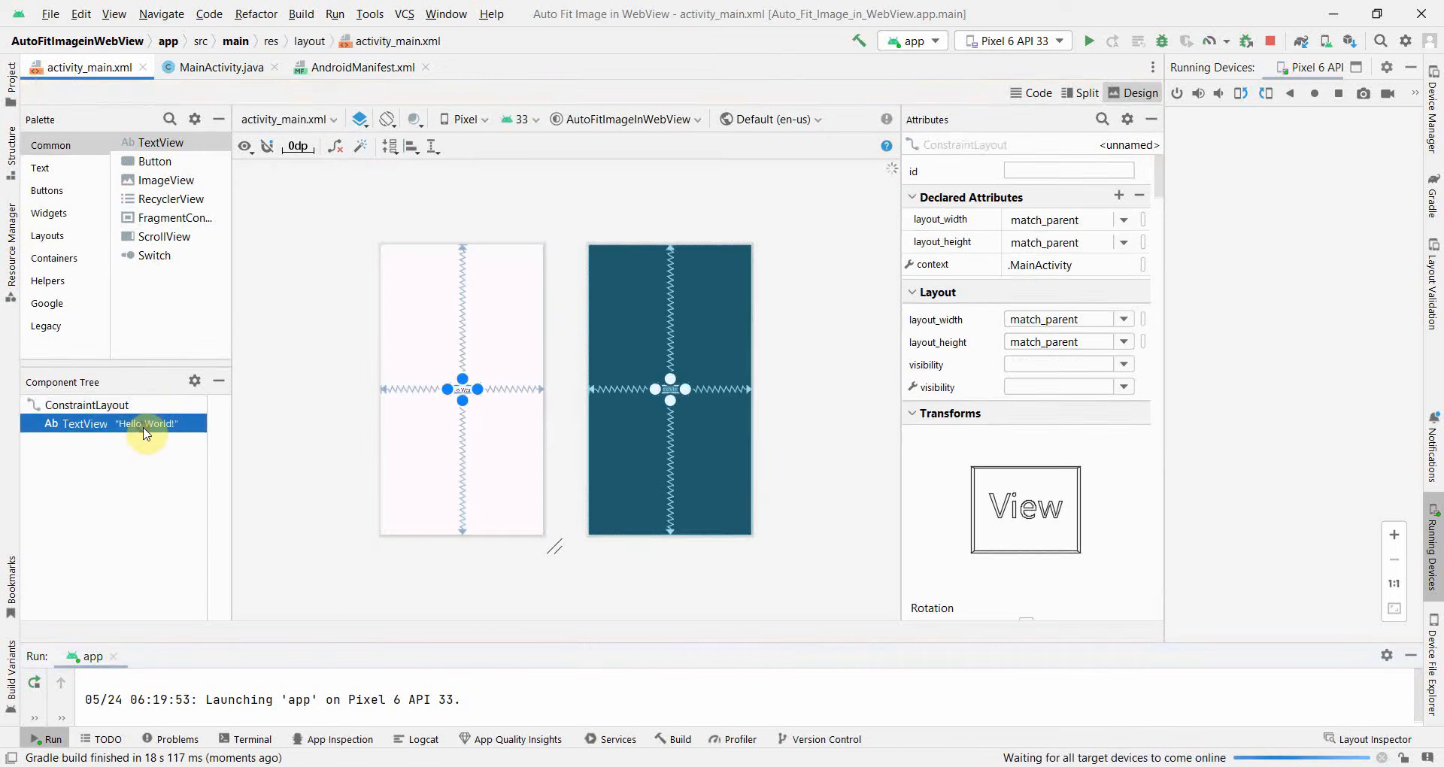
left_click(84, 424)
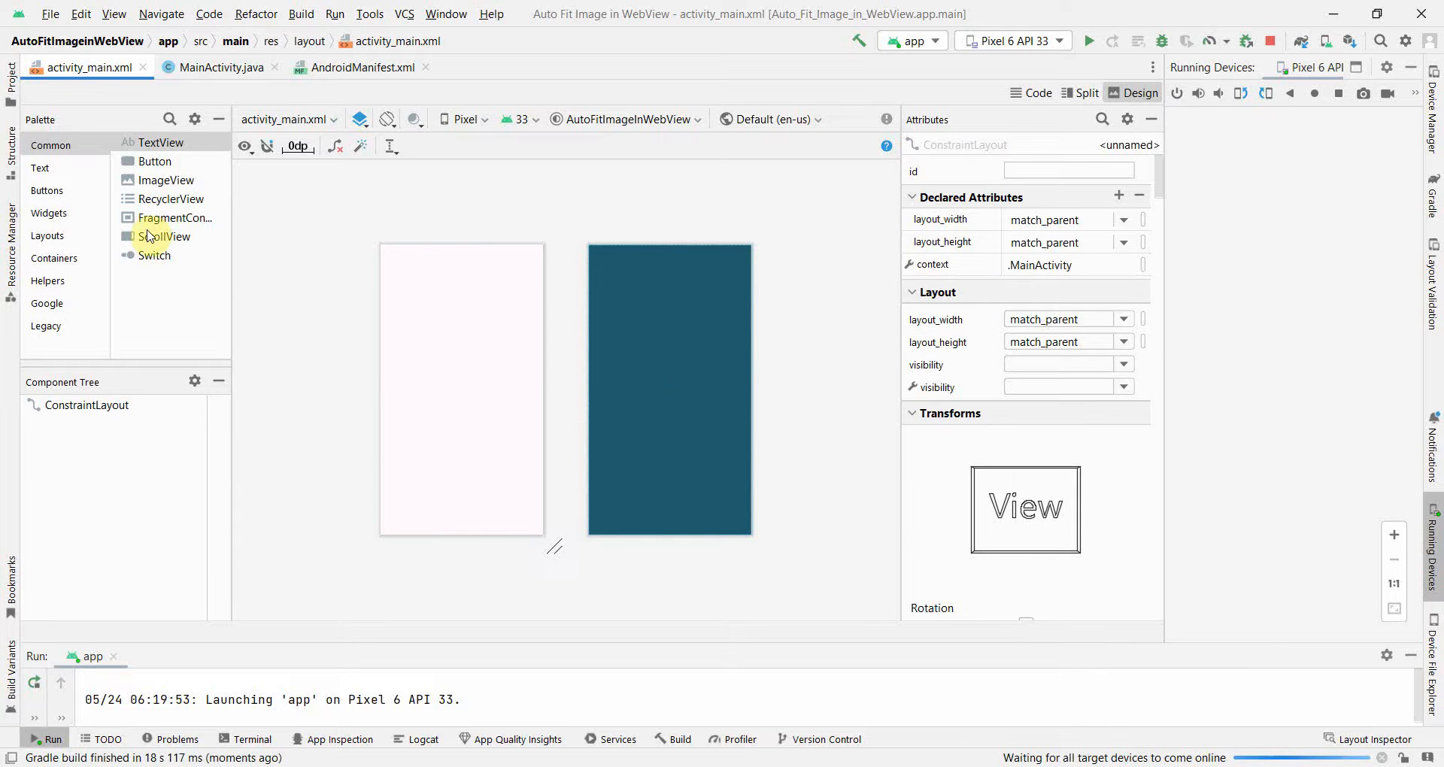
left_click(40, 167)
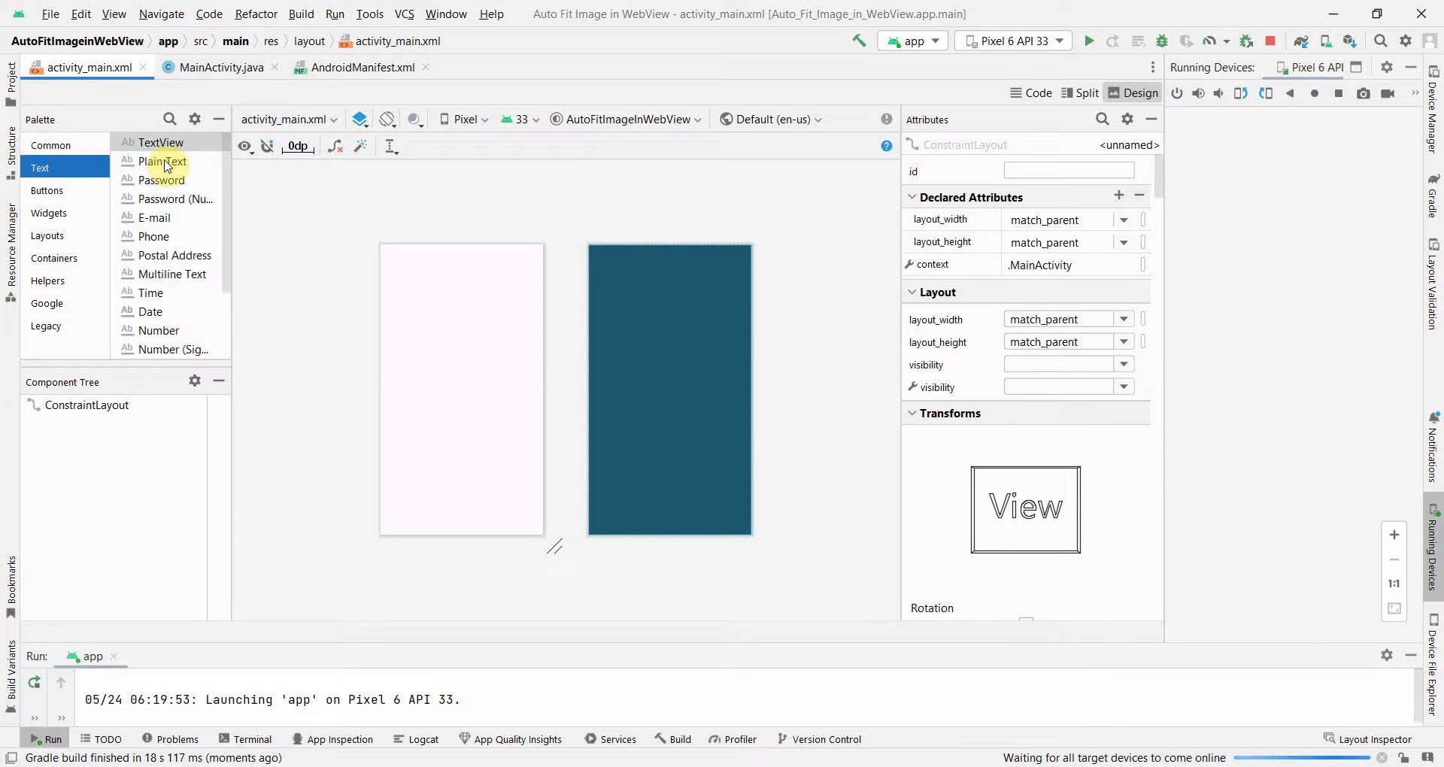
left_click_drag(163, 161, 434, 283)
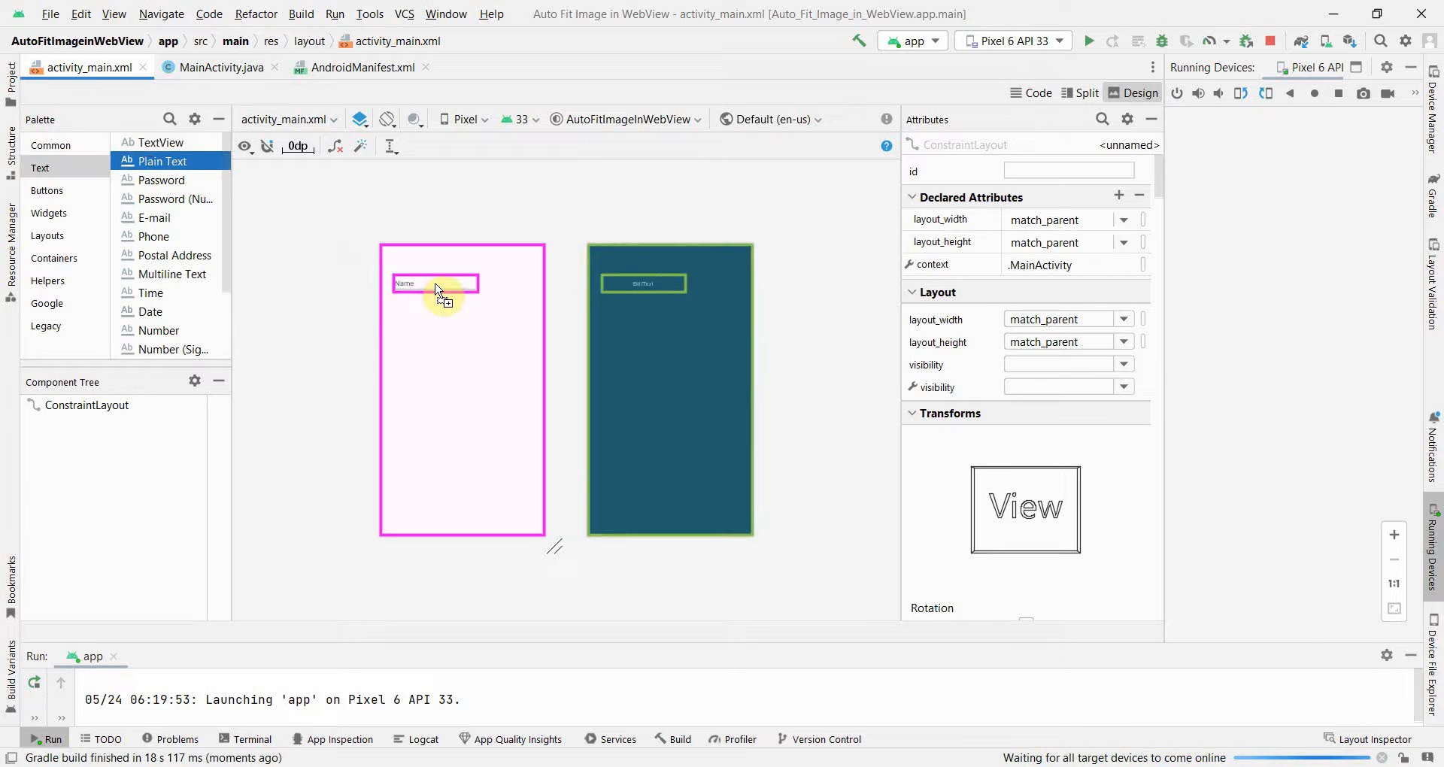
left_click(436, 281)
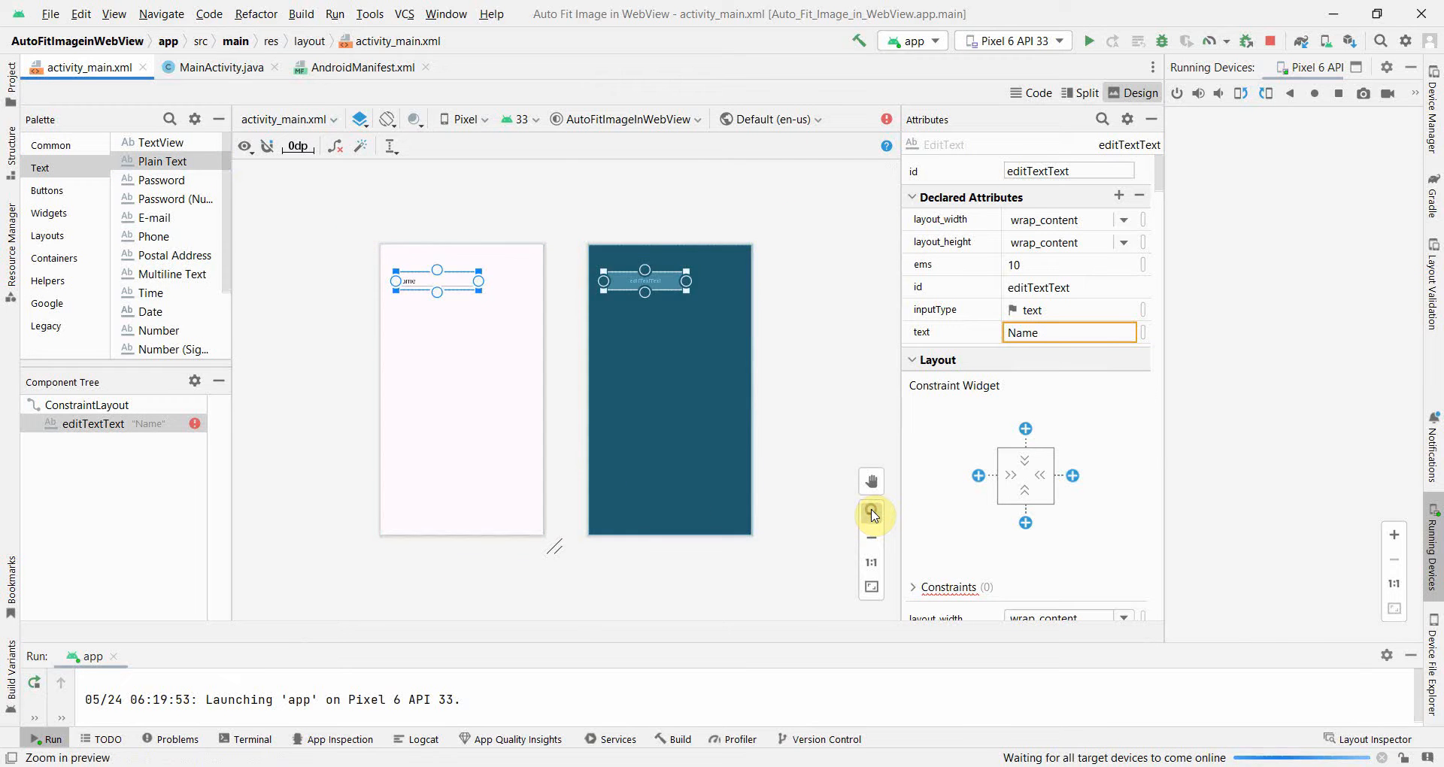
left_click(871, 513)
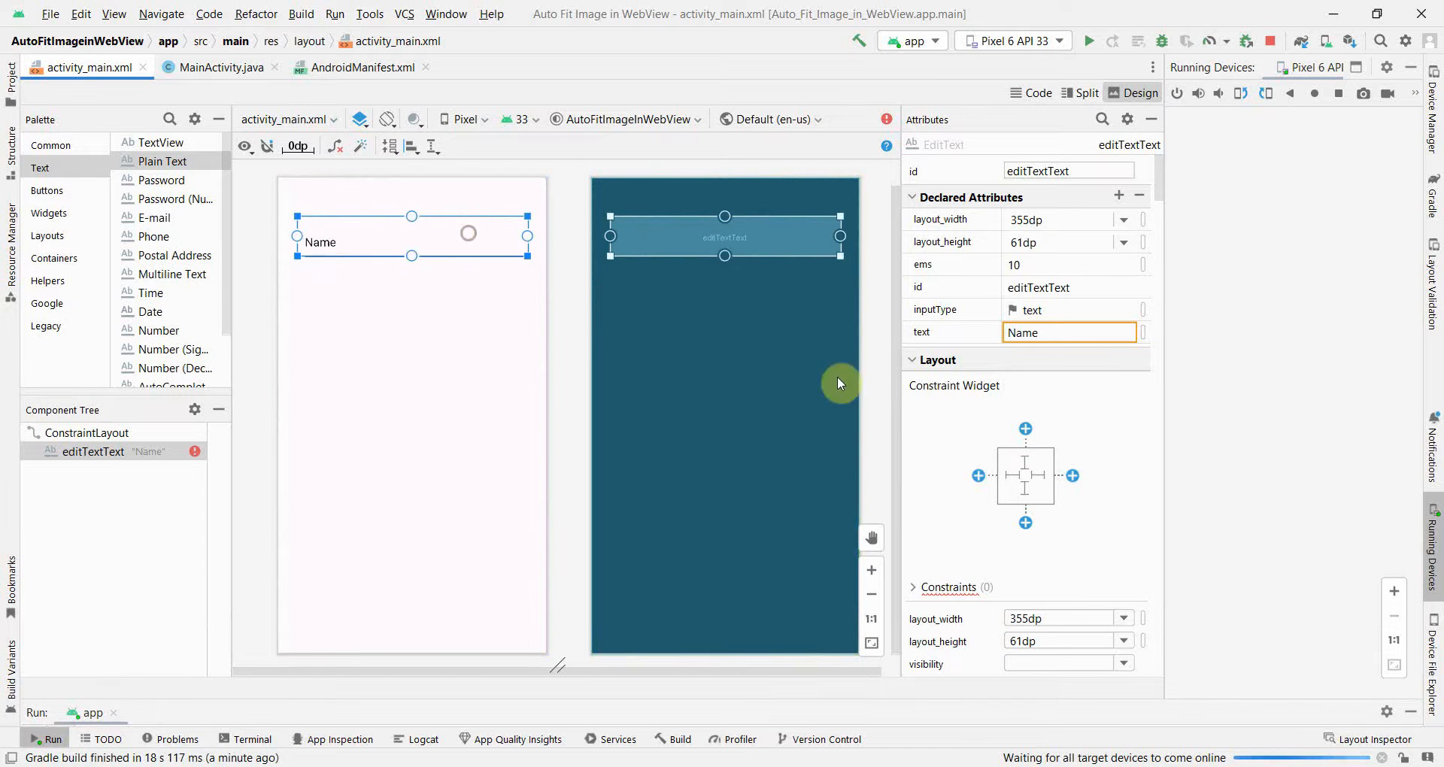
Step: Constrain the field left and top, rename its id to editText, and give it hint 'URL ...'
left_click(978, 476)
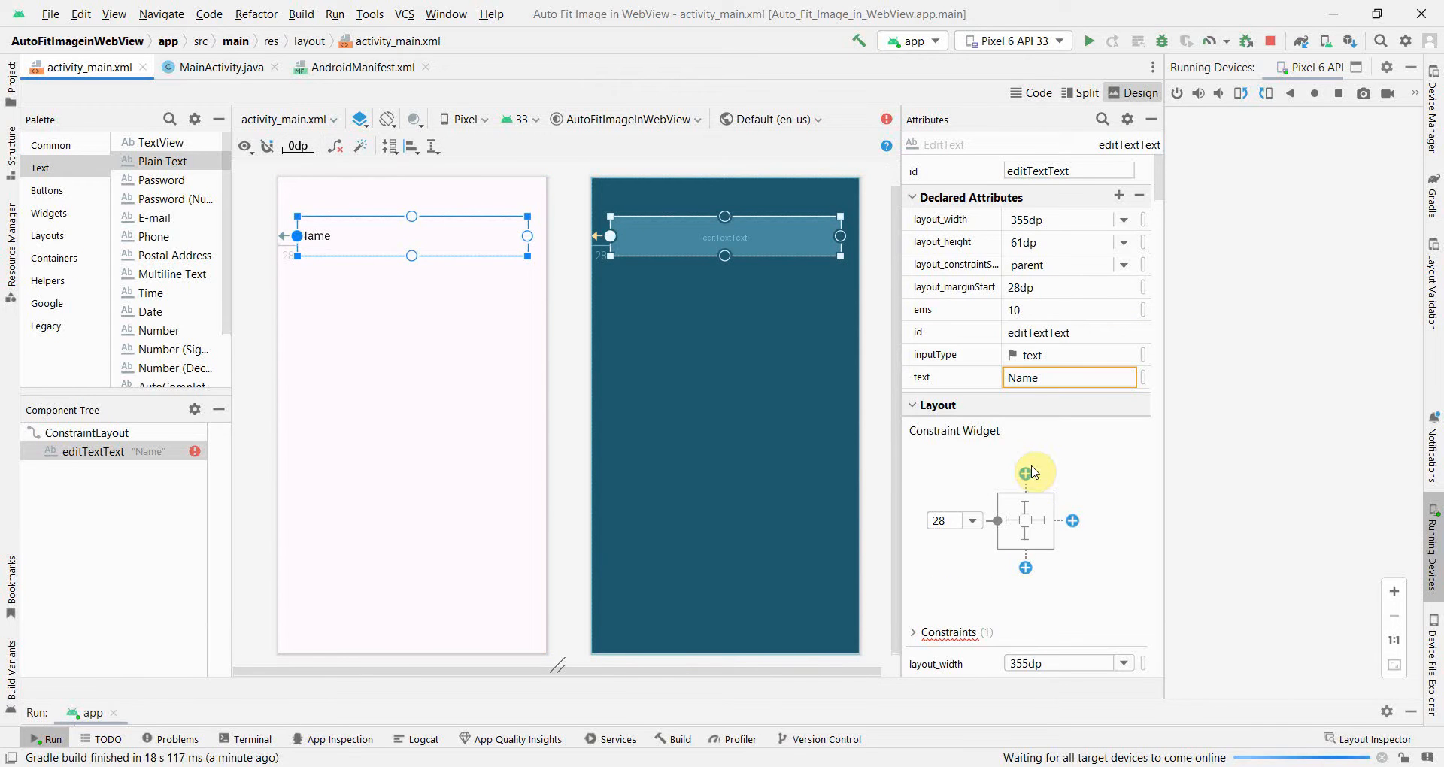
left_click(1024, 473)
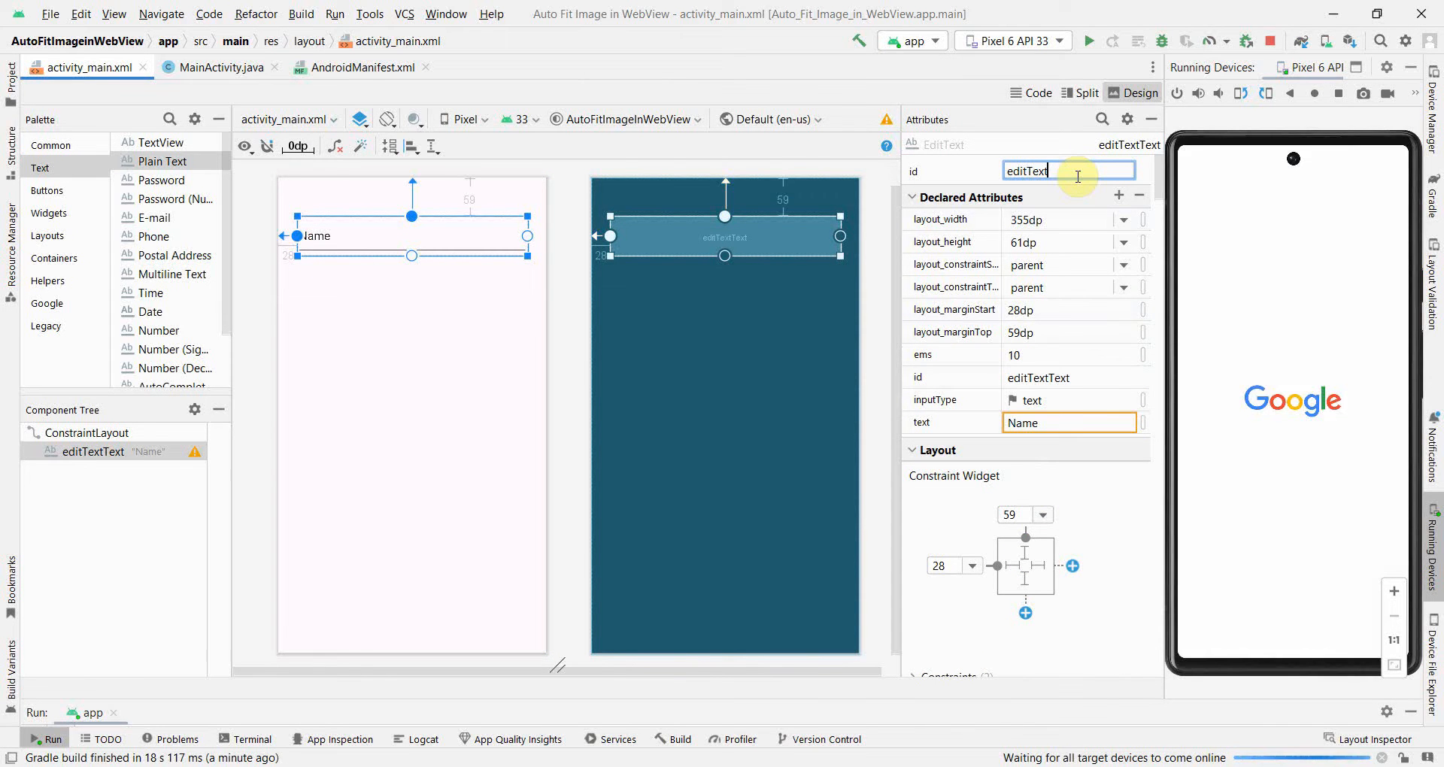
key("Return")
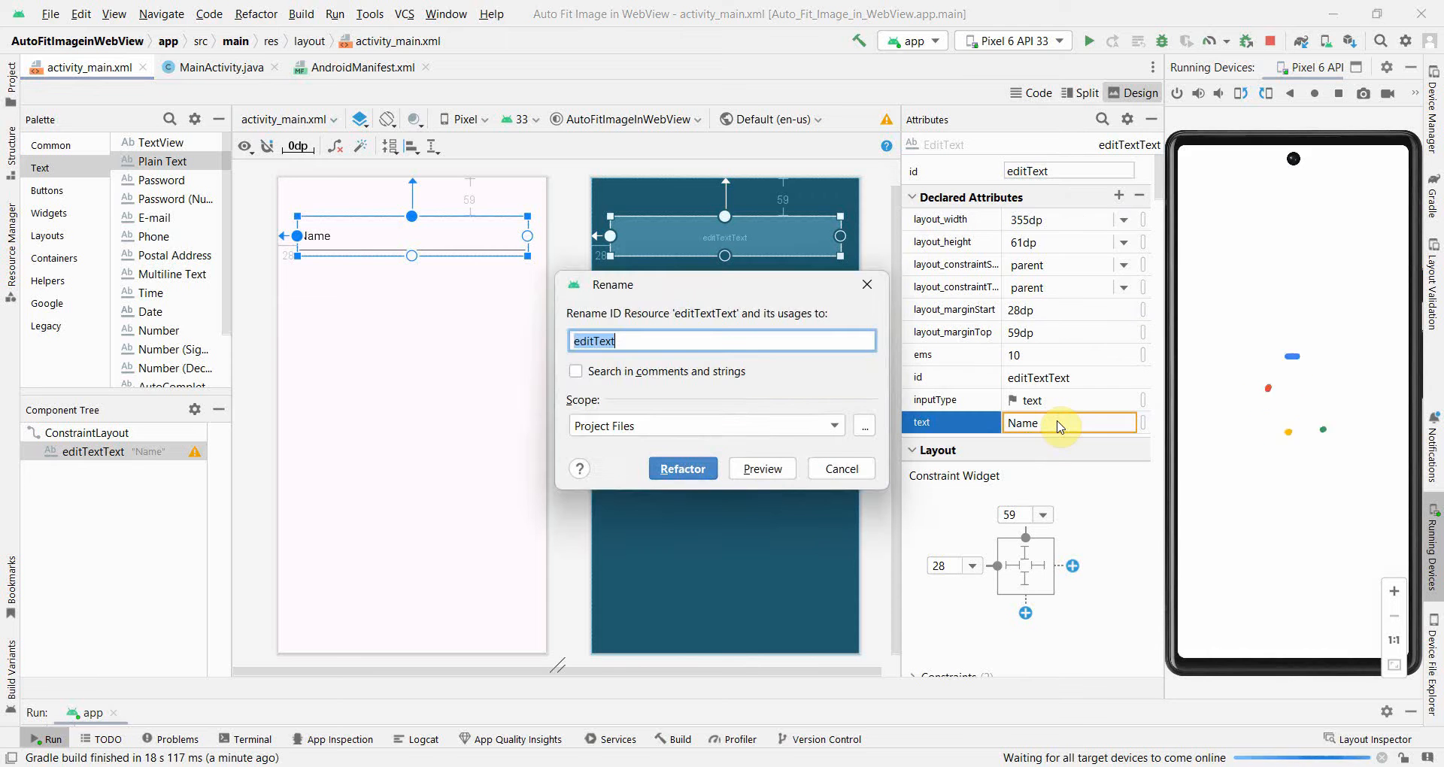
left_click(683, 469)
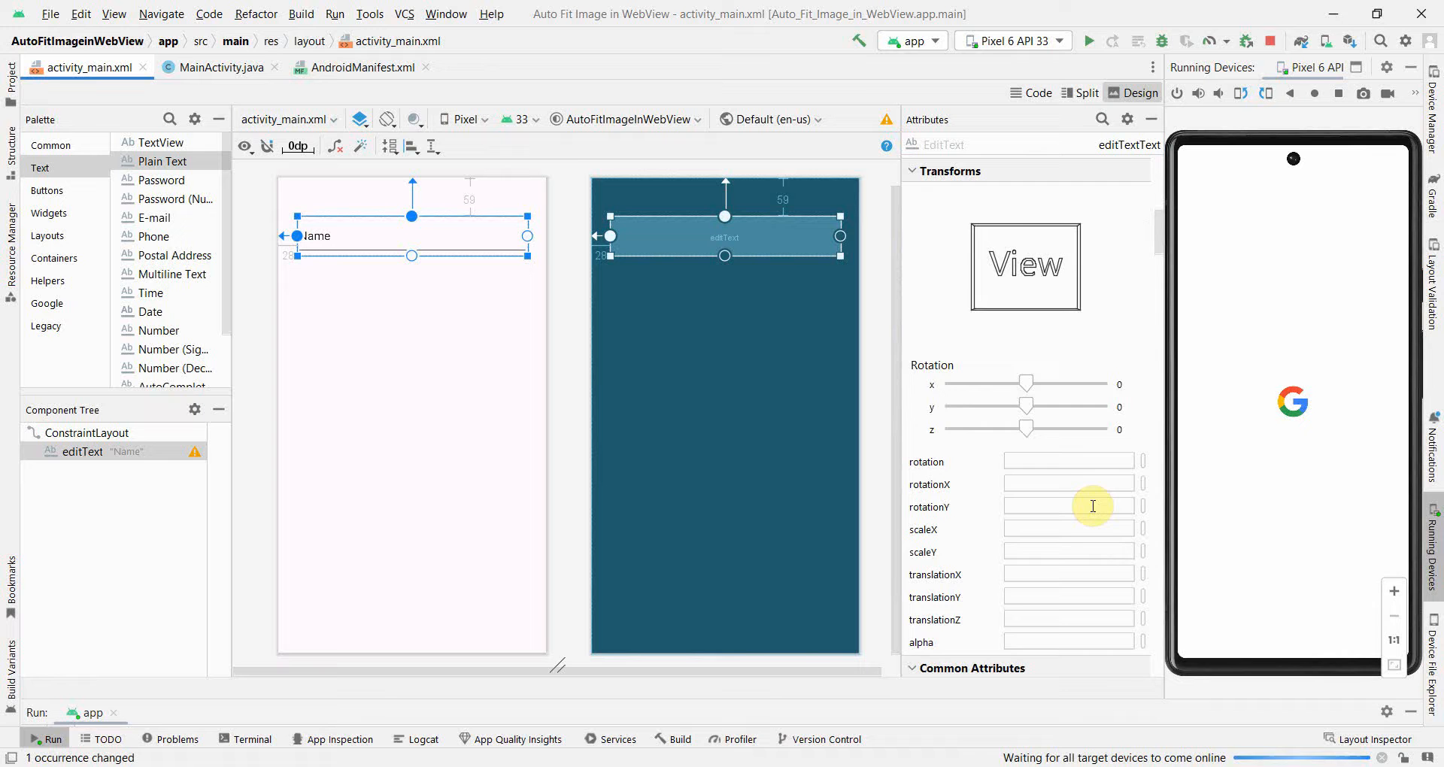
scroll("down", 3)
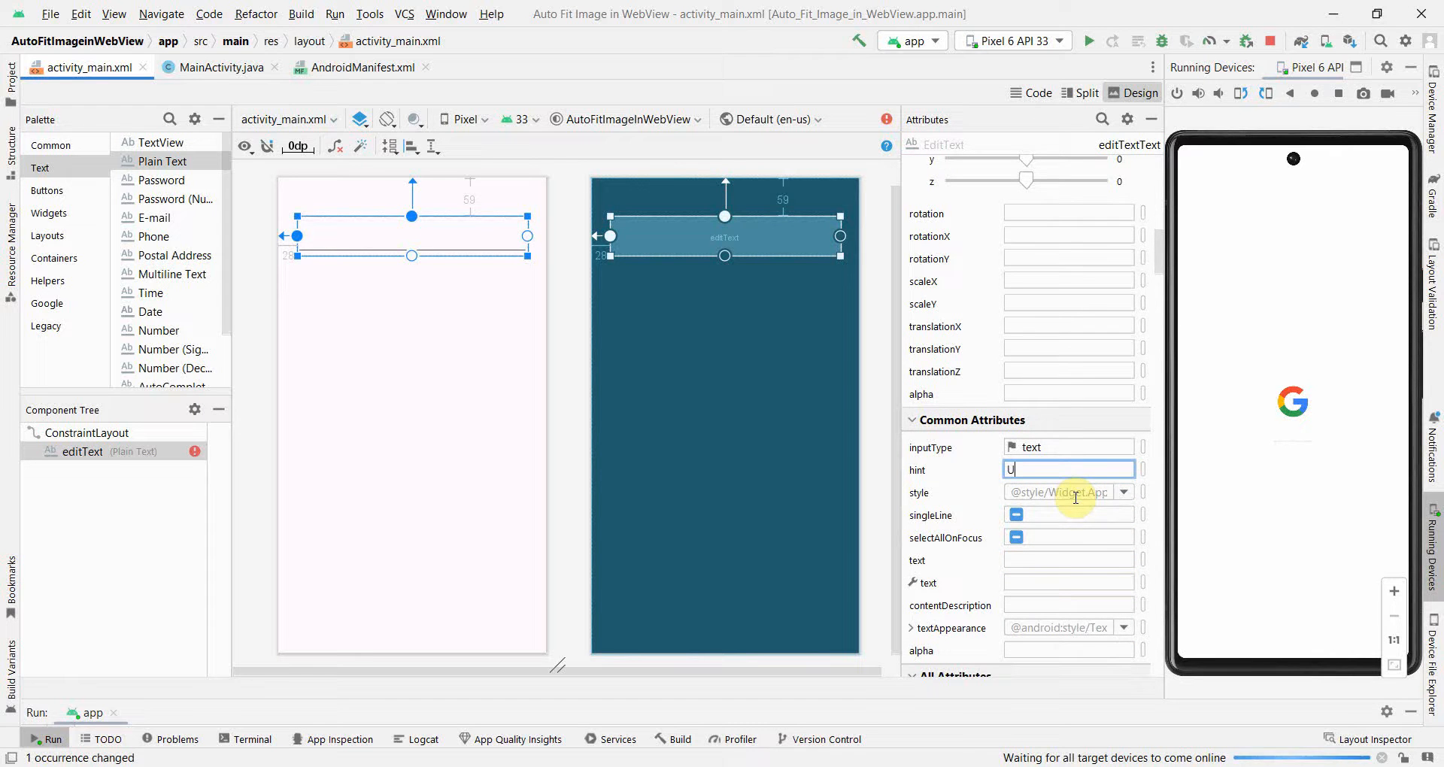
type("URL ...")
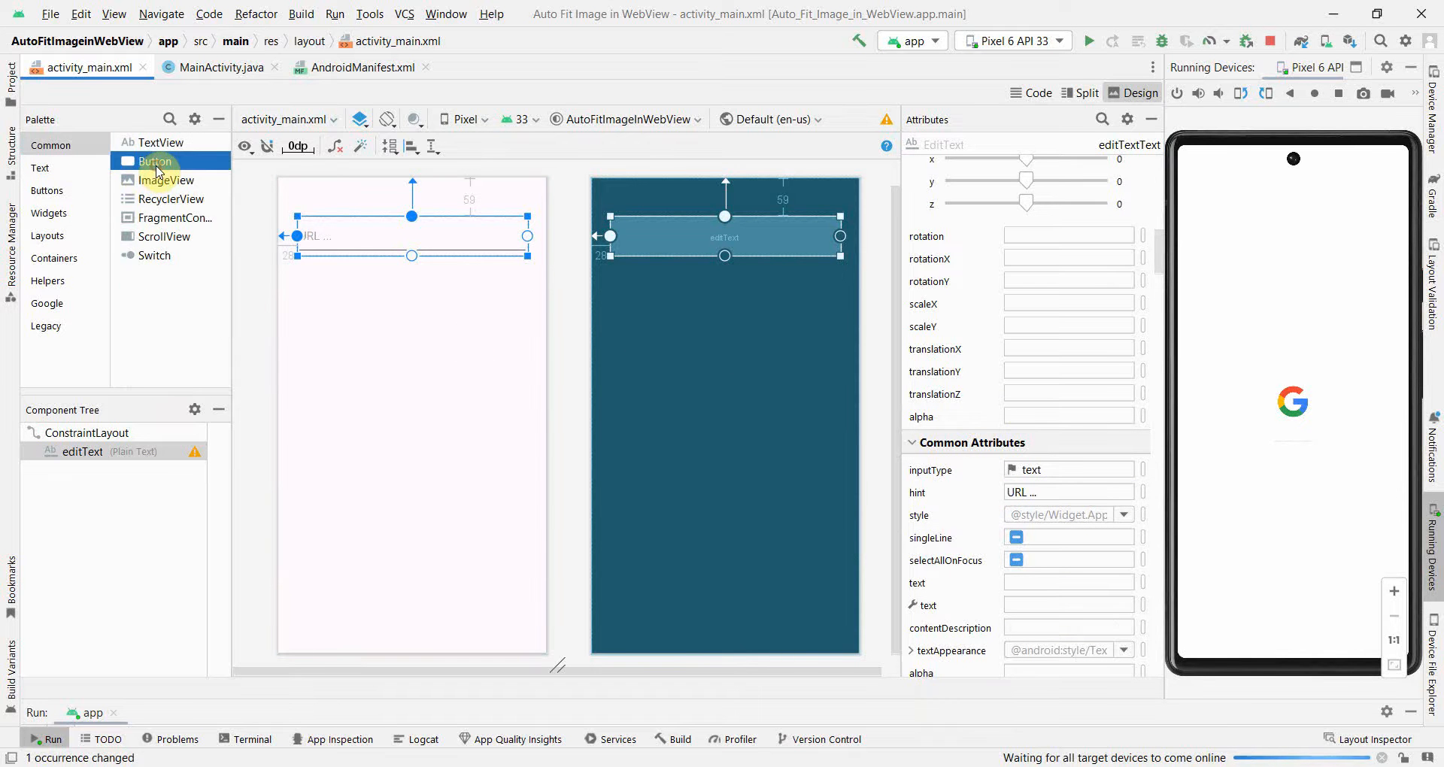
Step: Add a button below the URL field labelled 'Show Auto Fit'
left_click_drag(155, 161, 409, 299)
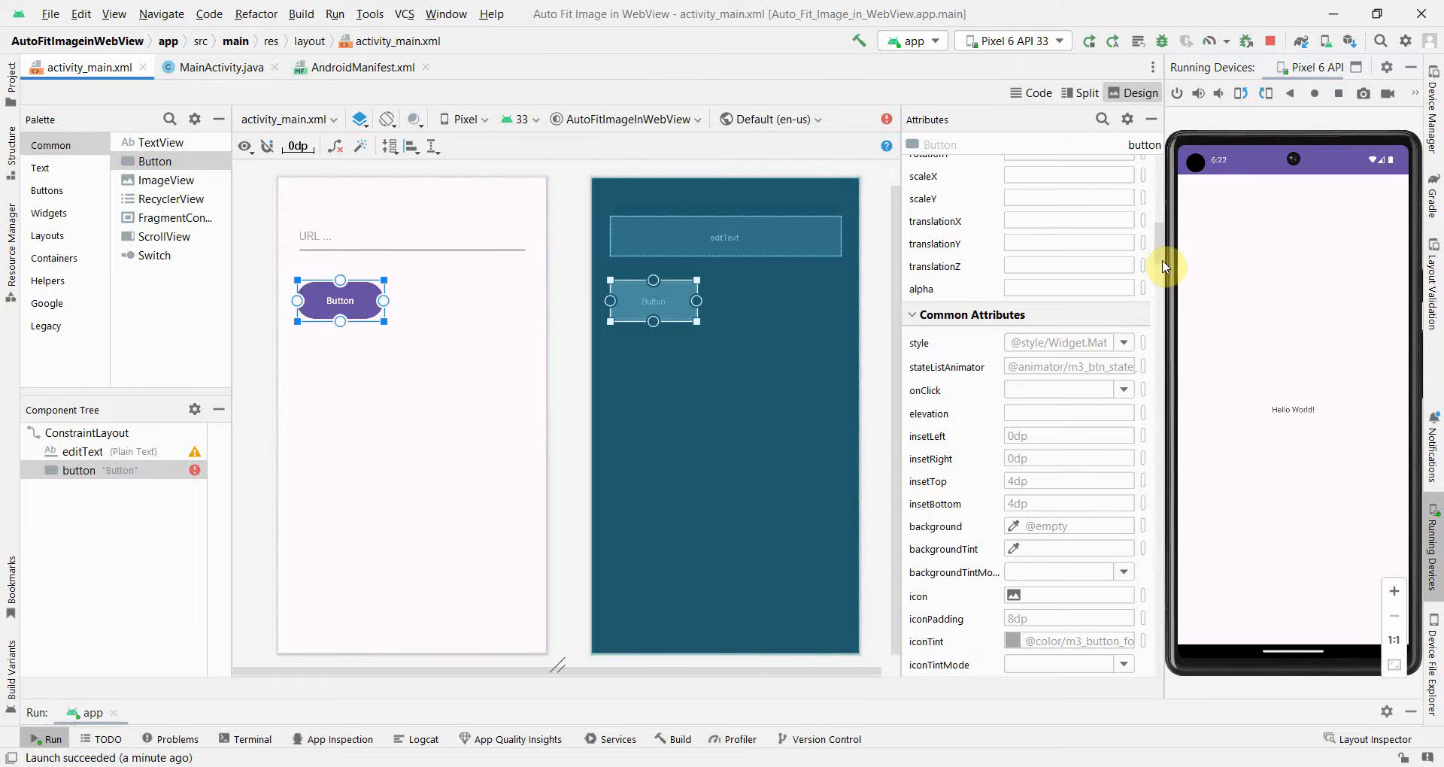
scroll("up", 3)
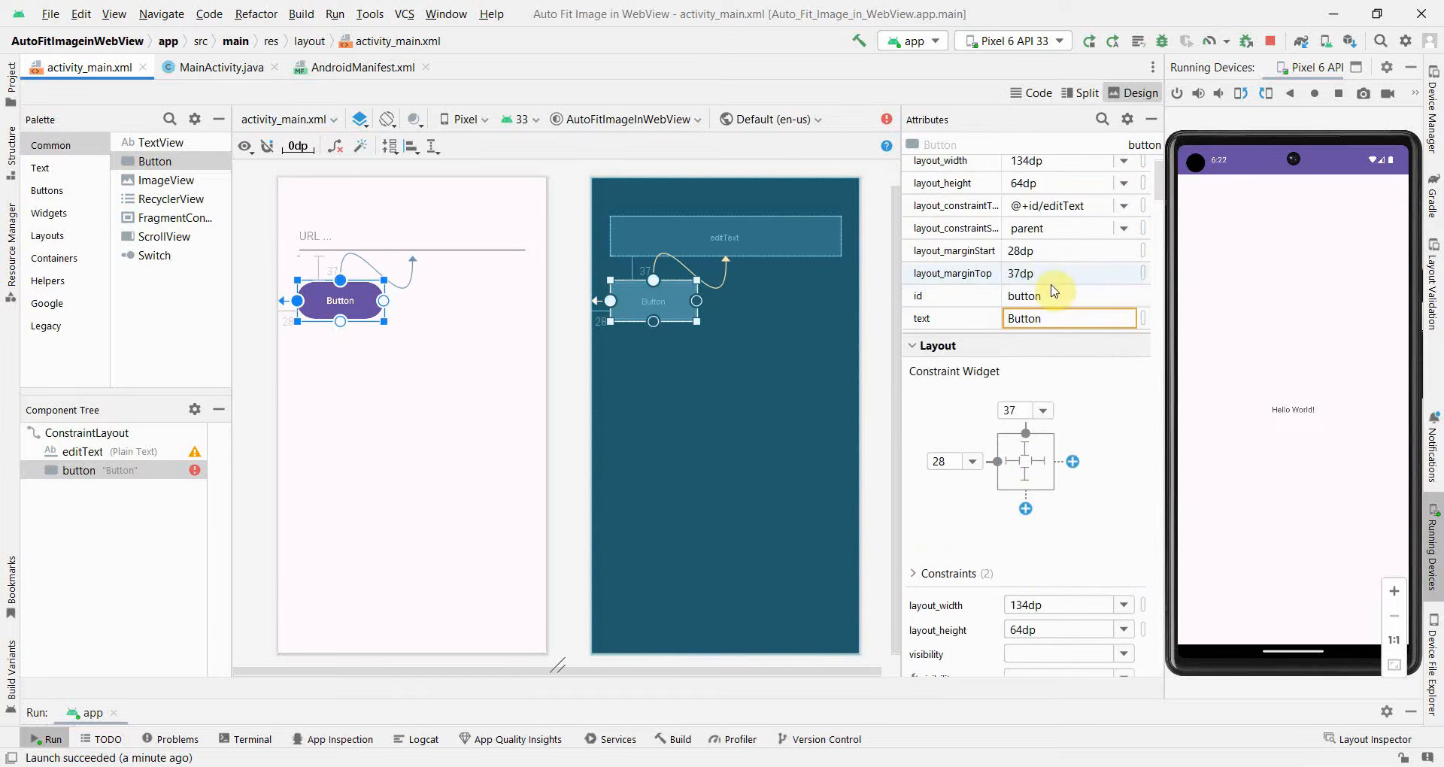
type("Show with A")
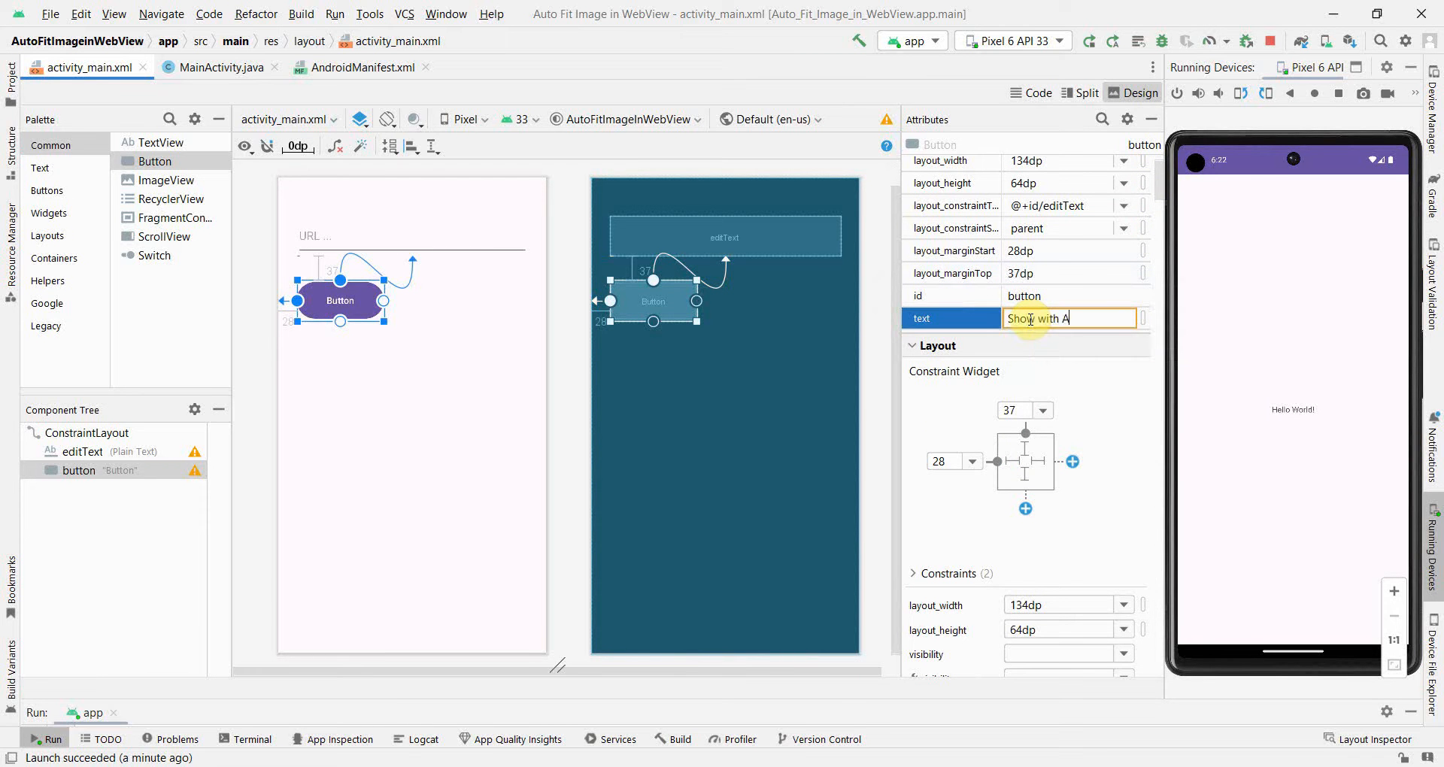
key("Backspace")
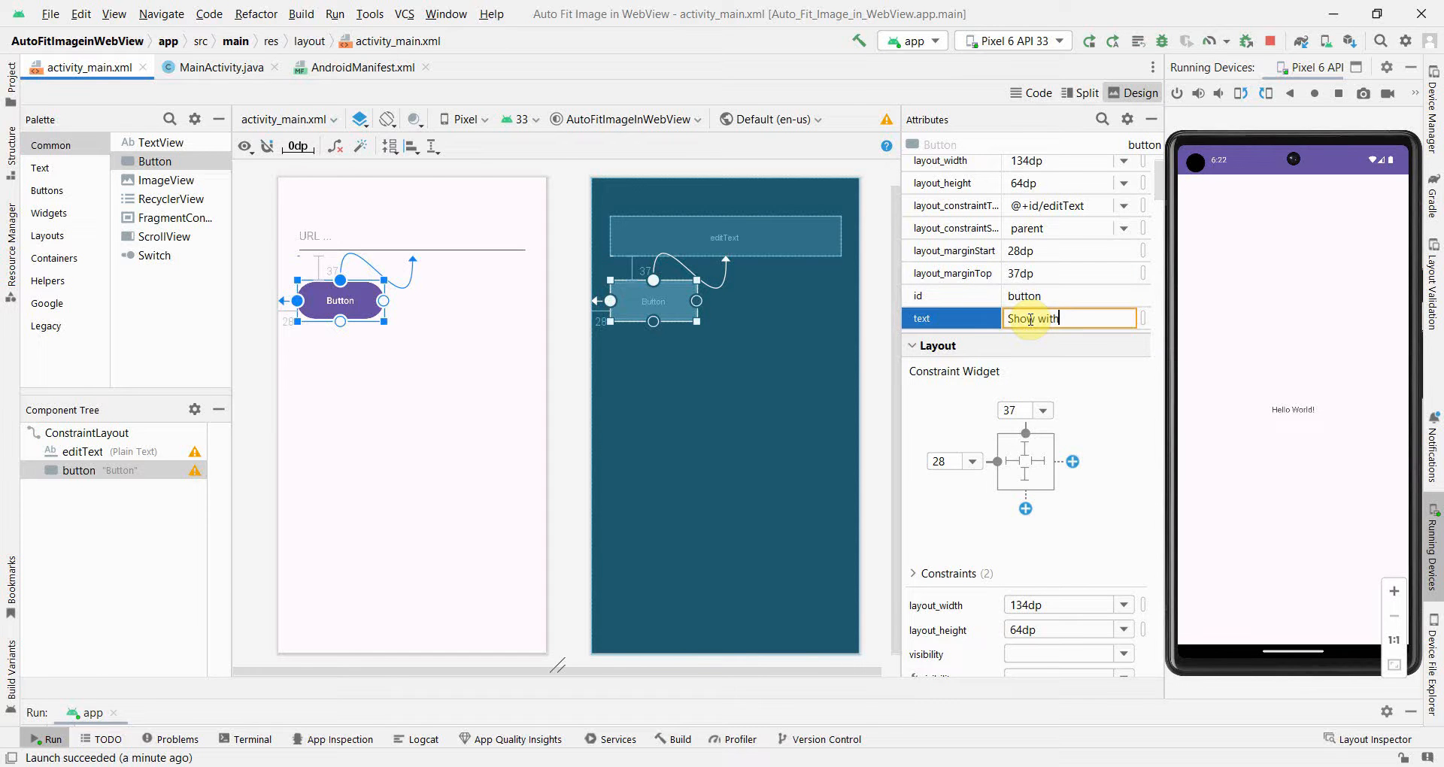
key("BackSpace")
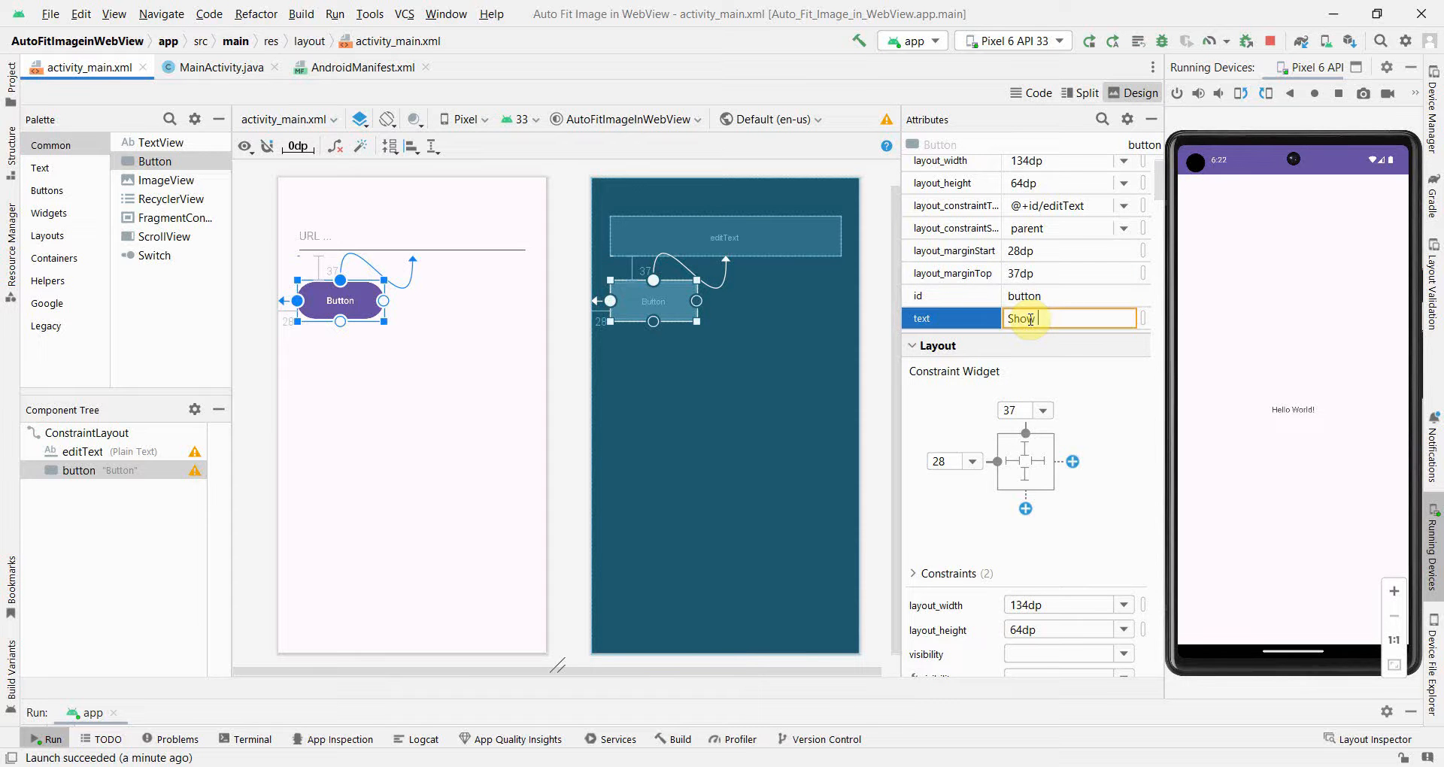
type("Auto Fit")
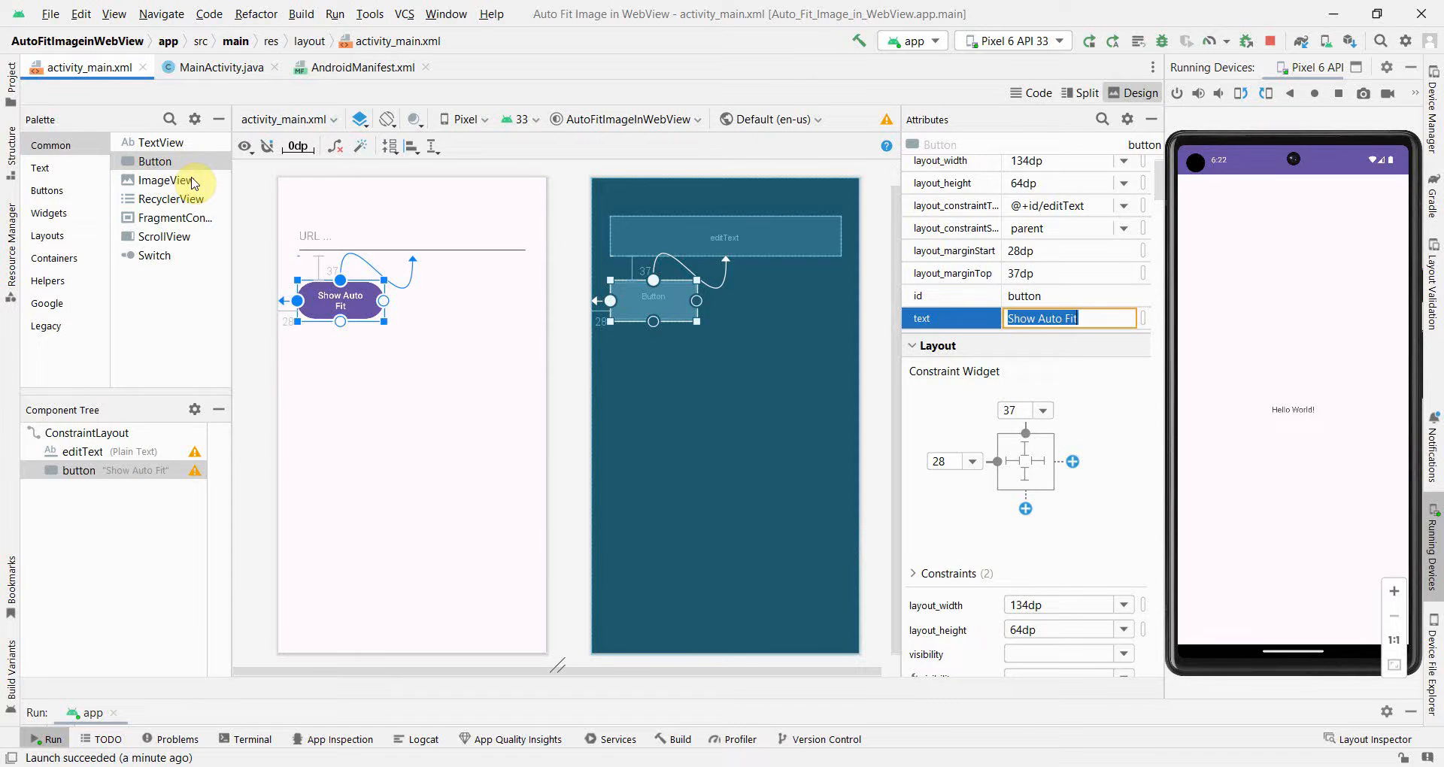
Step: Add a second constrained button beside it labelled 'Show without autofit'
left_click_drag(155, 161, 442, 303)
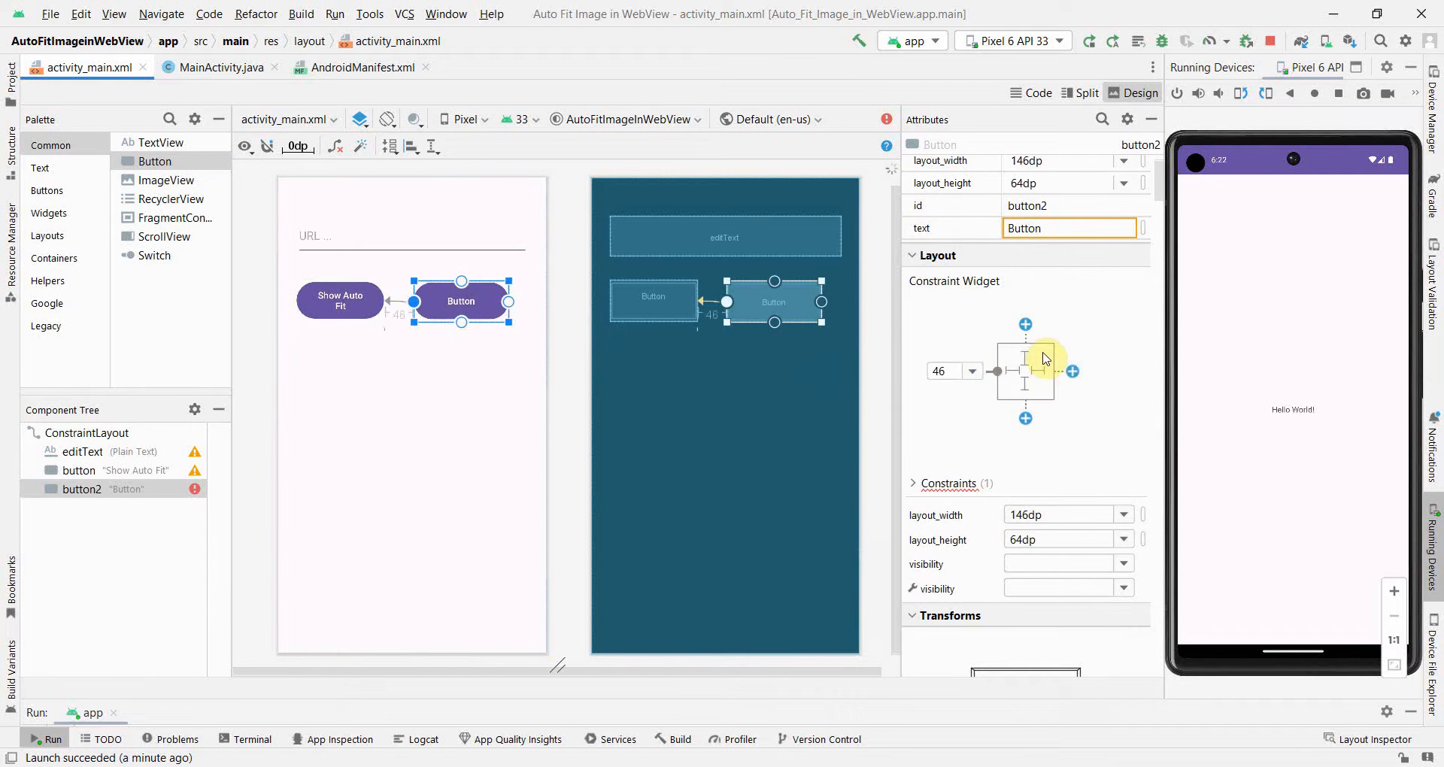
left_click(1024, 325)
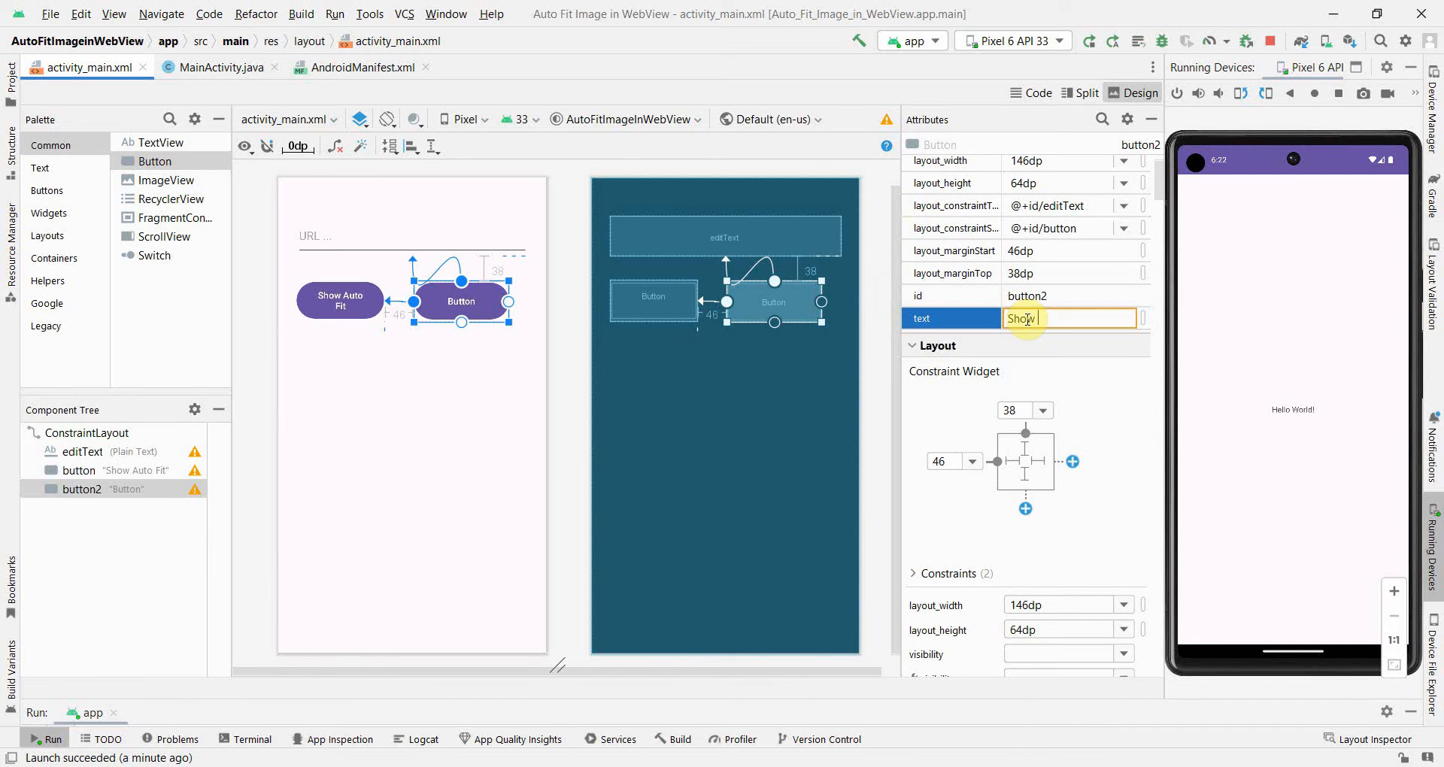
type("without autofit")
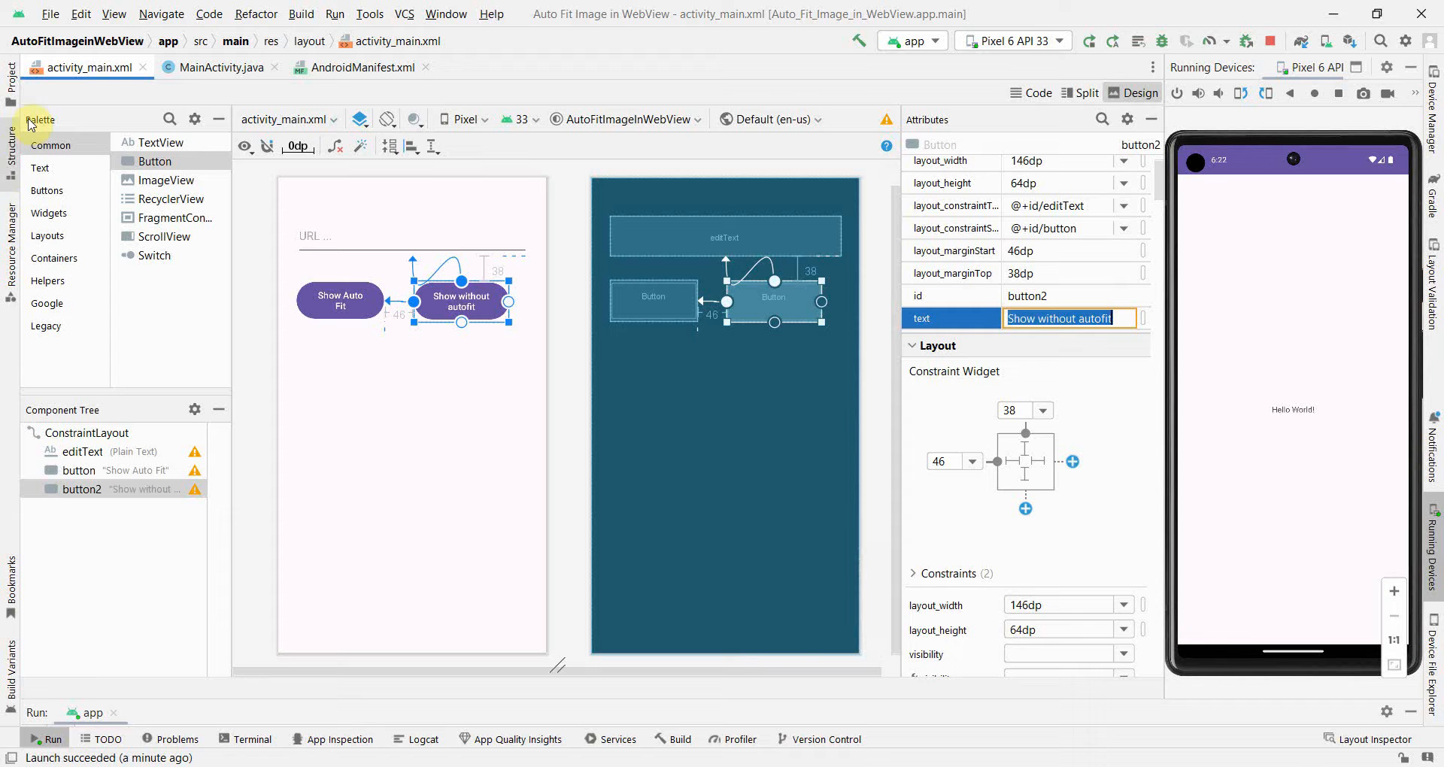
Step: Add a WebView with id webView filling the layout under the buttons
type("web")
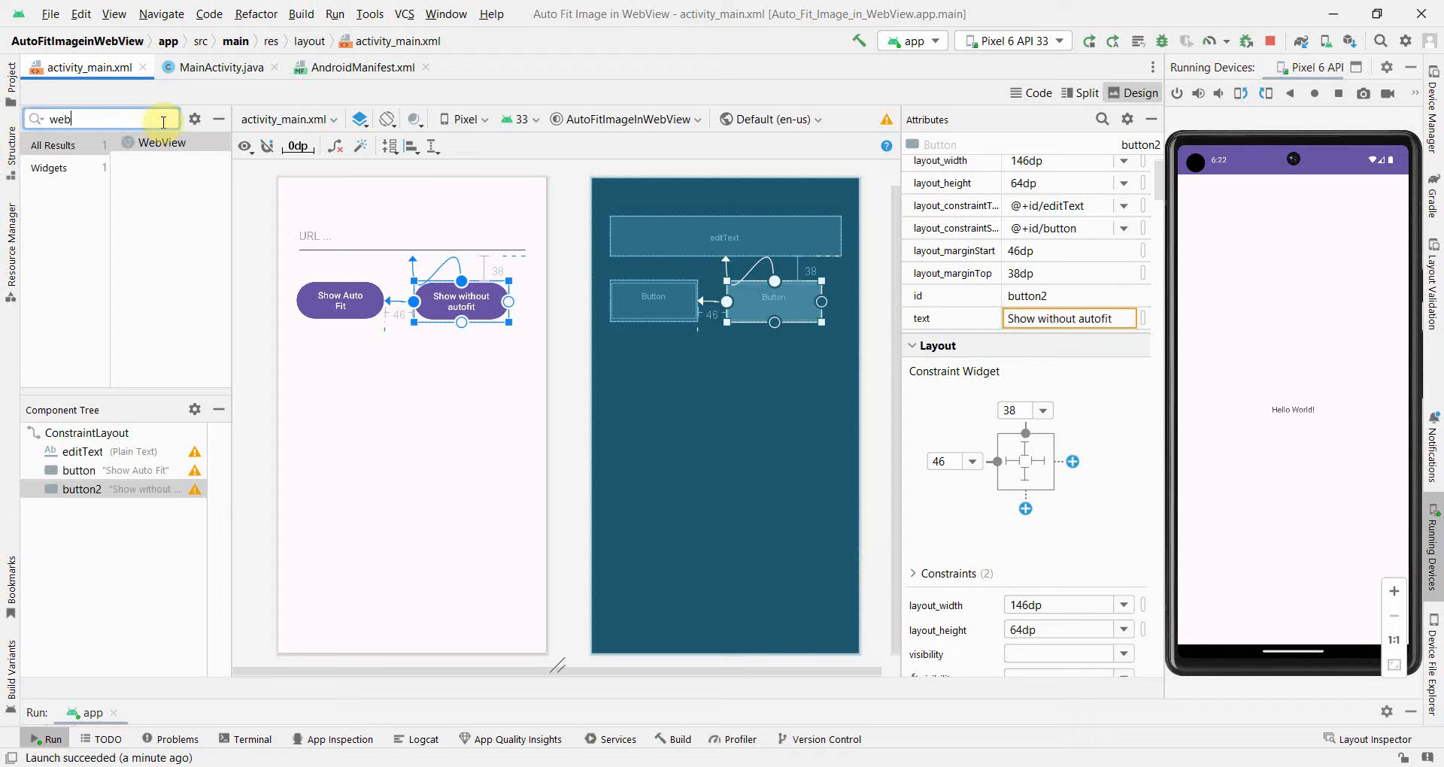
type("vi")
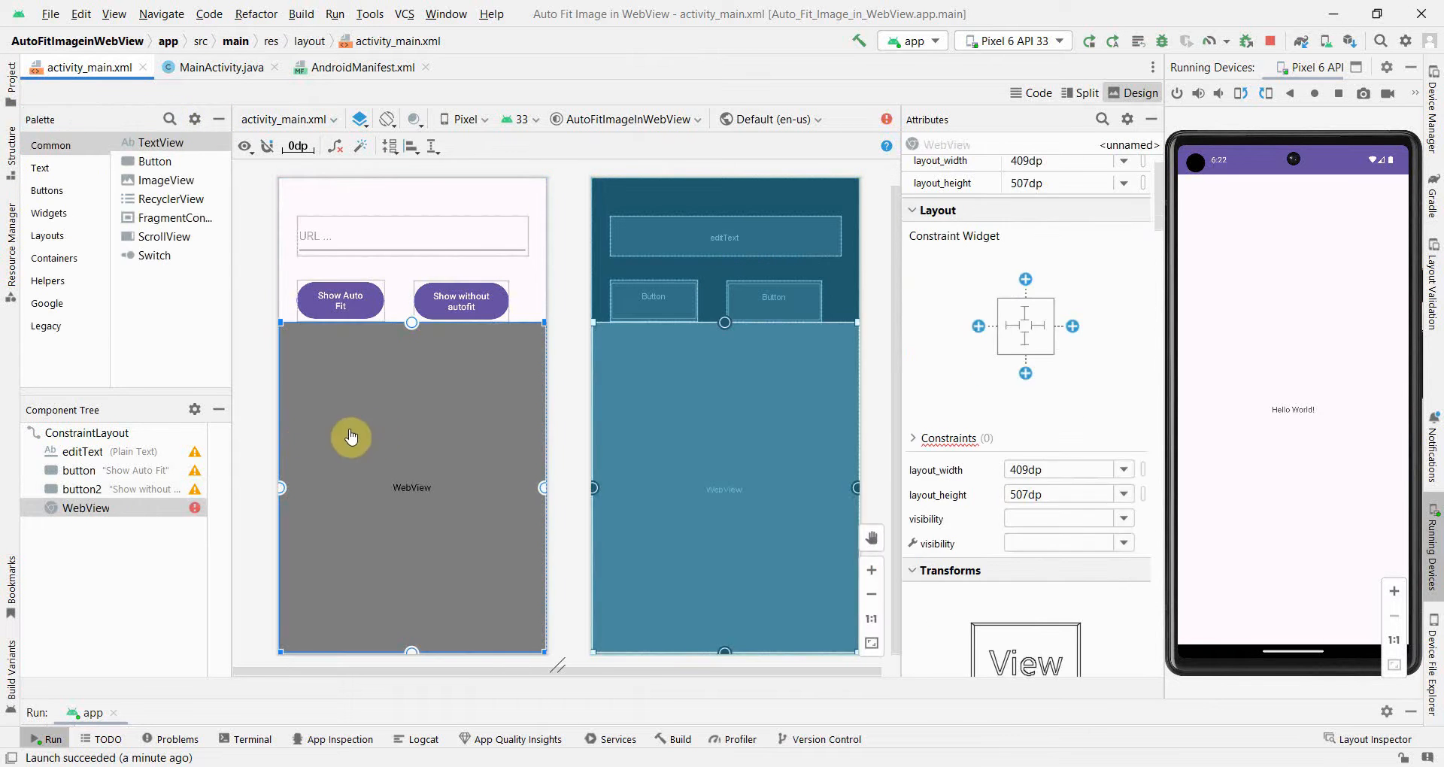
mouse_move(1025, 308)
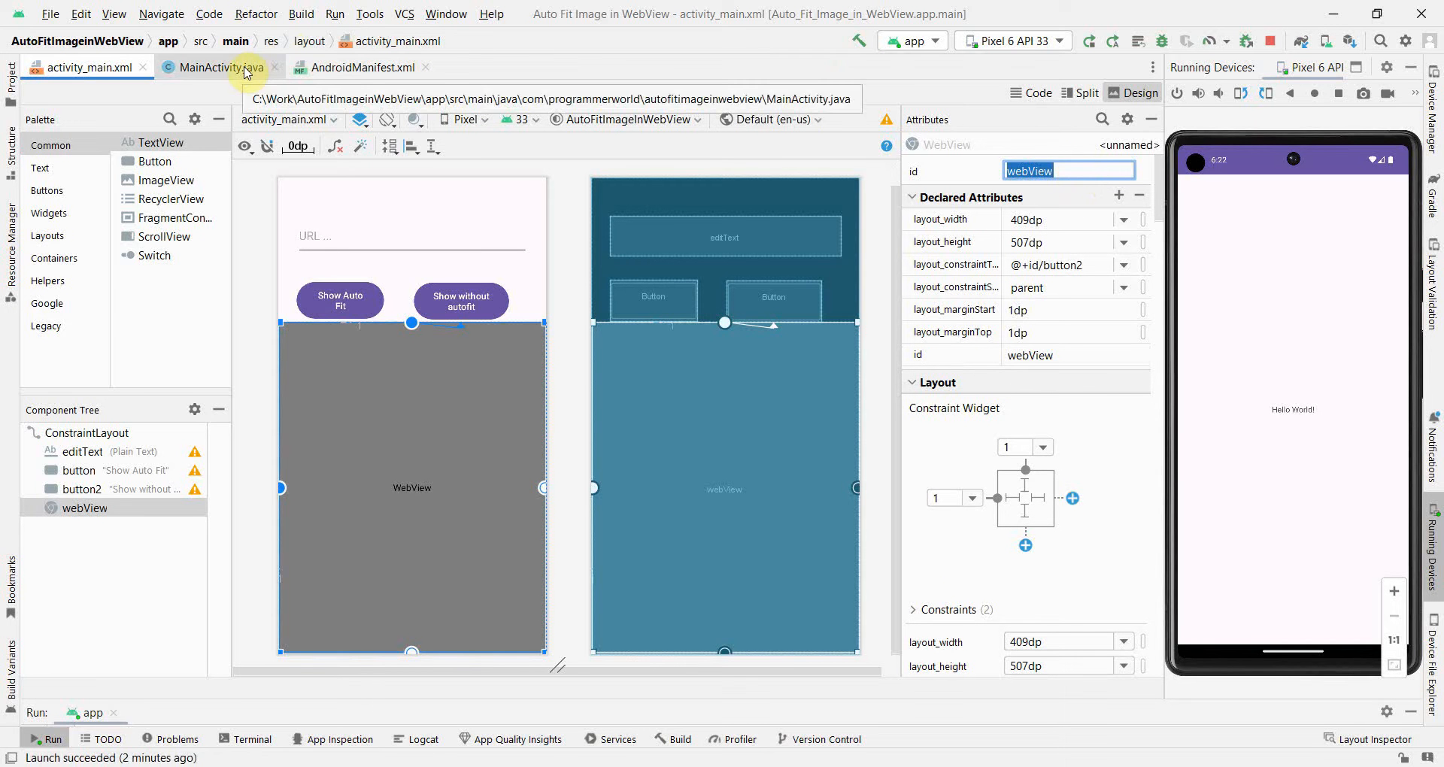
left_click(339, 299)
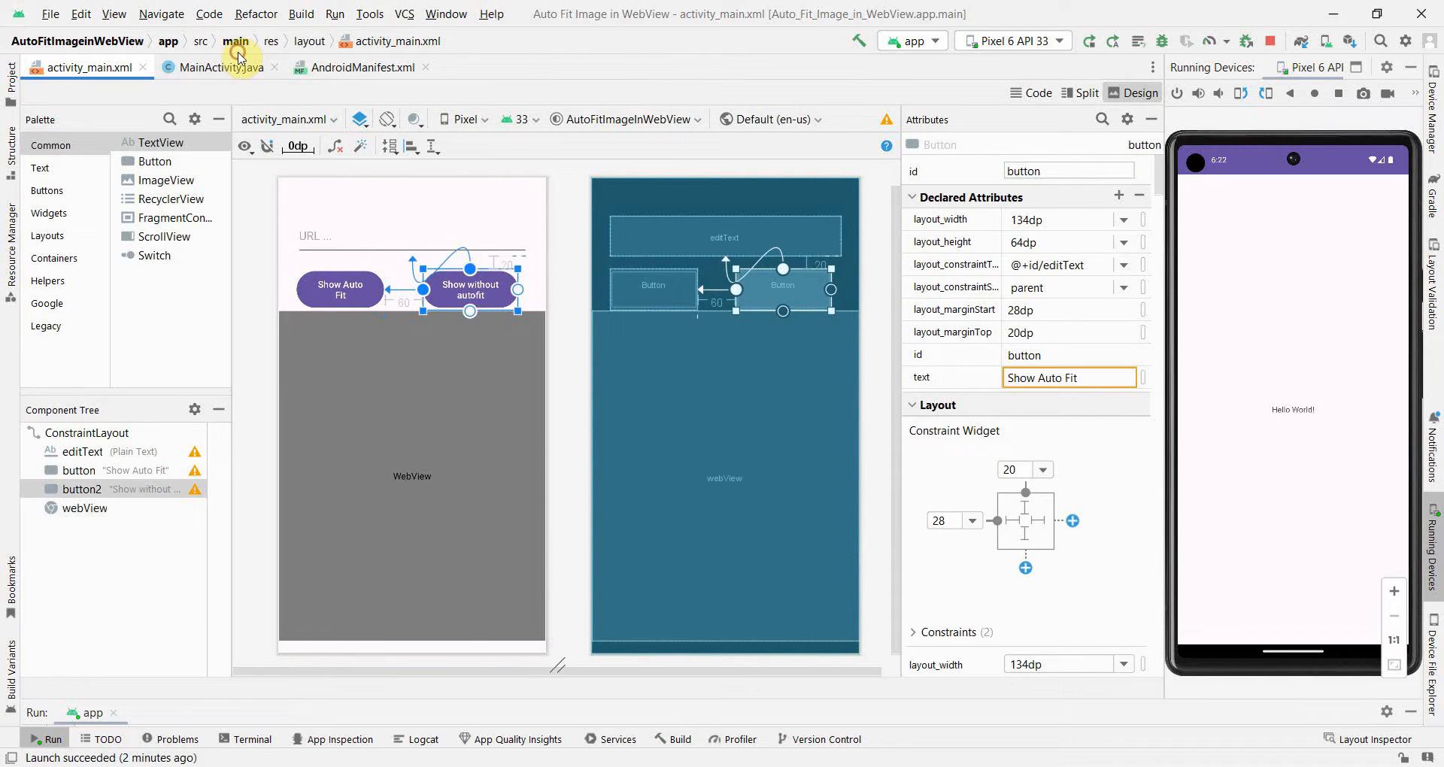
Step: Write empty handlers public void buttonWithAutoFit(View view) and buttonWithoutAutoFit(View view) in MainActivity
left_click(218, 68)
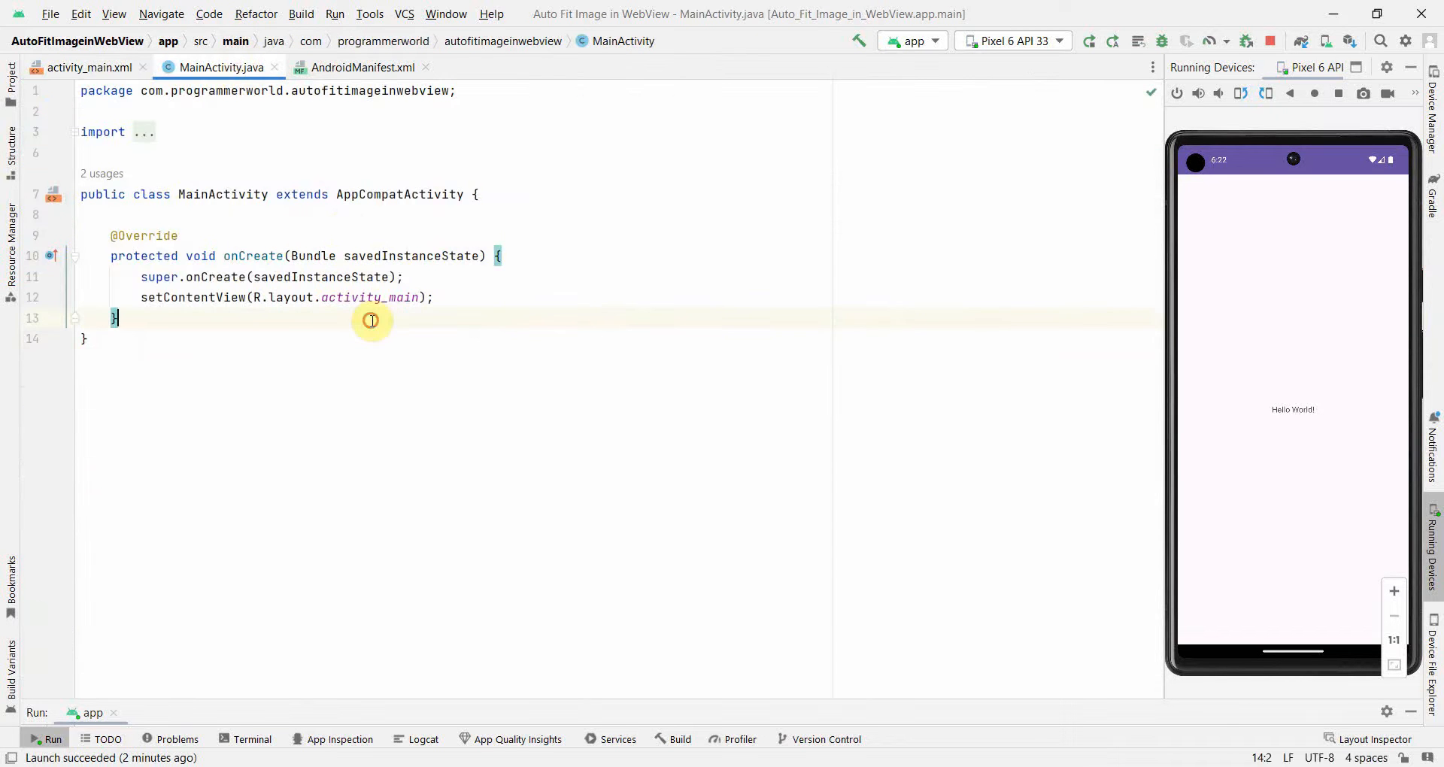
type("p")
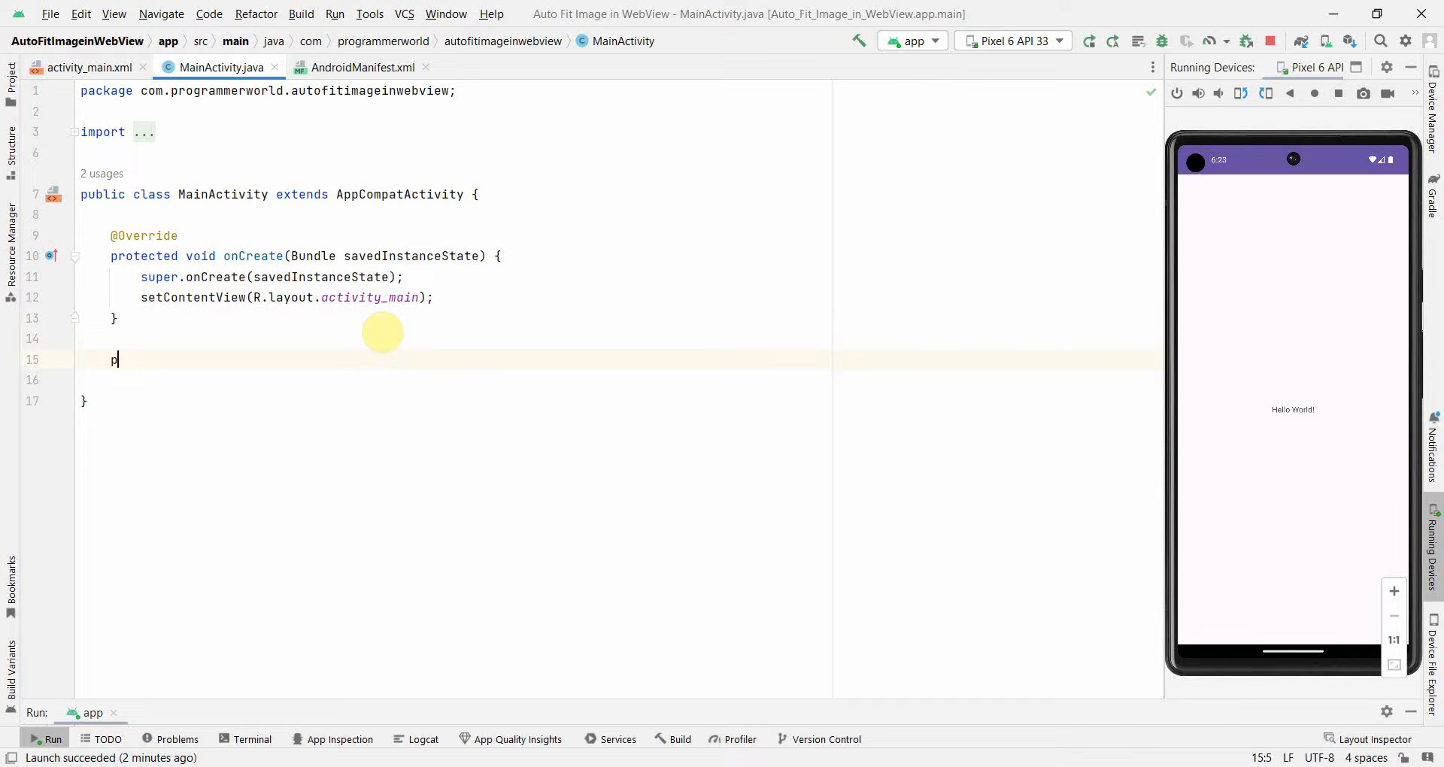
type("ub")
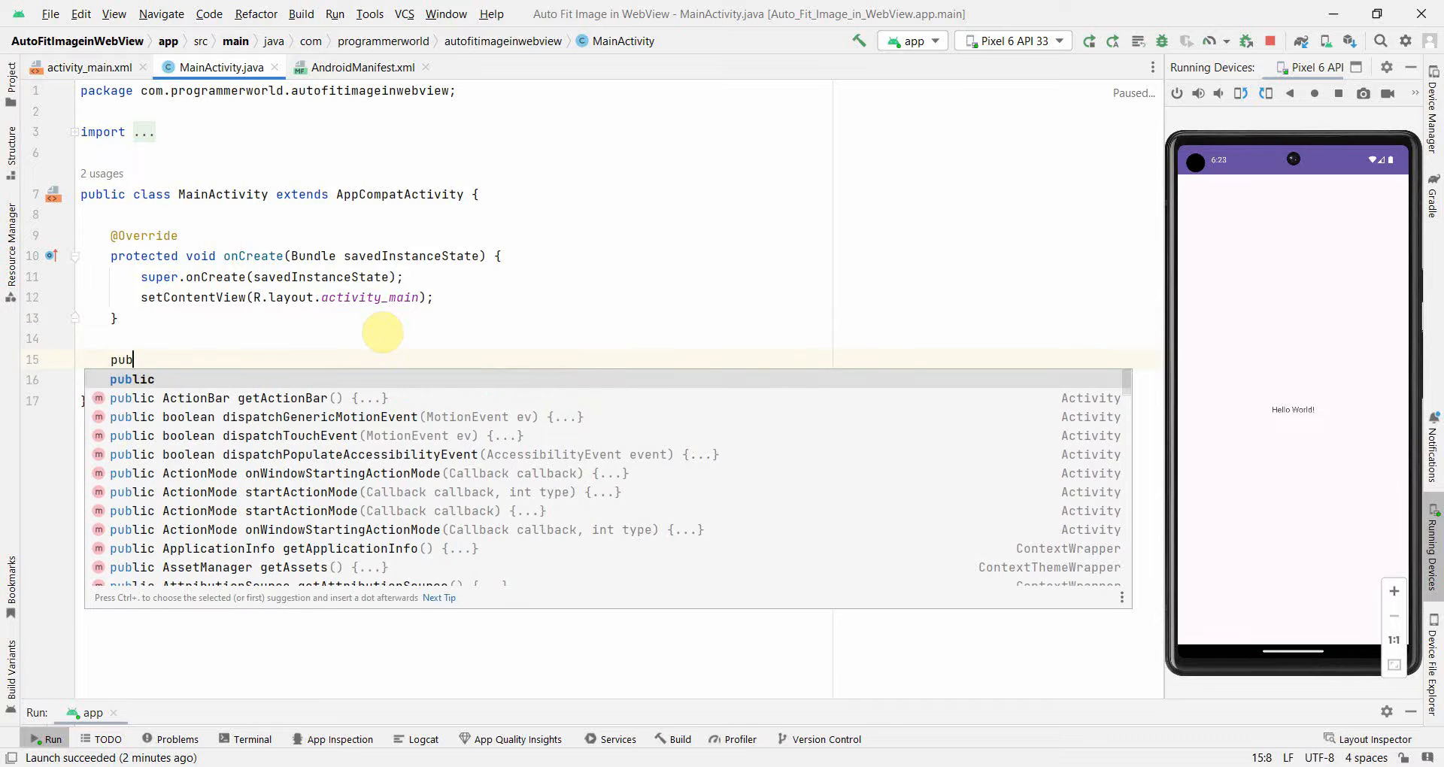
type("void")
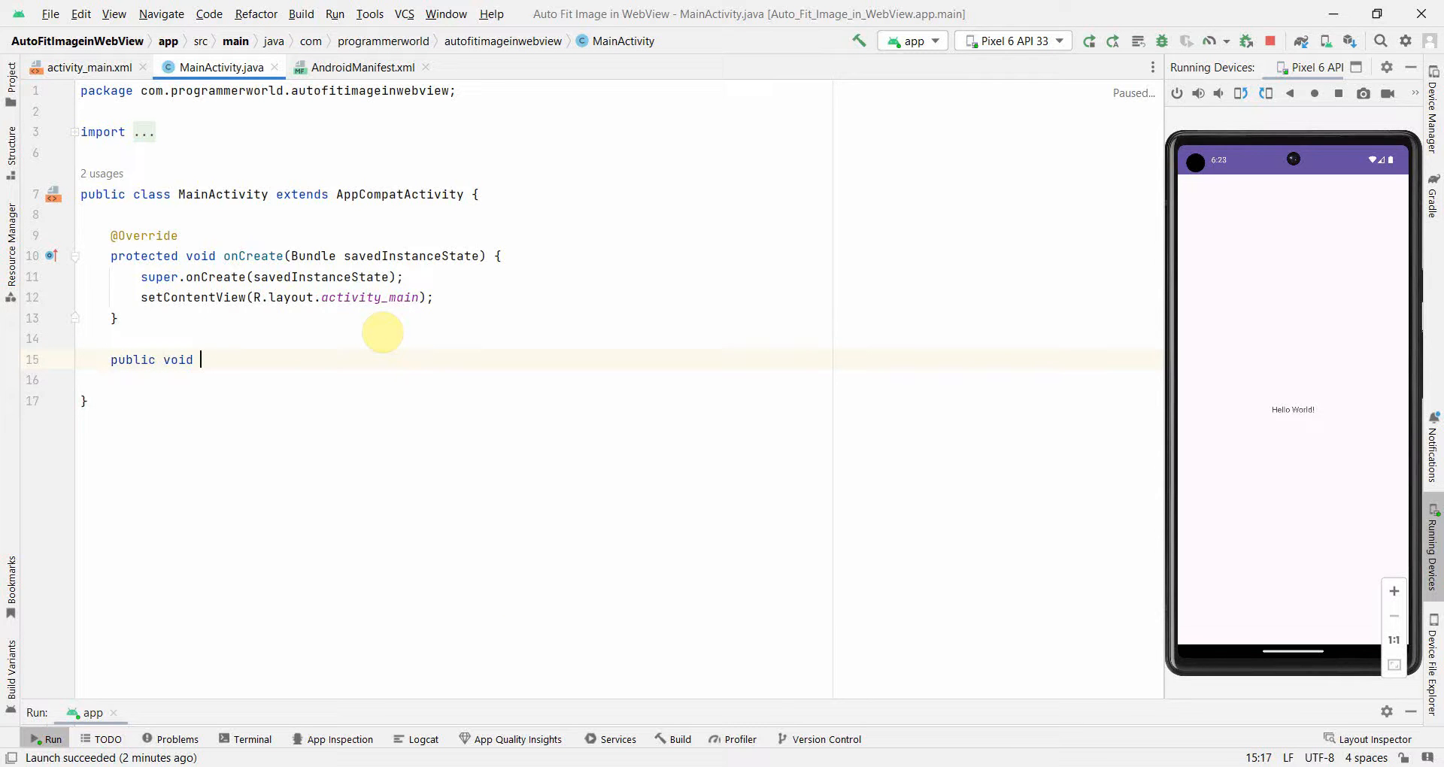
type("buttonWithAuto")
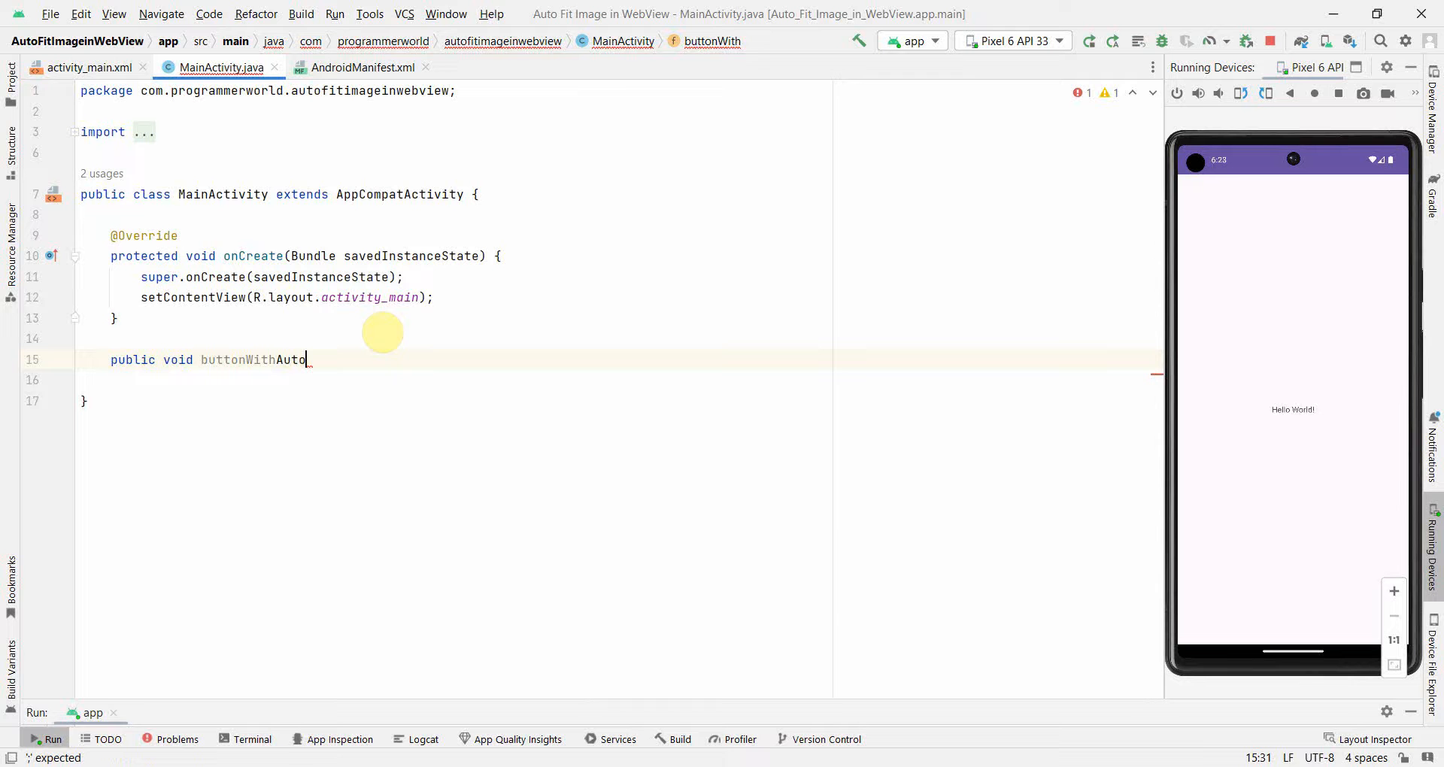
type("Fit(View")
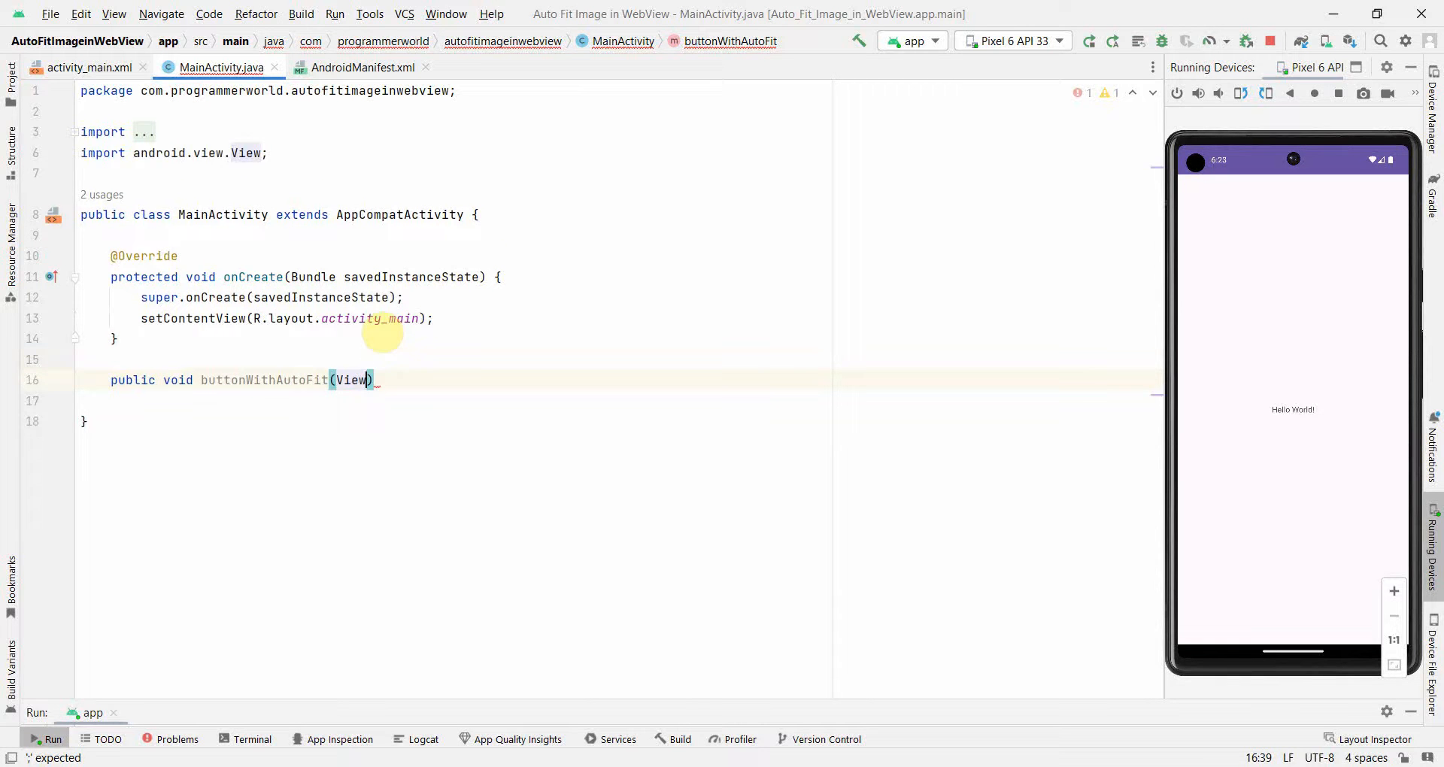
type("view")
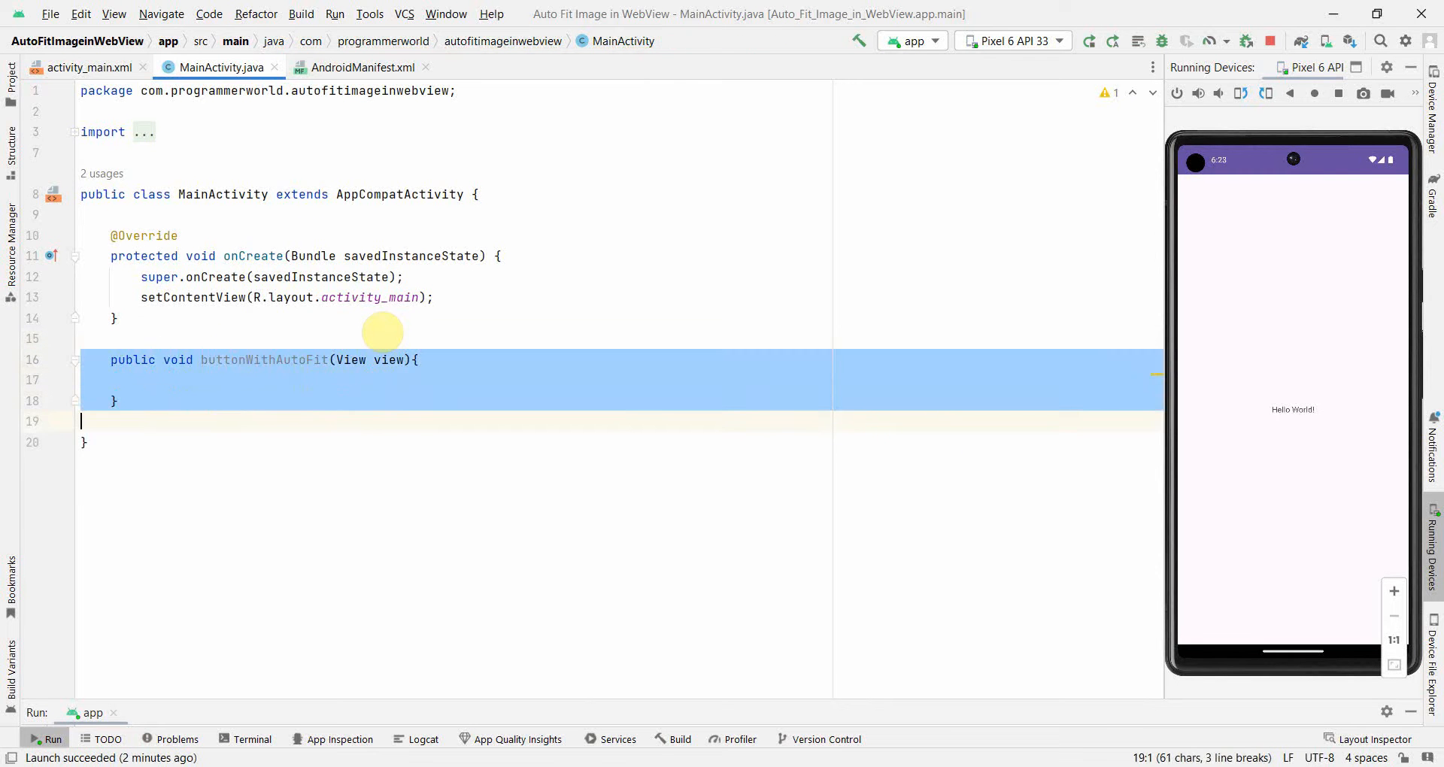
key("Ctrl+V")
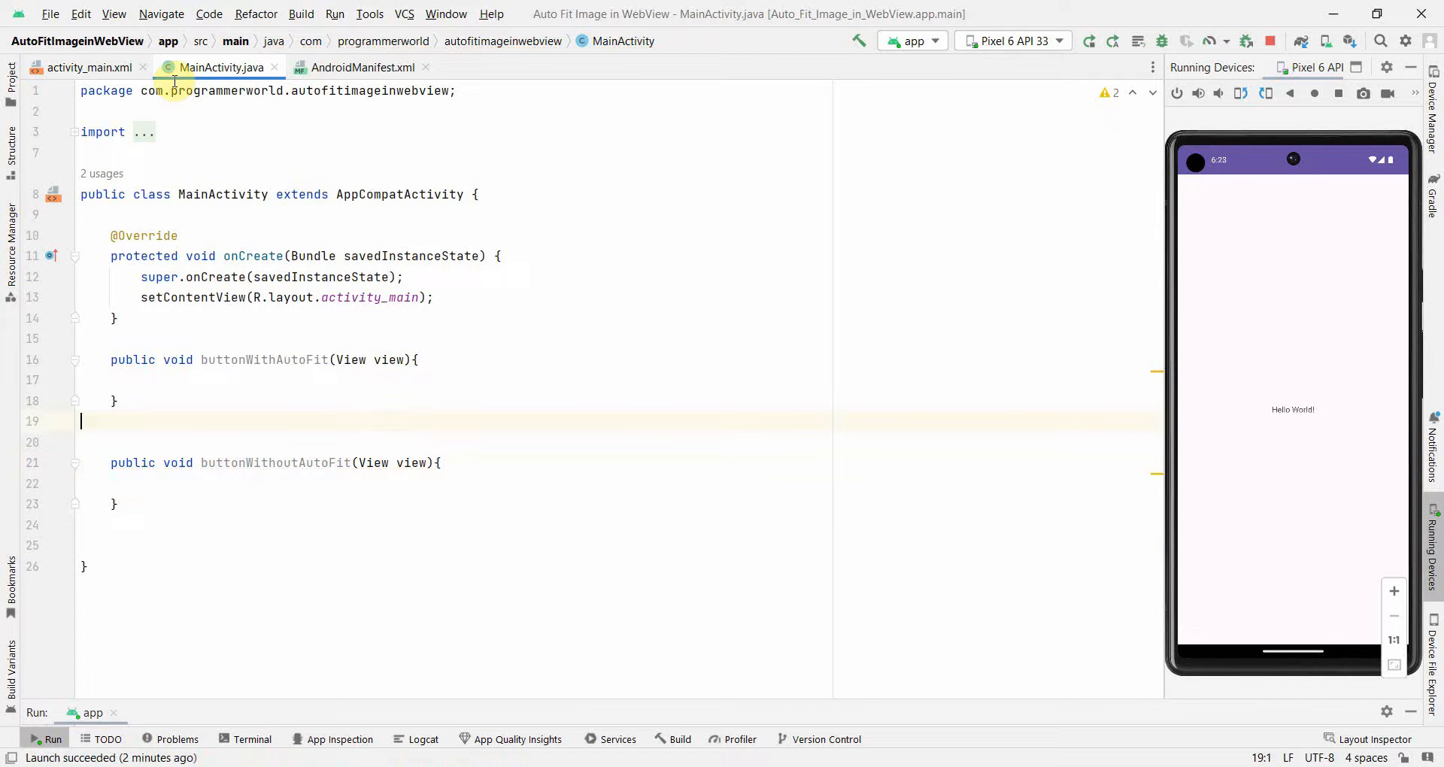
Step: Set the buttons' onClick handlers to buttonWithAutoFit and buttonWithoutAutoFit in the layout
left_click(89, 68)
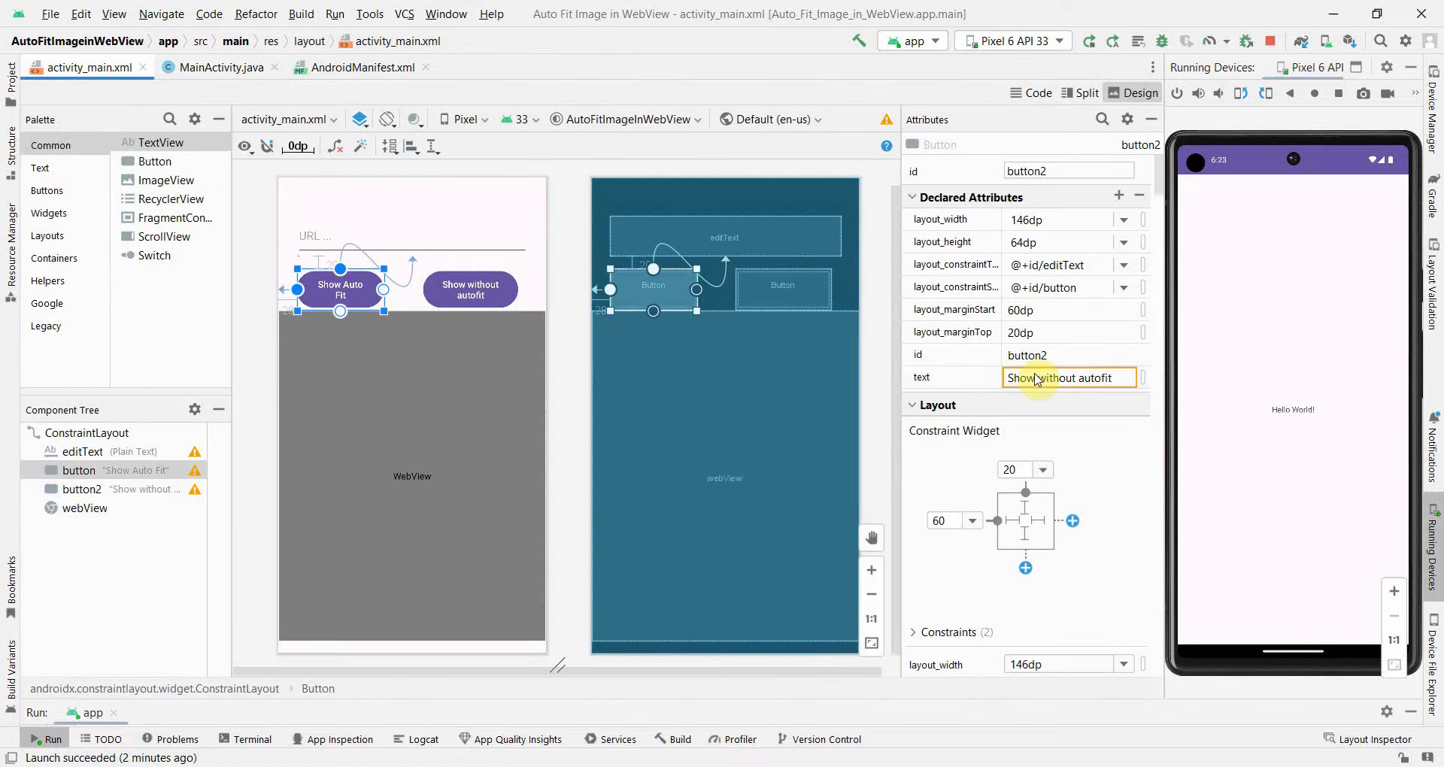
scroll("down", 3)
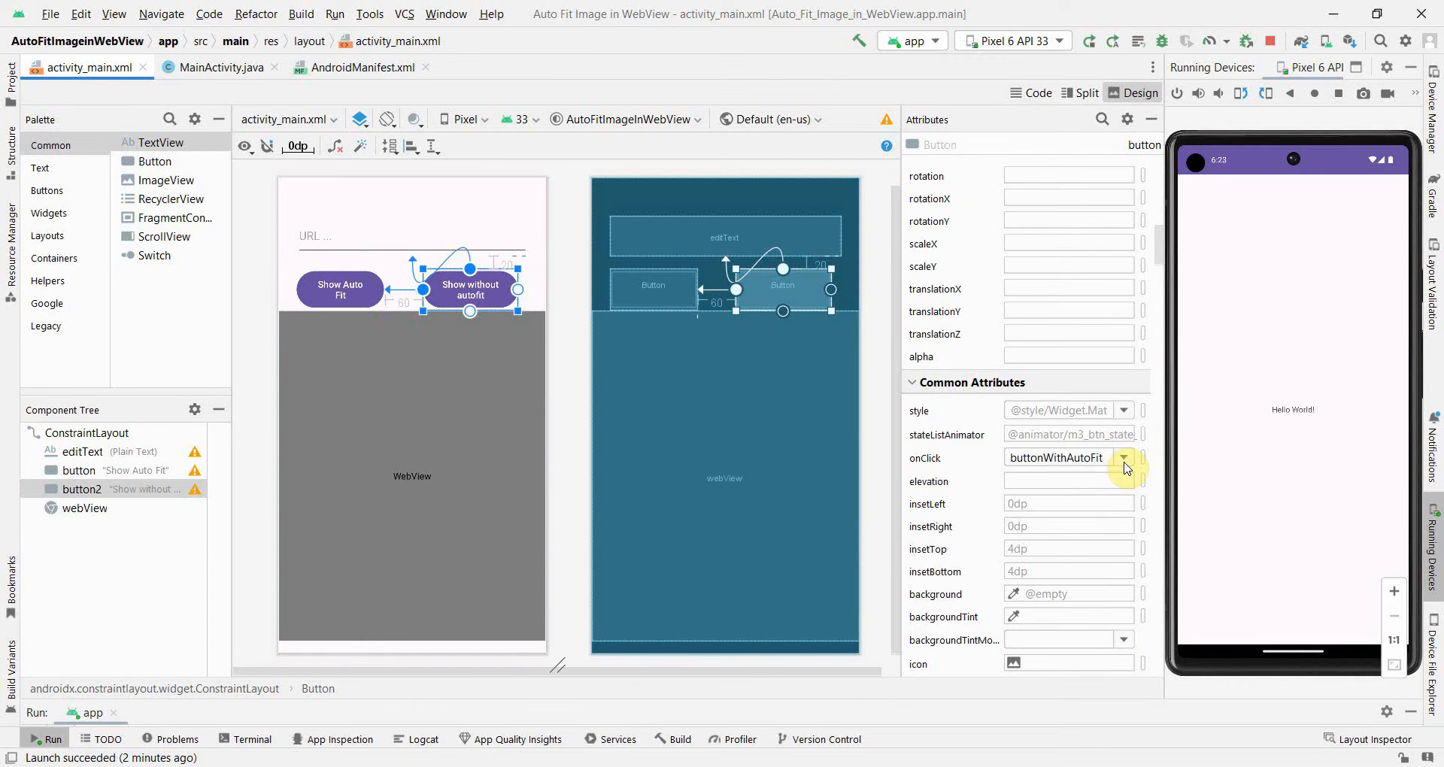
left_click(1122, 457)
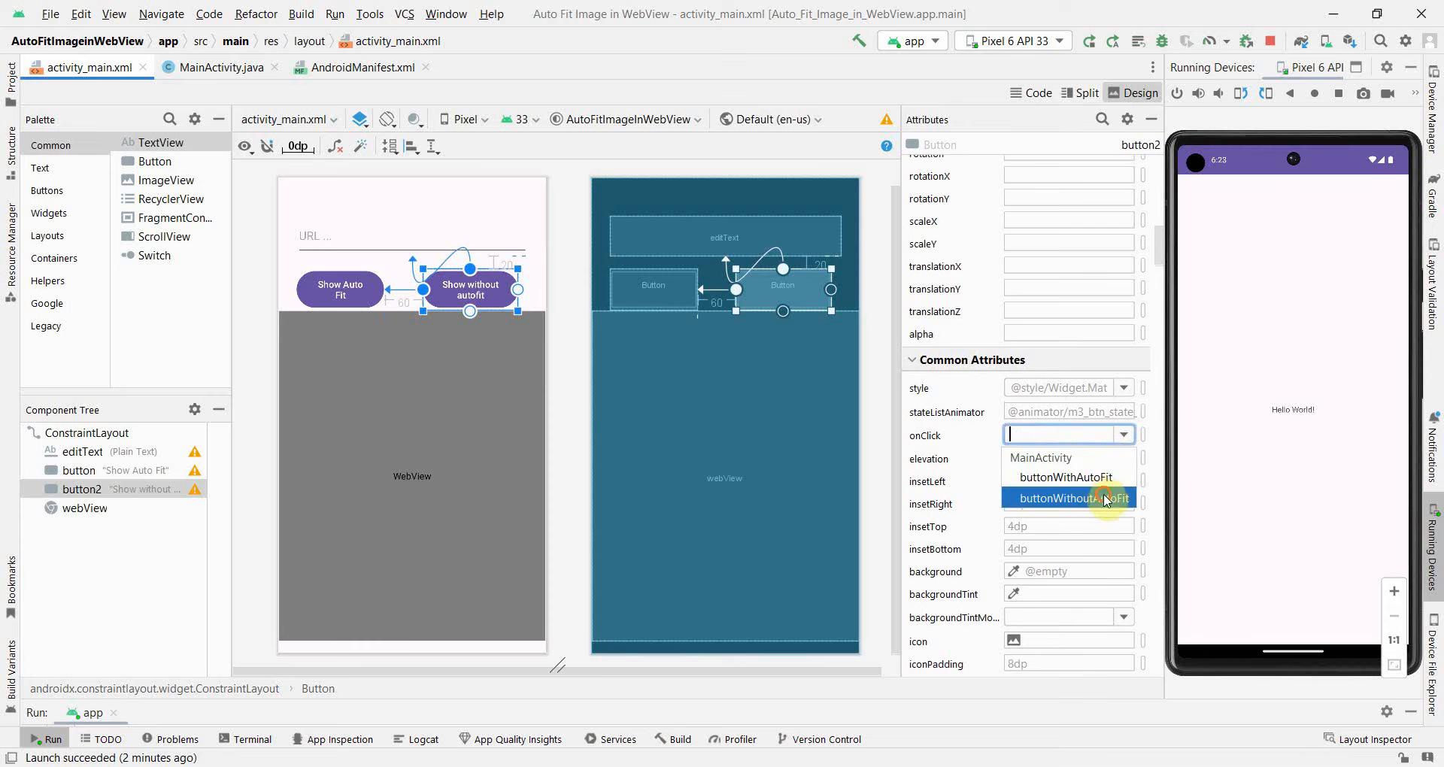
left_click(1074, 498)
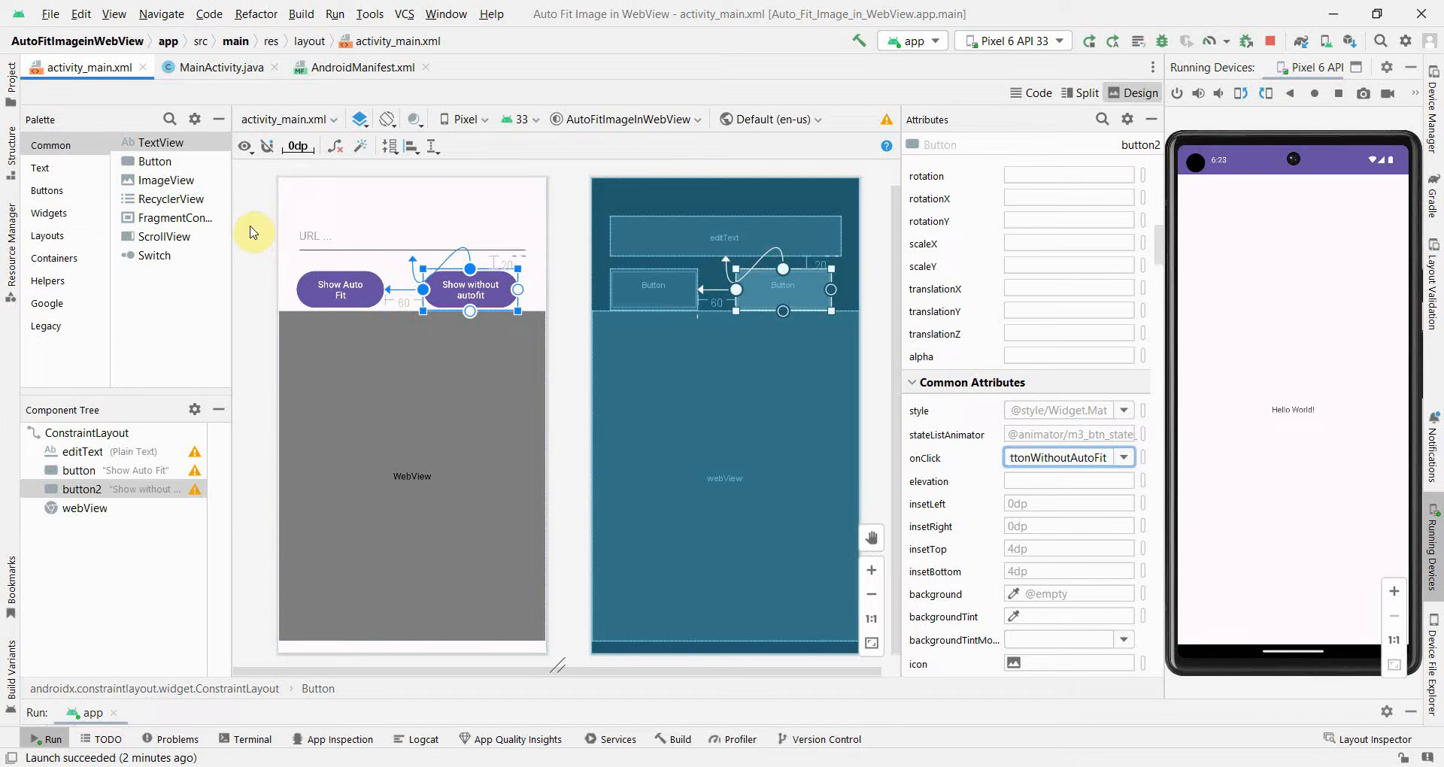
Step: Declare private EditText editText and WebView webView fields in MainActivity
left_click(220, 67)
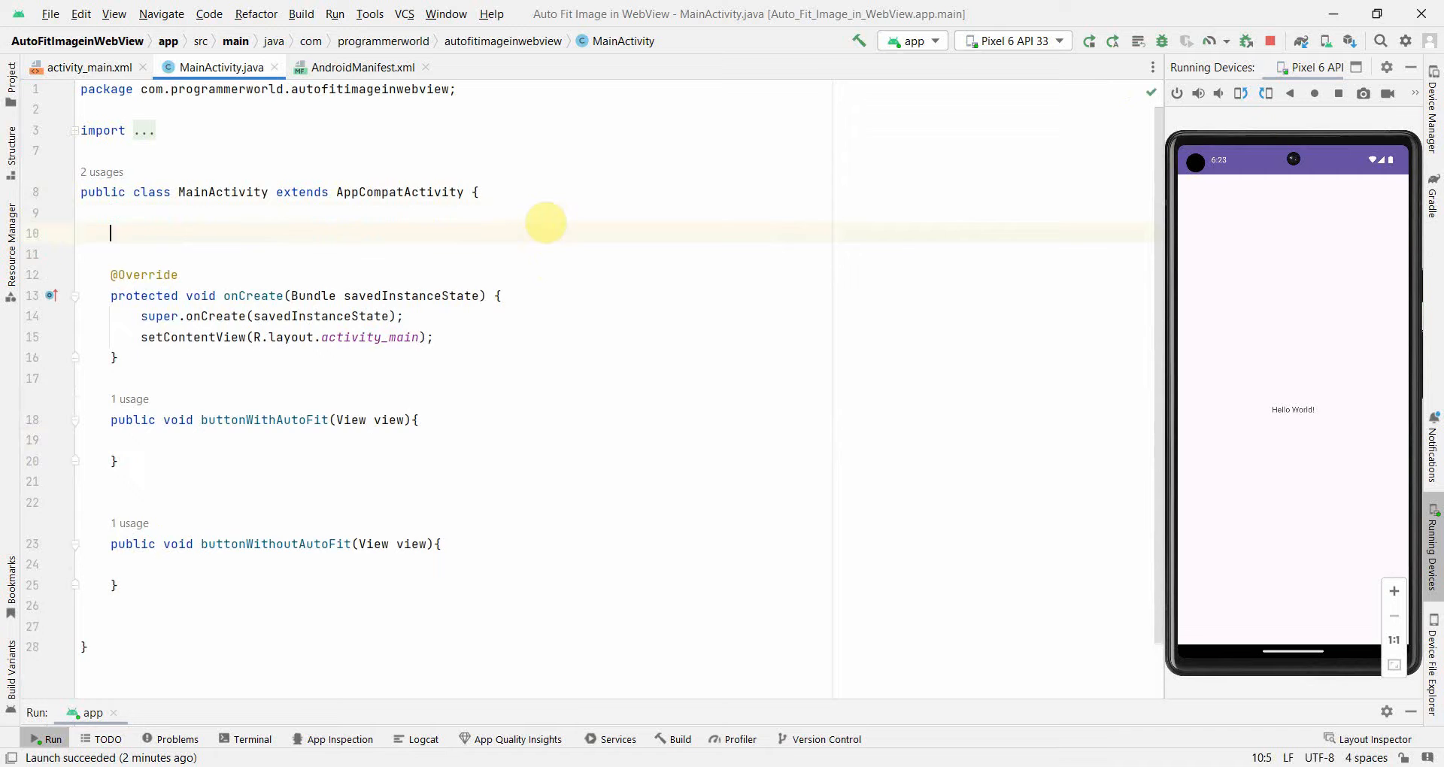
type("private")
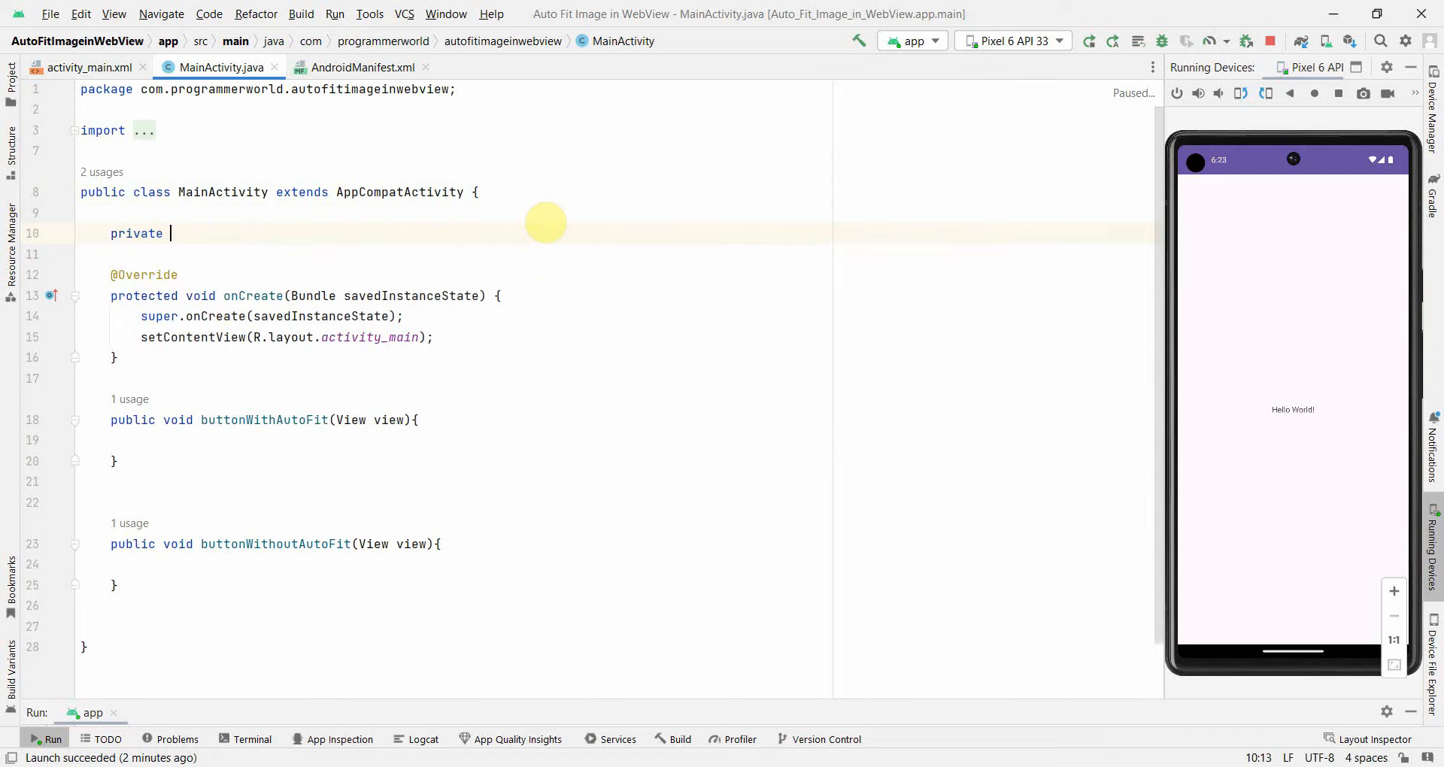
type("EditText;")
type("priv")
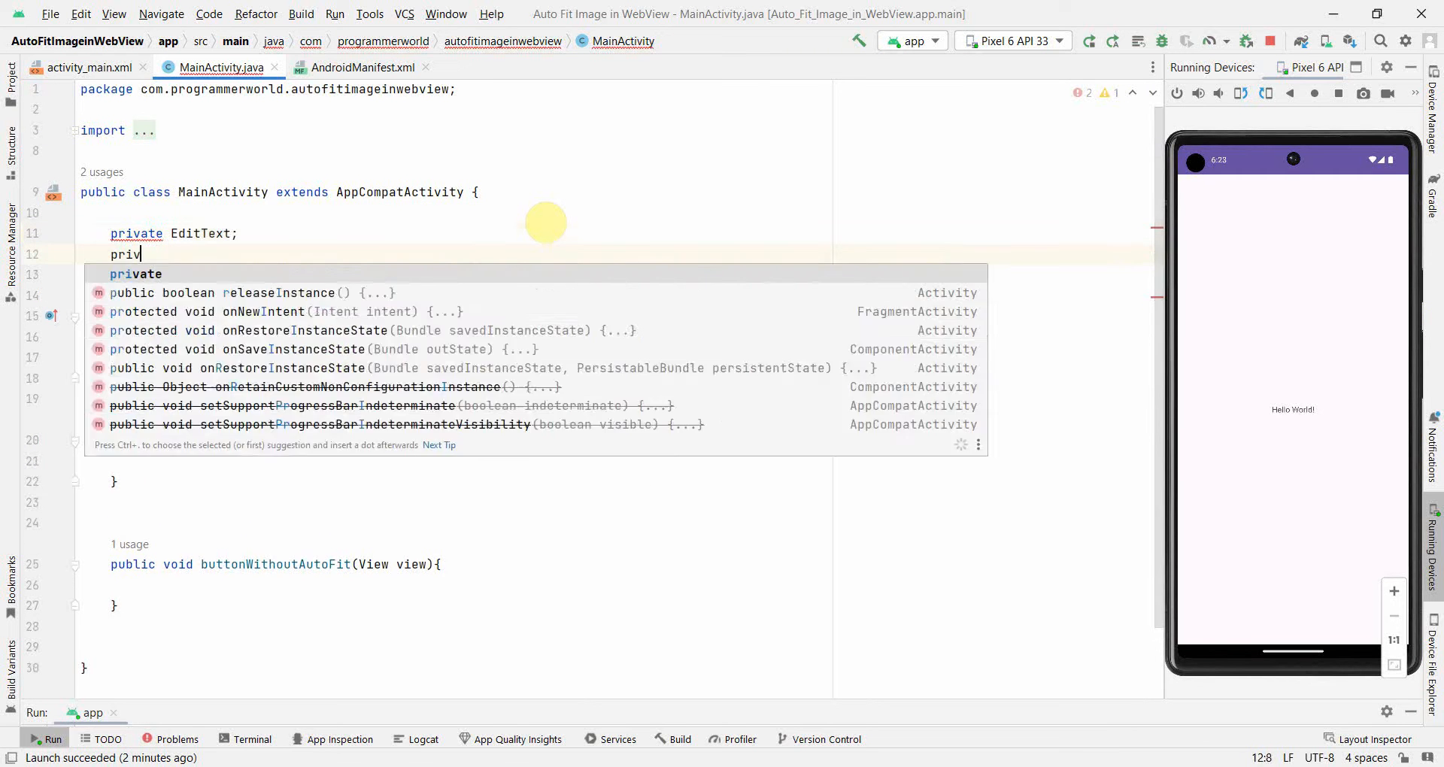
type("WebView webView")
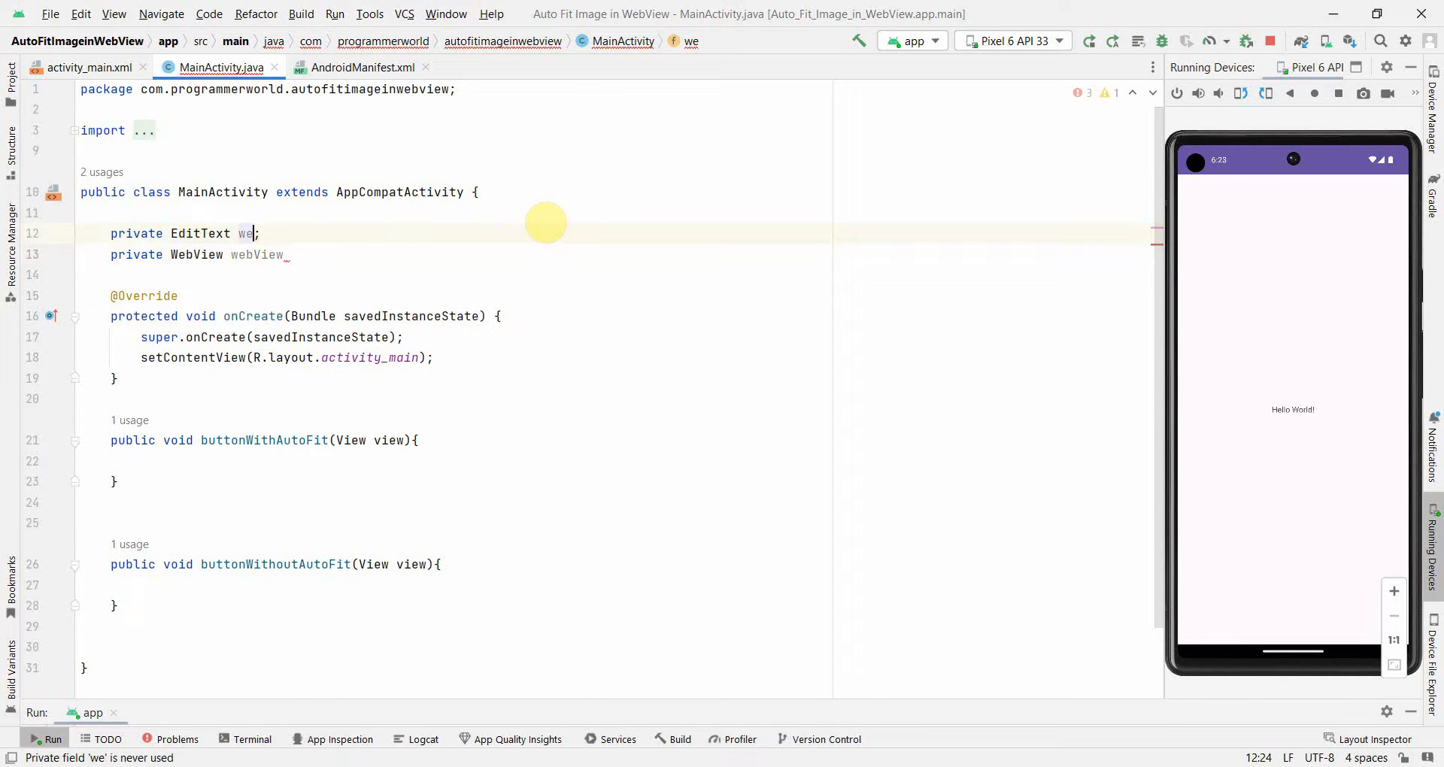
key("Backspace")
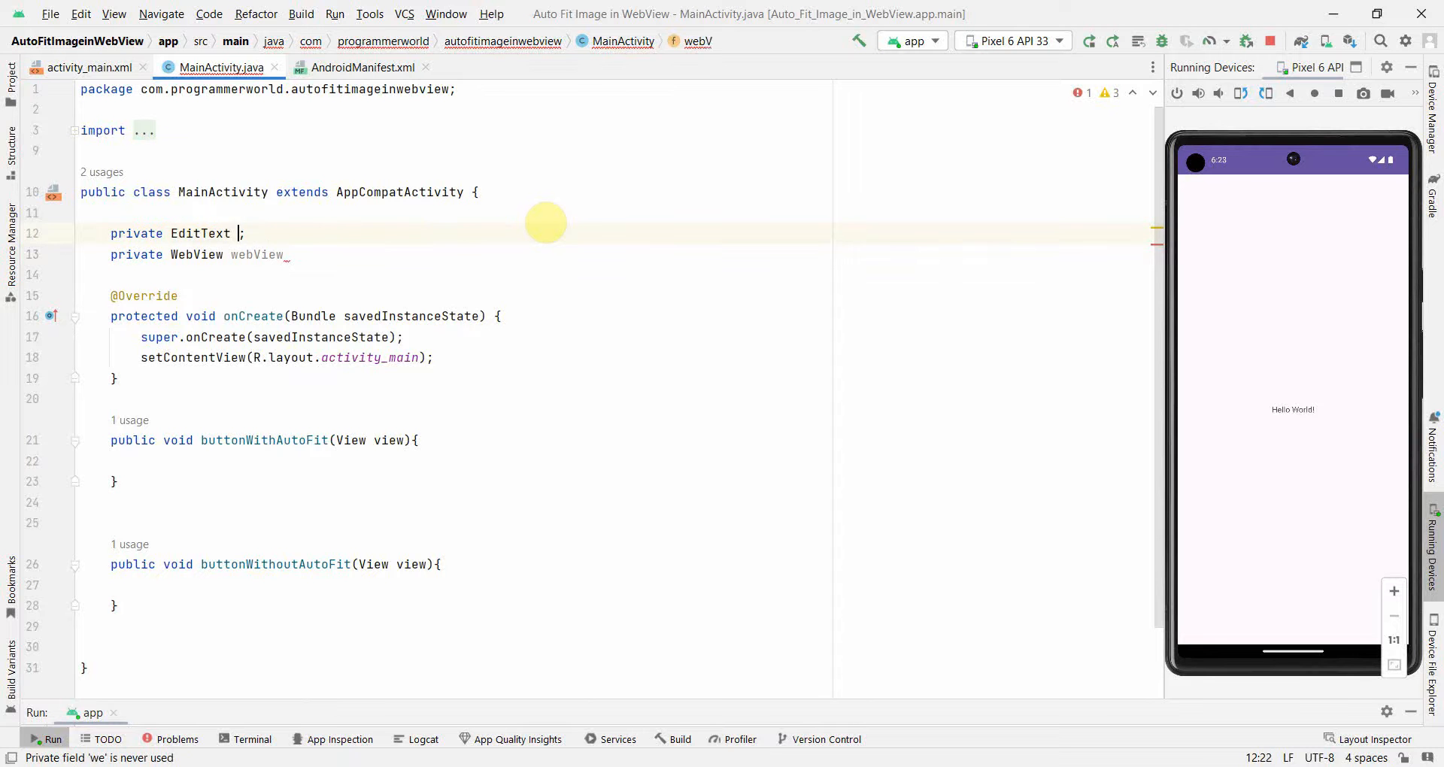
type("editText")
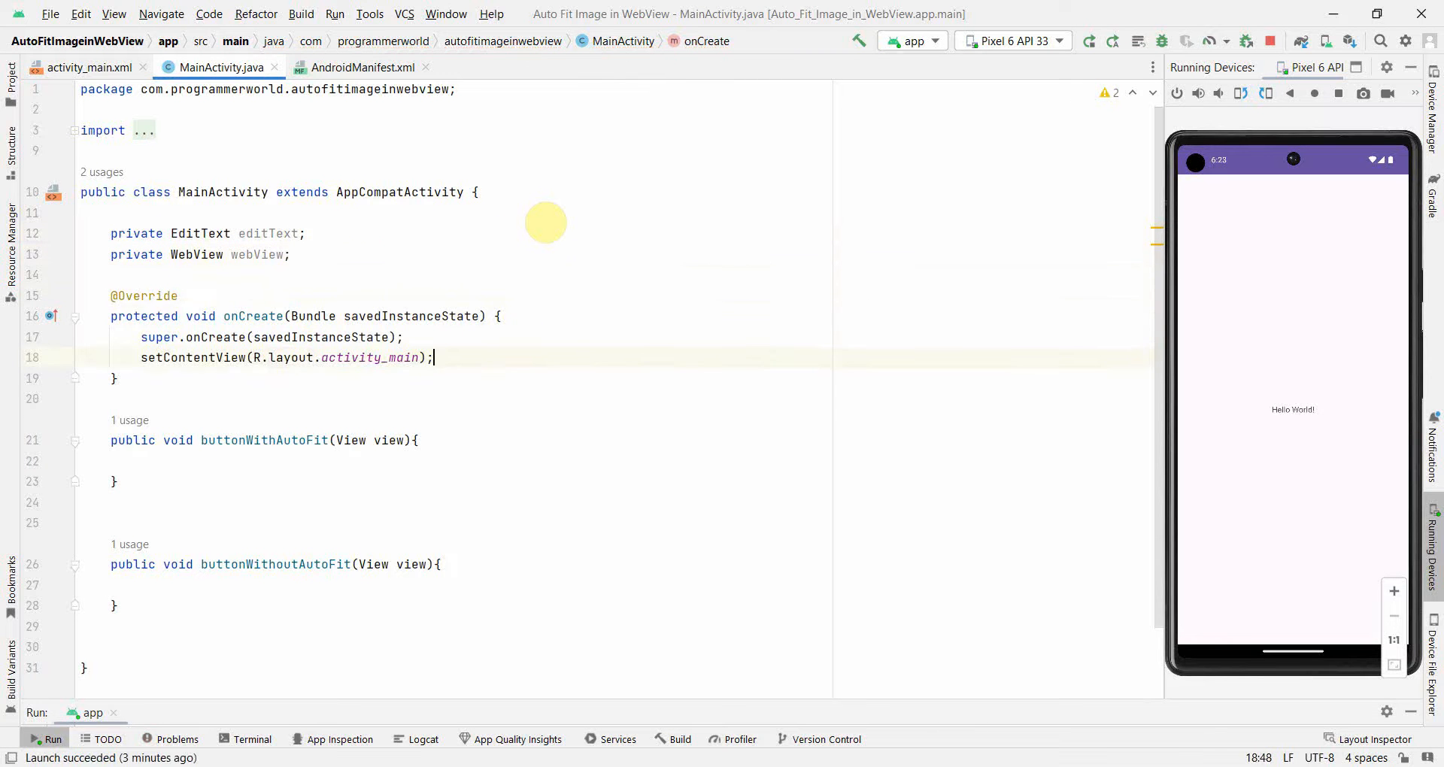
Step: Bind editText and webView in onCreate with findViewById(R.id.editText) and R.id.webView
type("editText =")
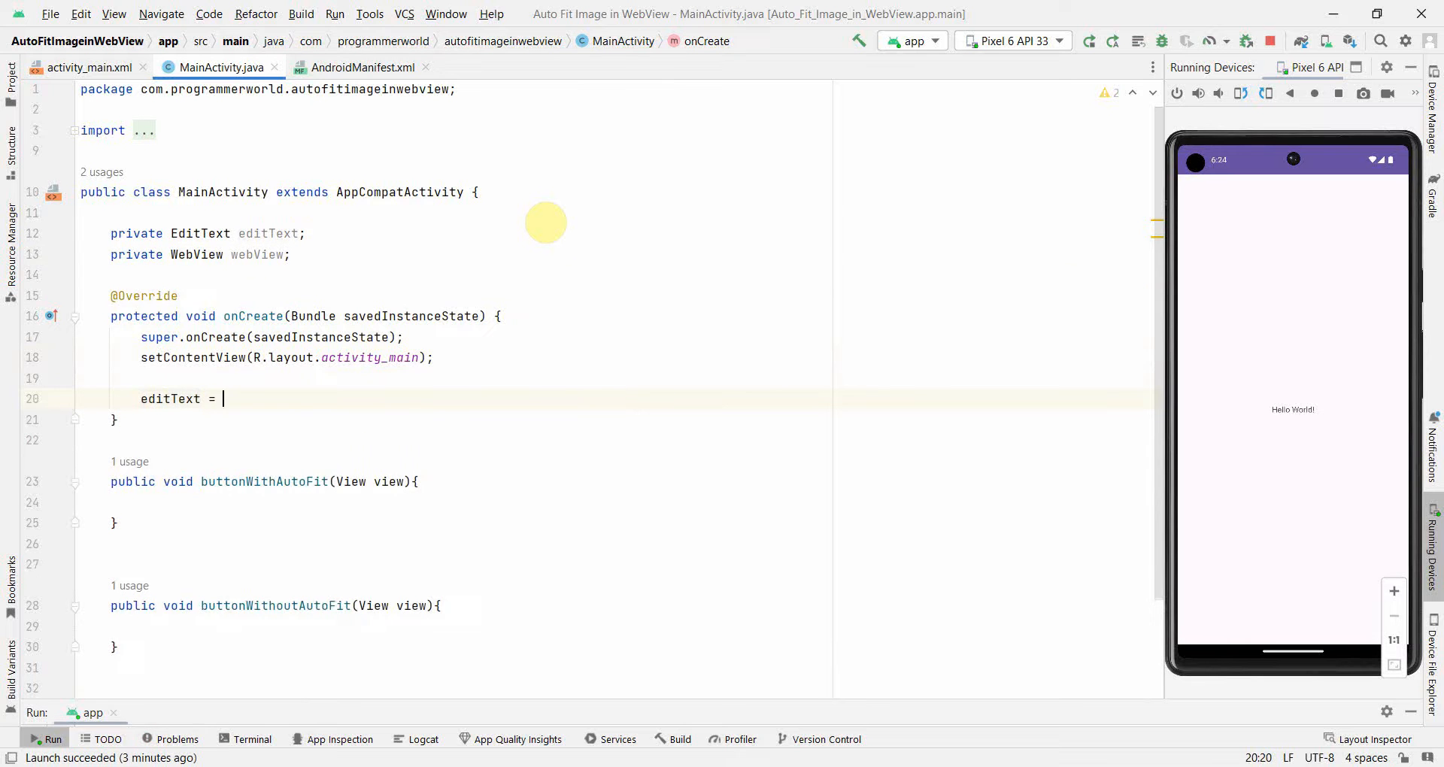
type("findViewById(R.")
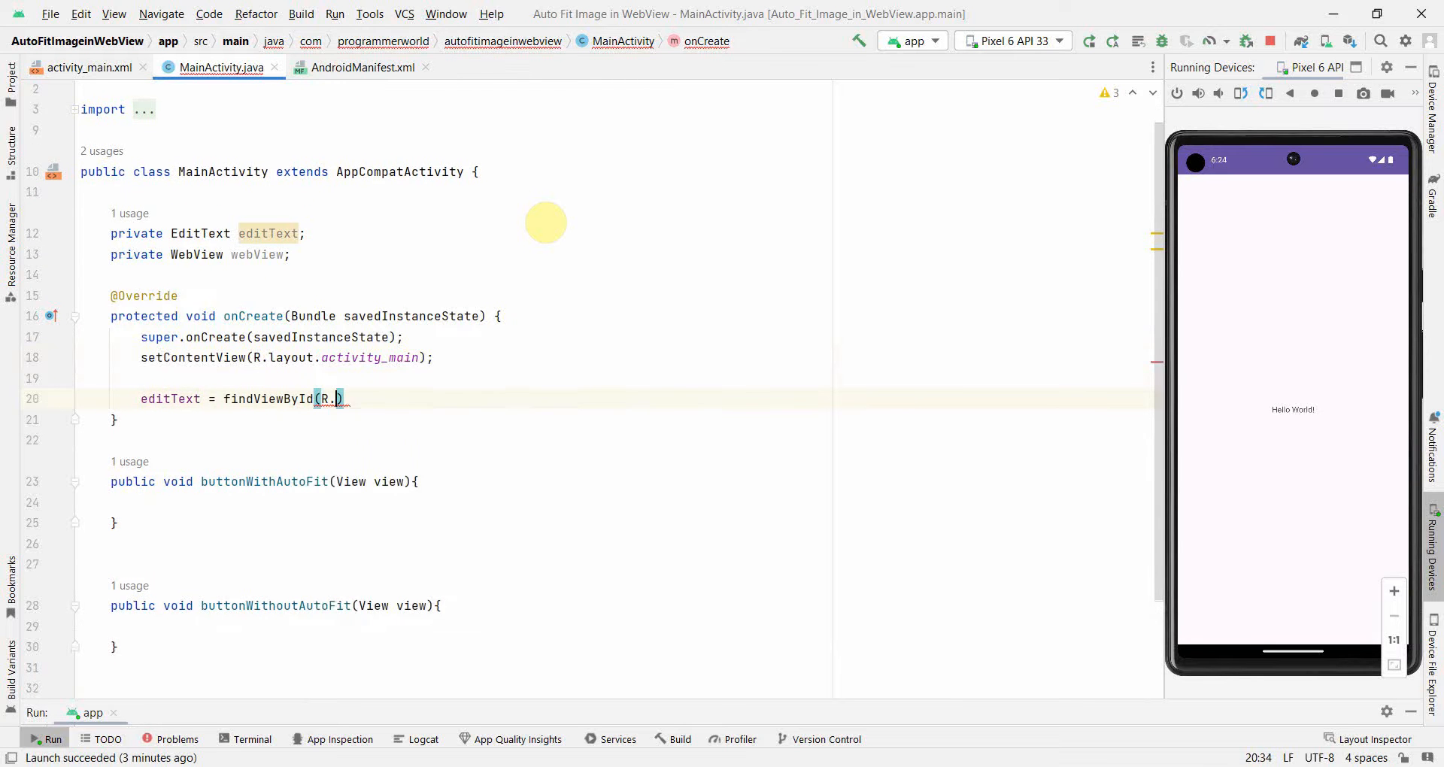
type("id.editText")
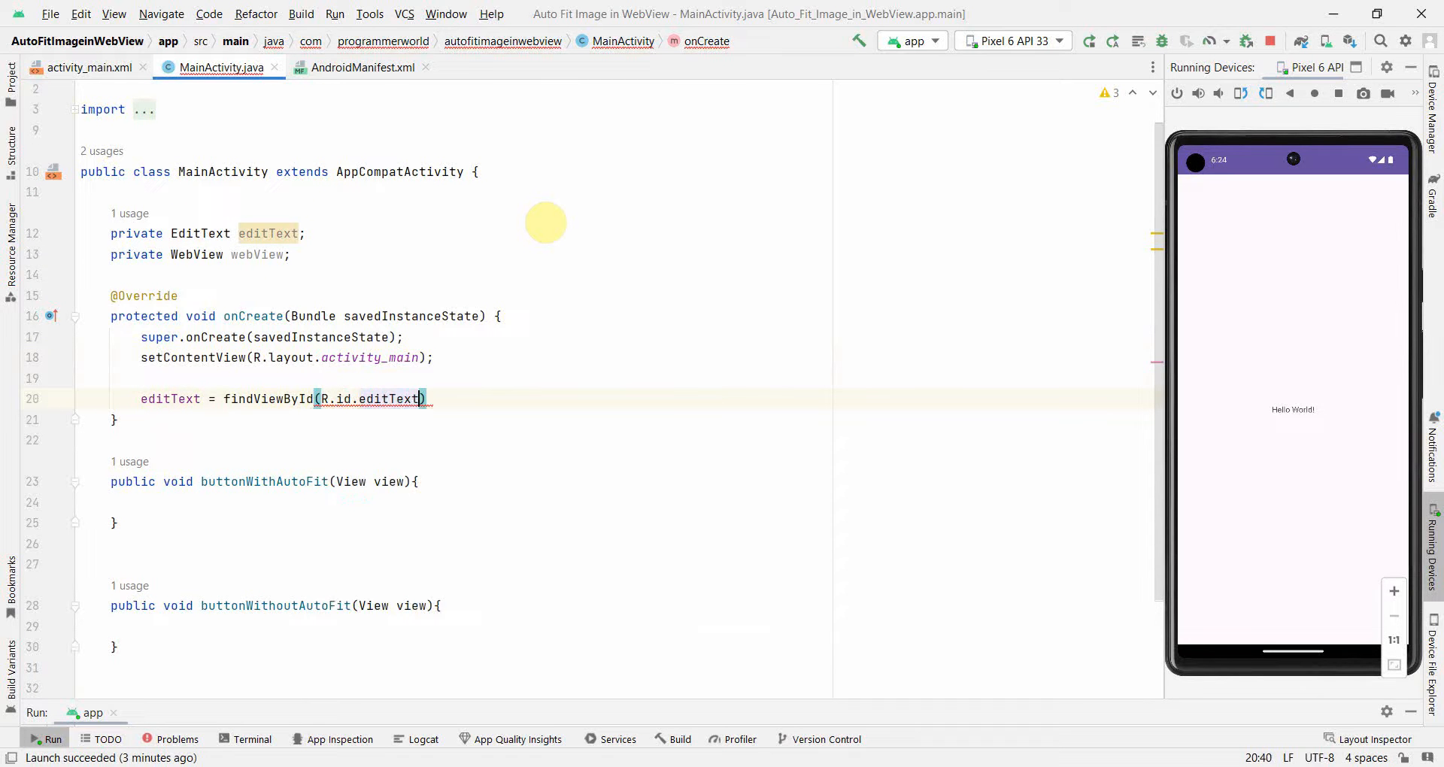
type("webView = find")
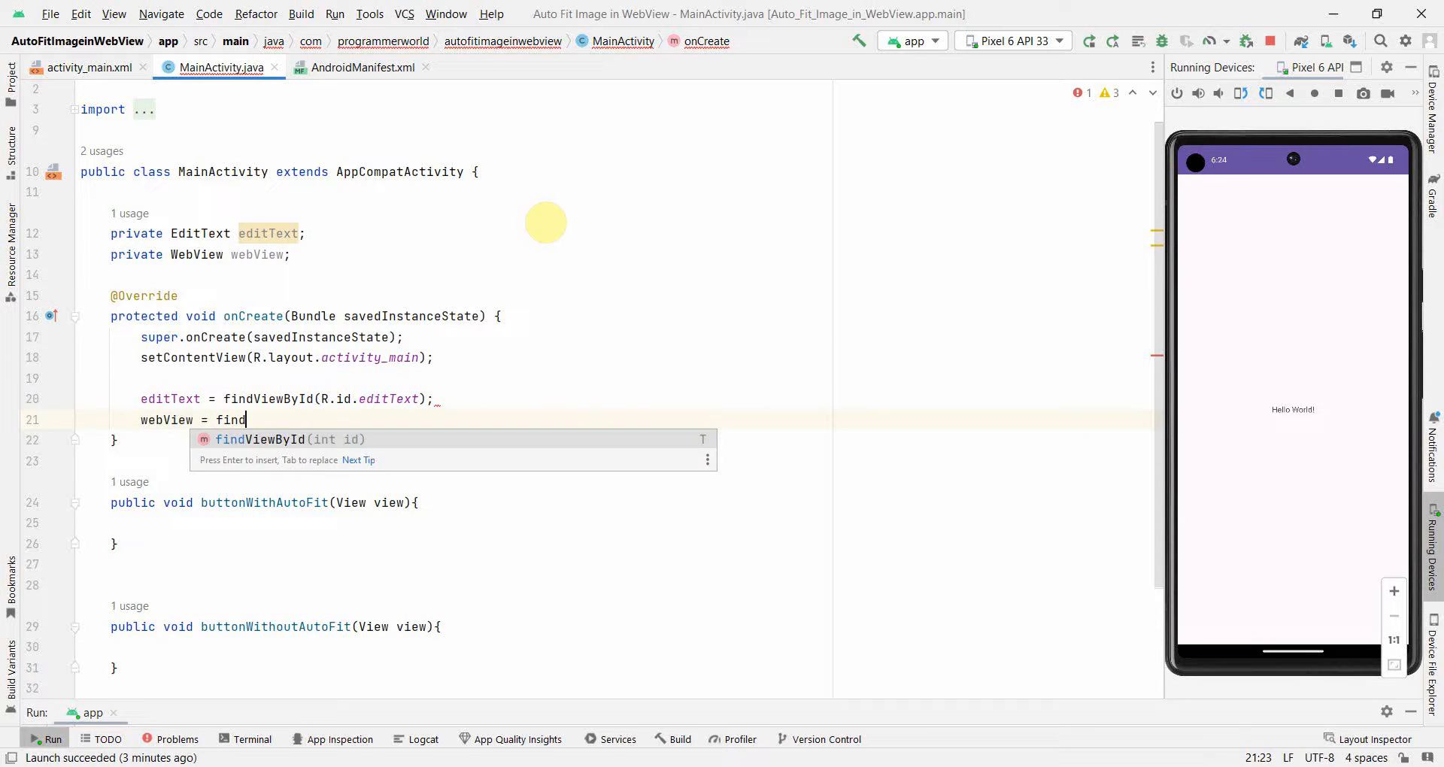
key("Enter")
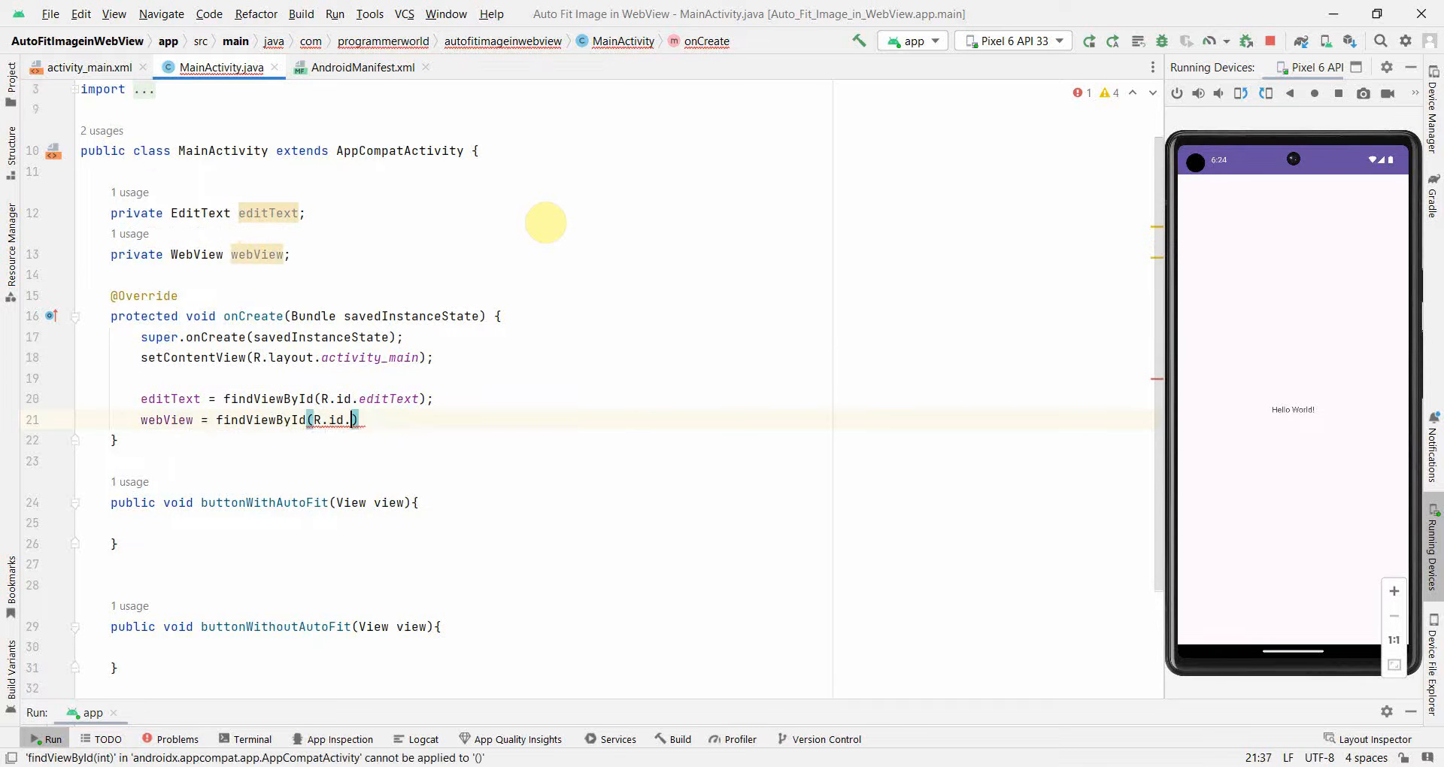
type("webView")
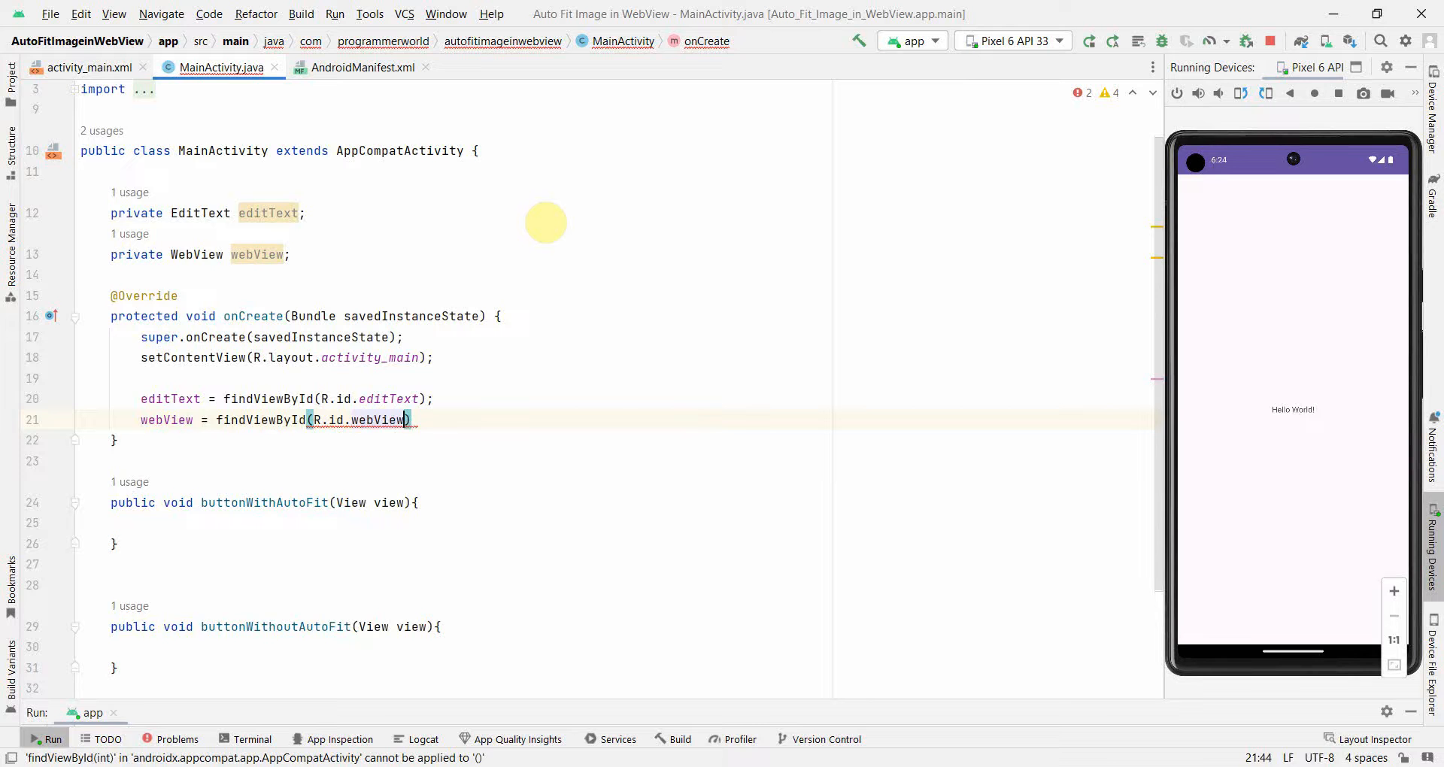
type(";")
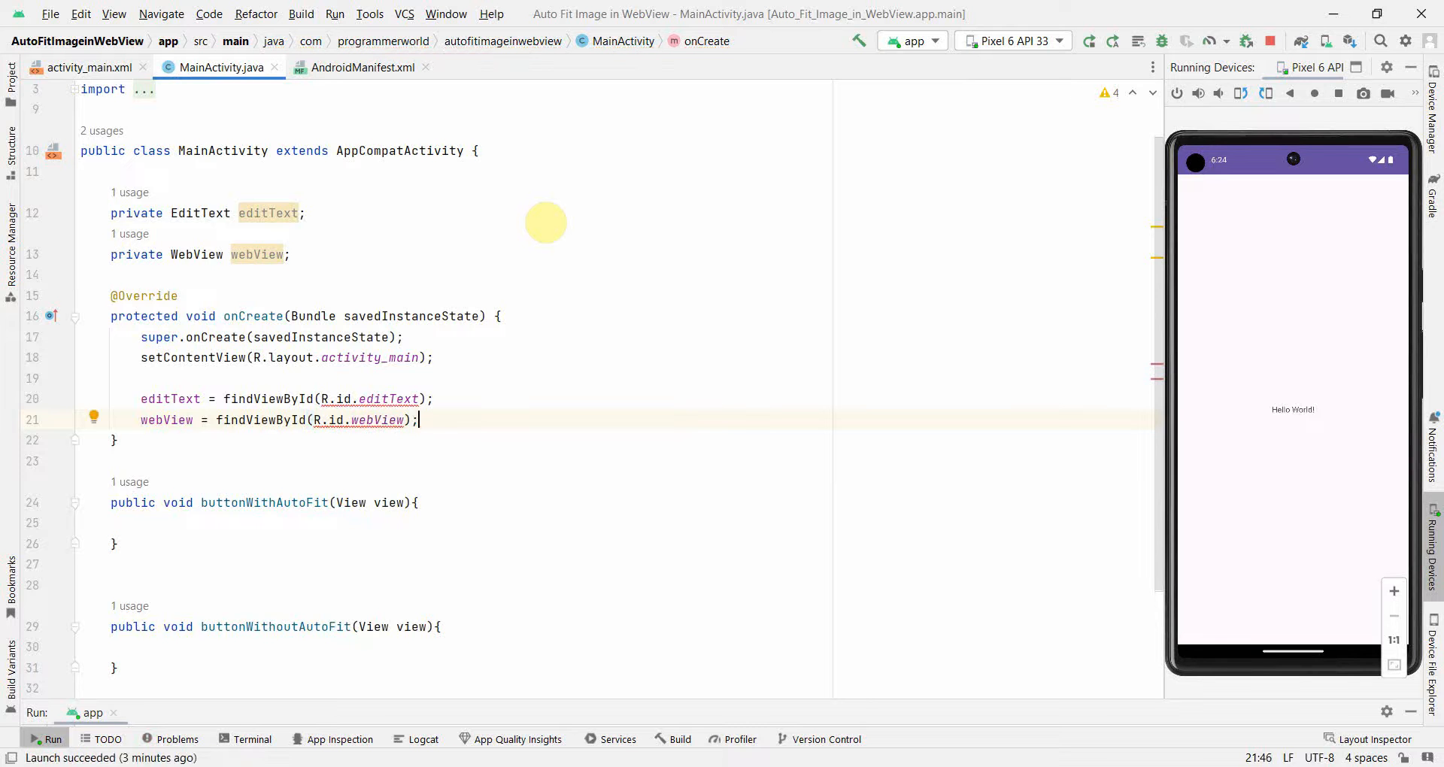
Step: Add webView.loadUrl(editText.getText().toString()); to both button handlers
left_click(415, 503)
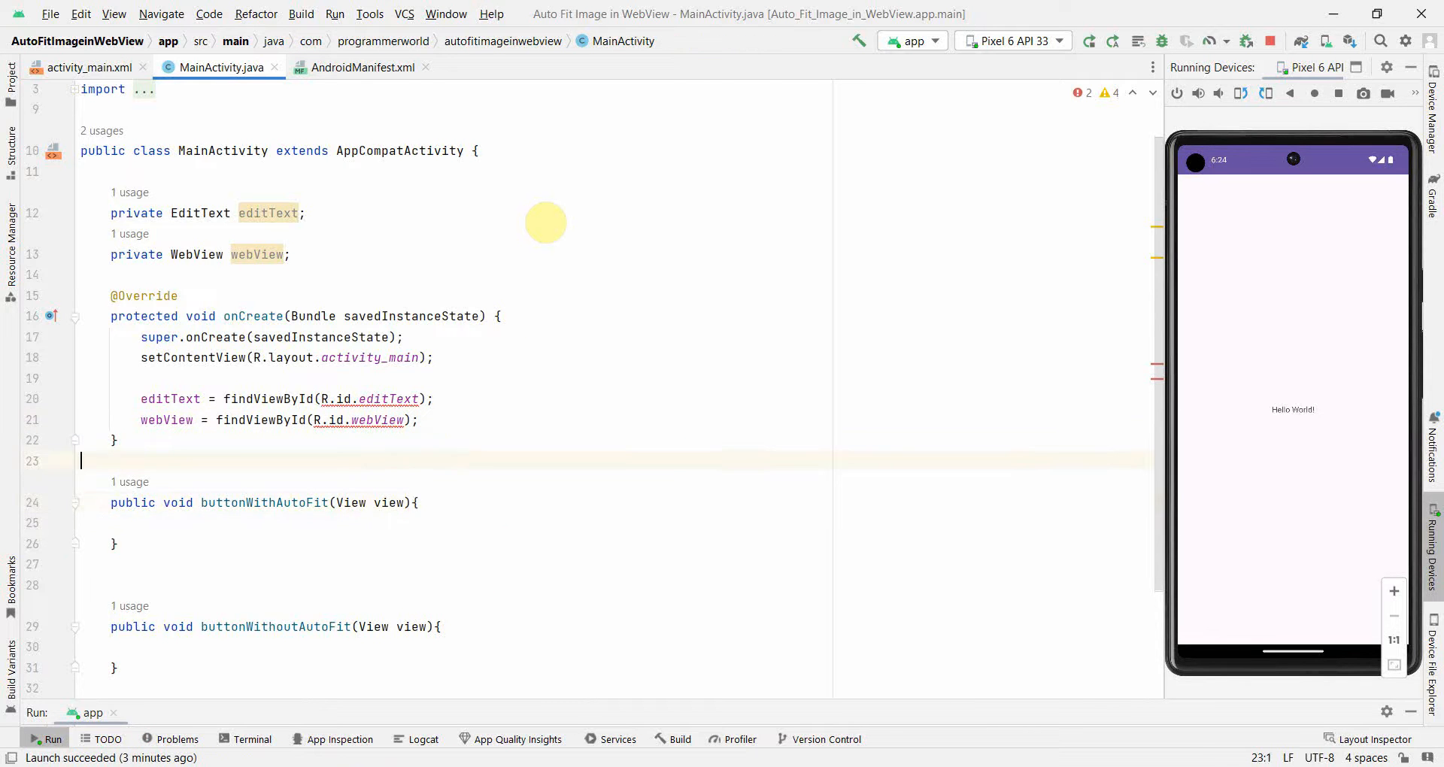
type("webView.lo")
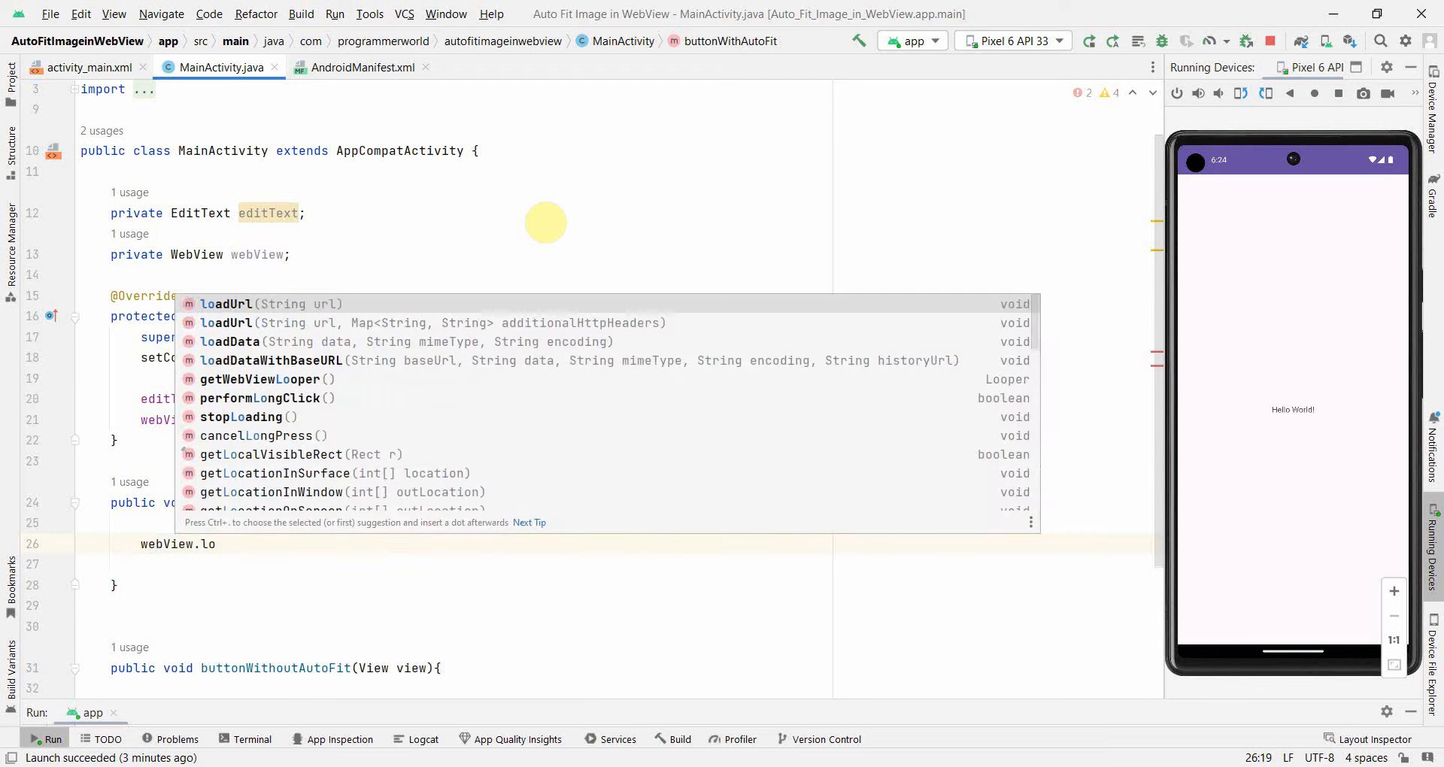
left_click(224, 304)
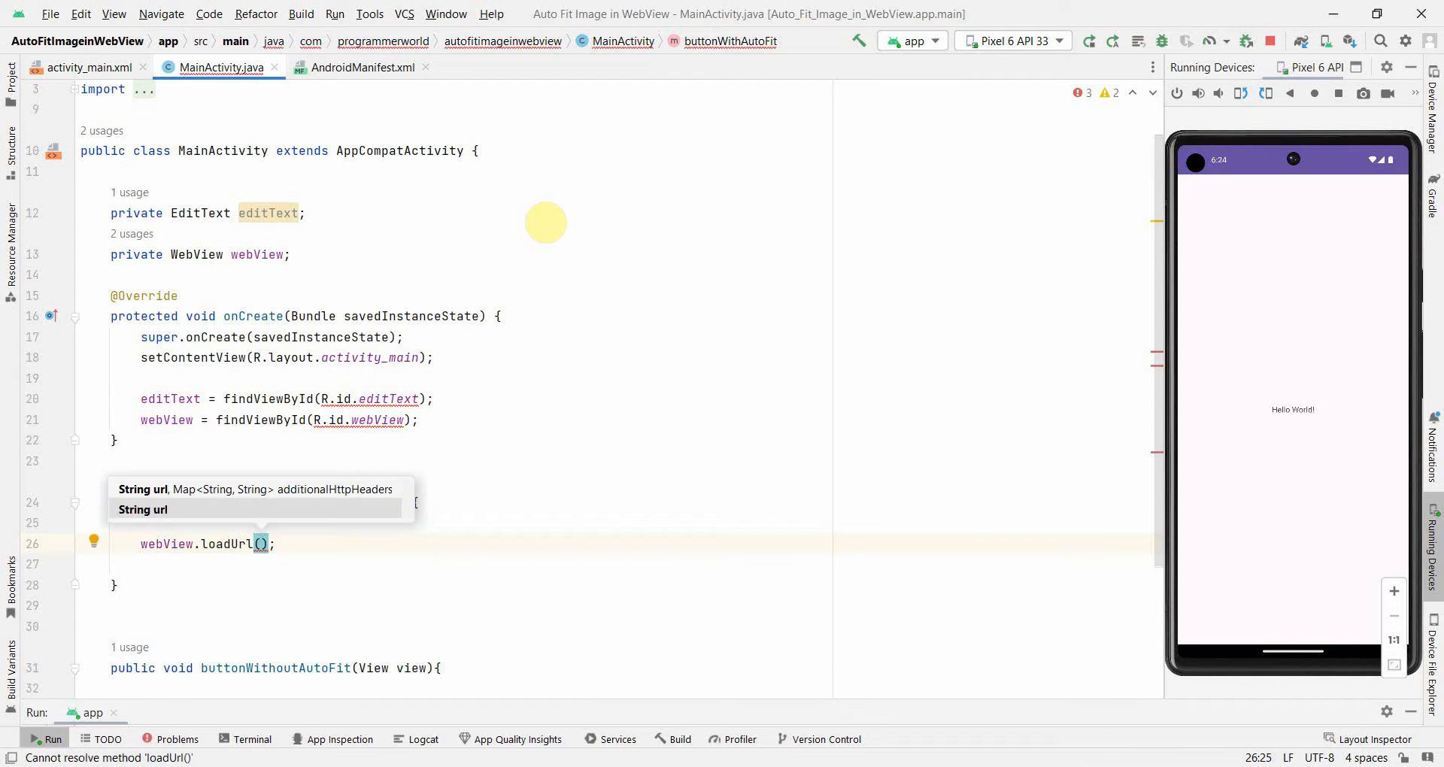
type("editText.")
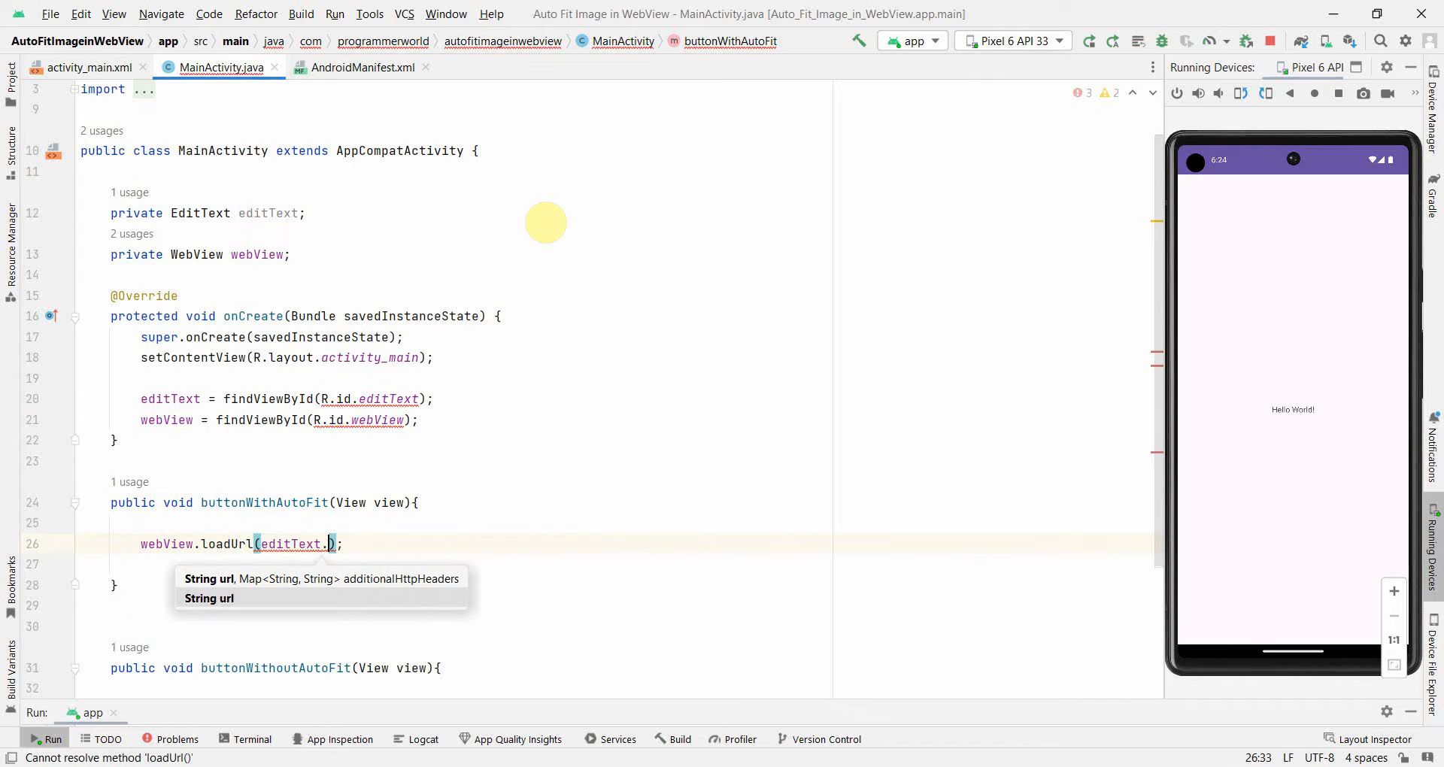
type(".getText().toString(")
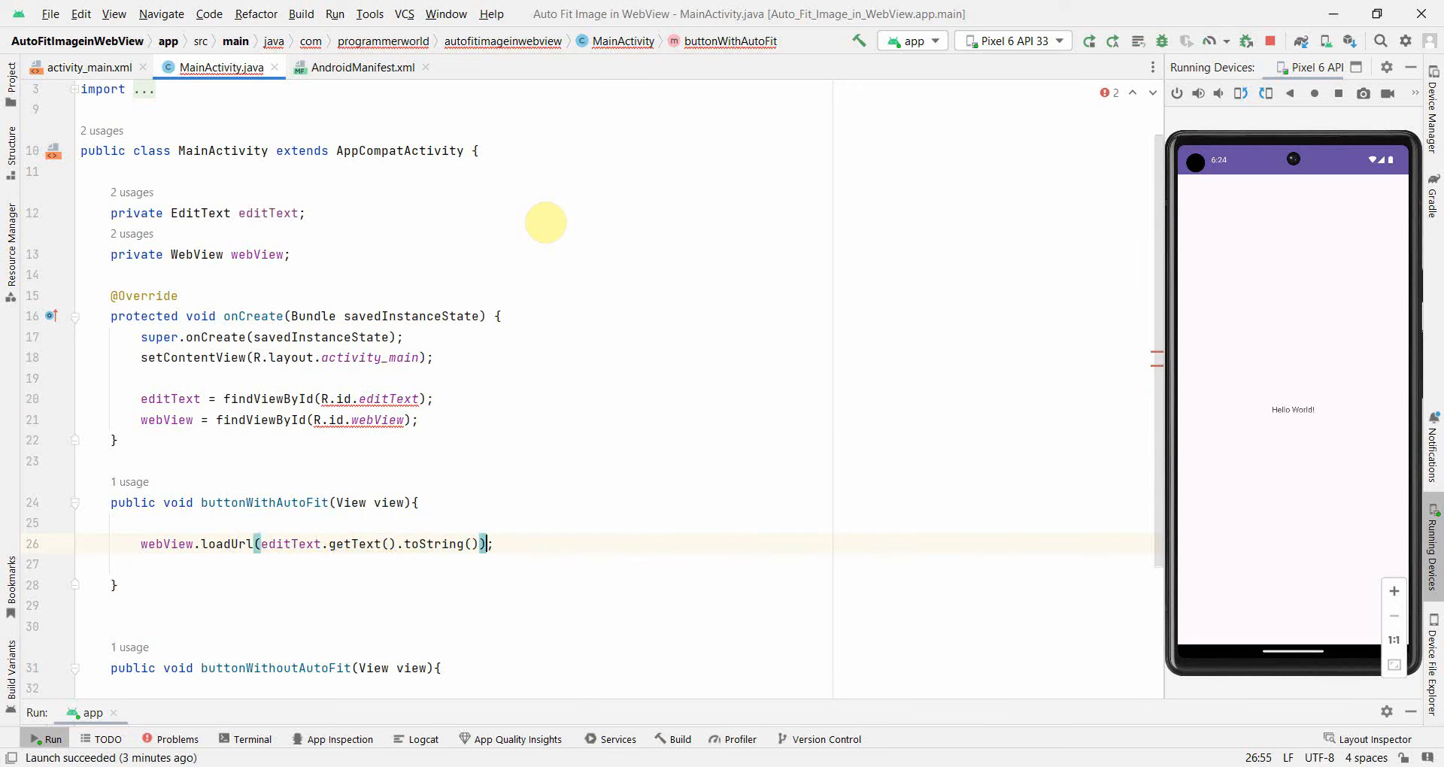
left_click(83, 605)
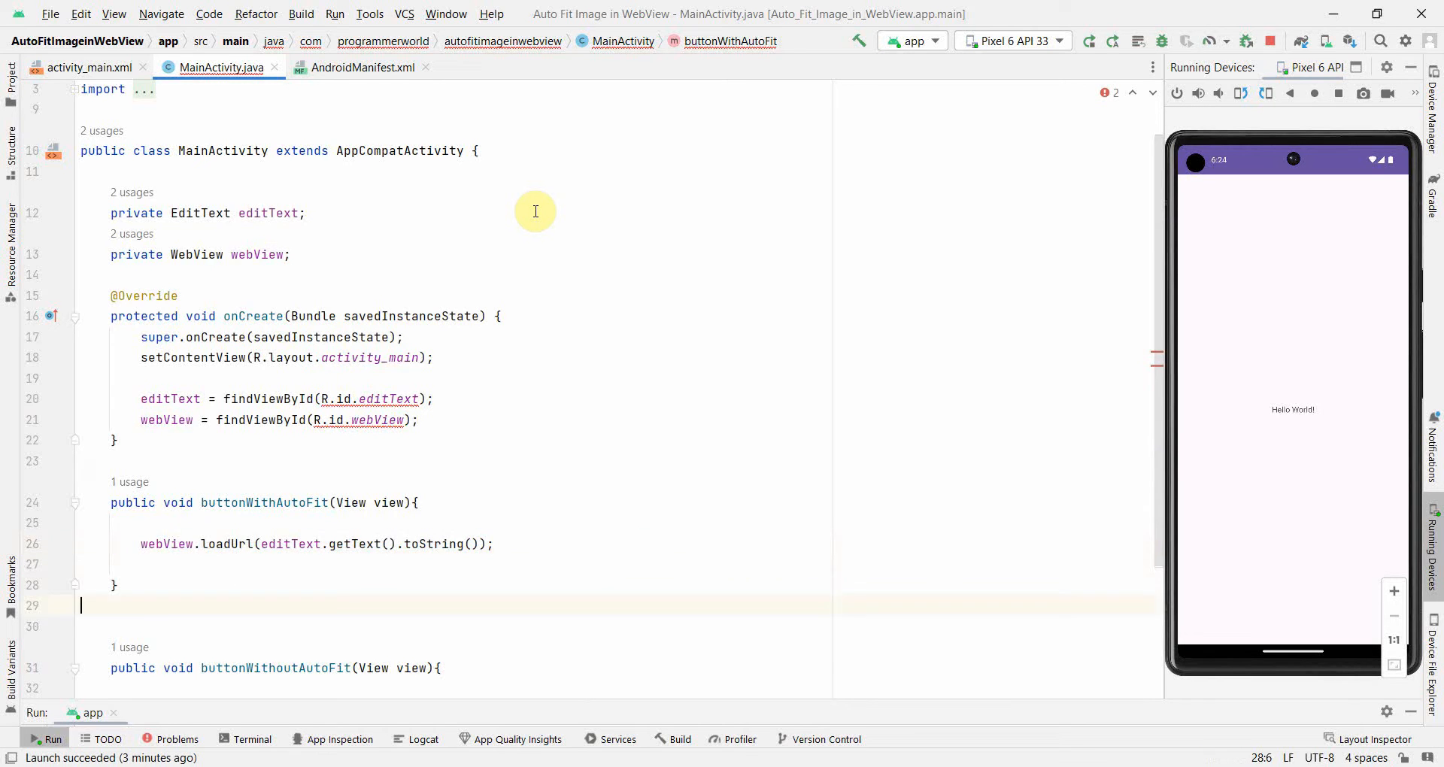
scroll("down", 3)
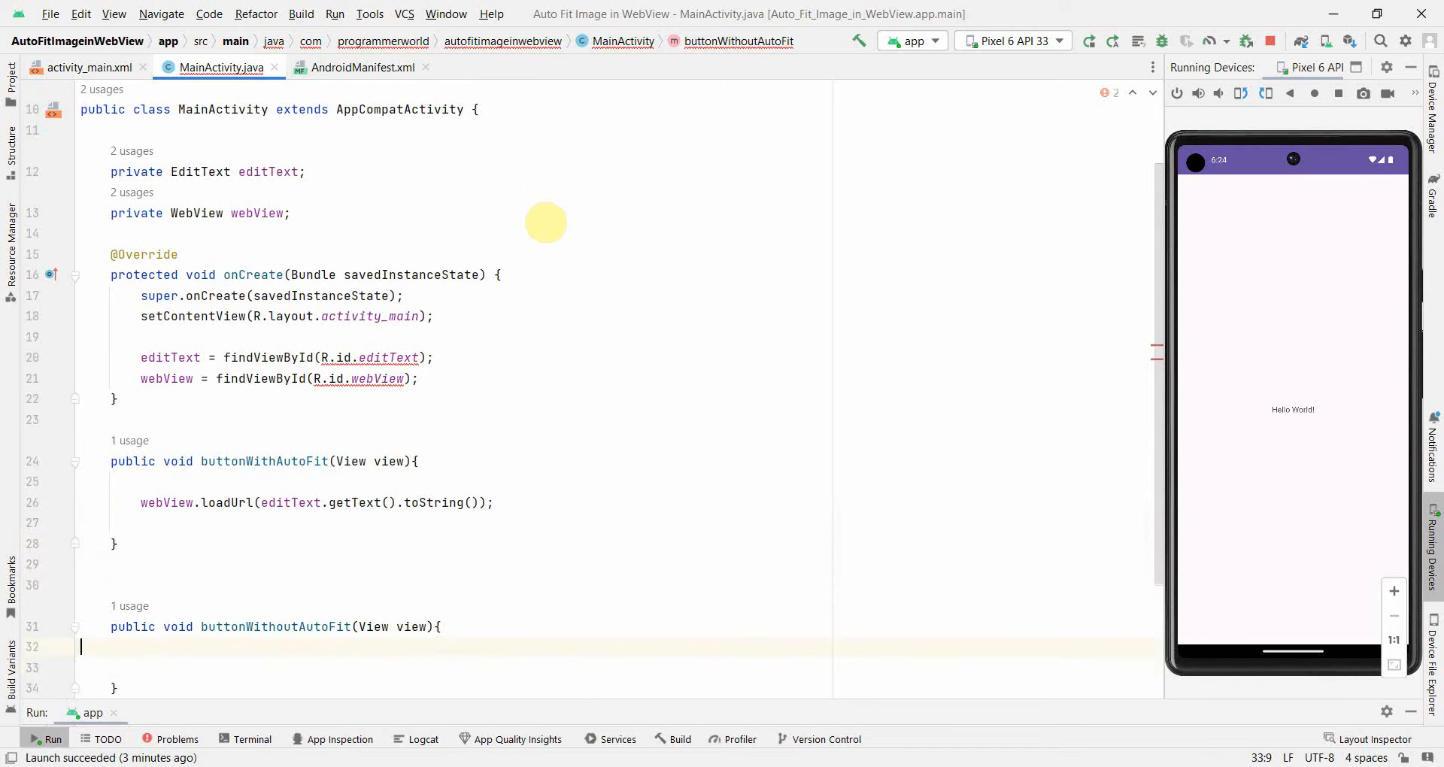
type("webView.loadUrl(editText.getText().toString());")
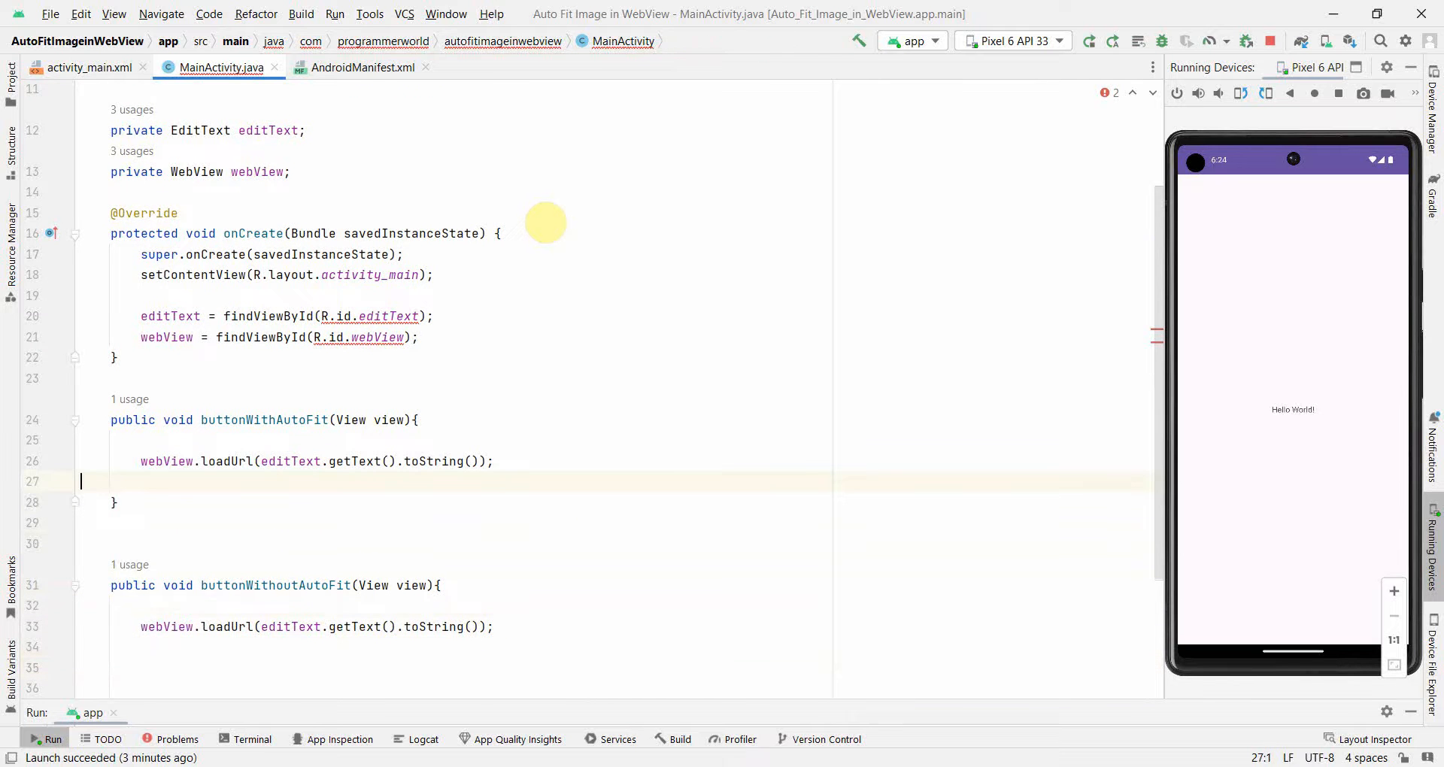
Step: Add webView.getSettings().setLoadWithOverviewMode(true); to the buttonWithAutoFit handler
type("webView.getSettings(")
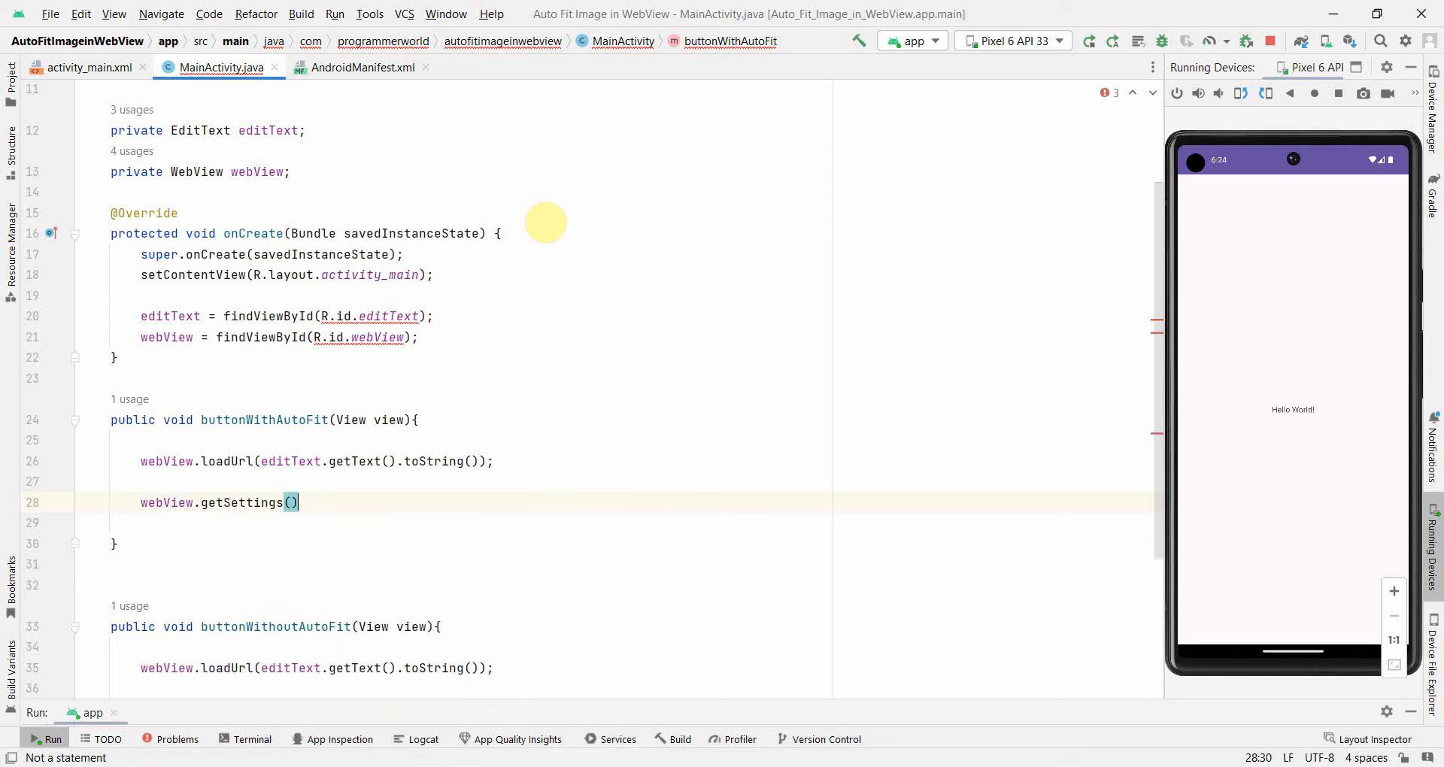
type(".set")
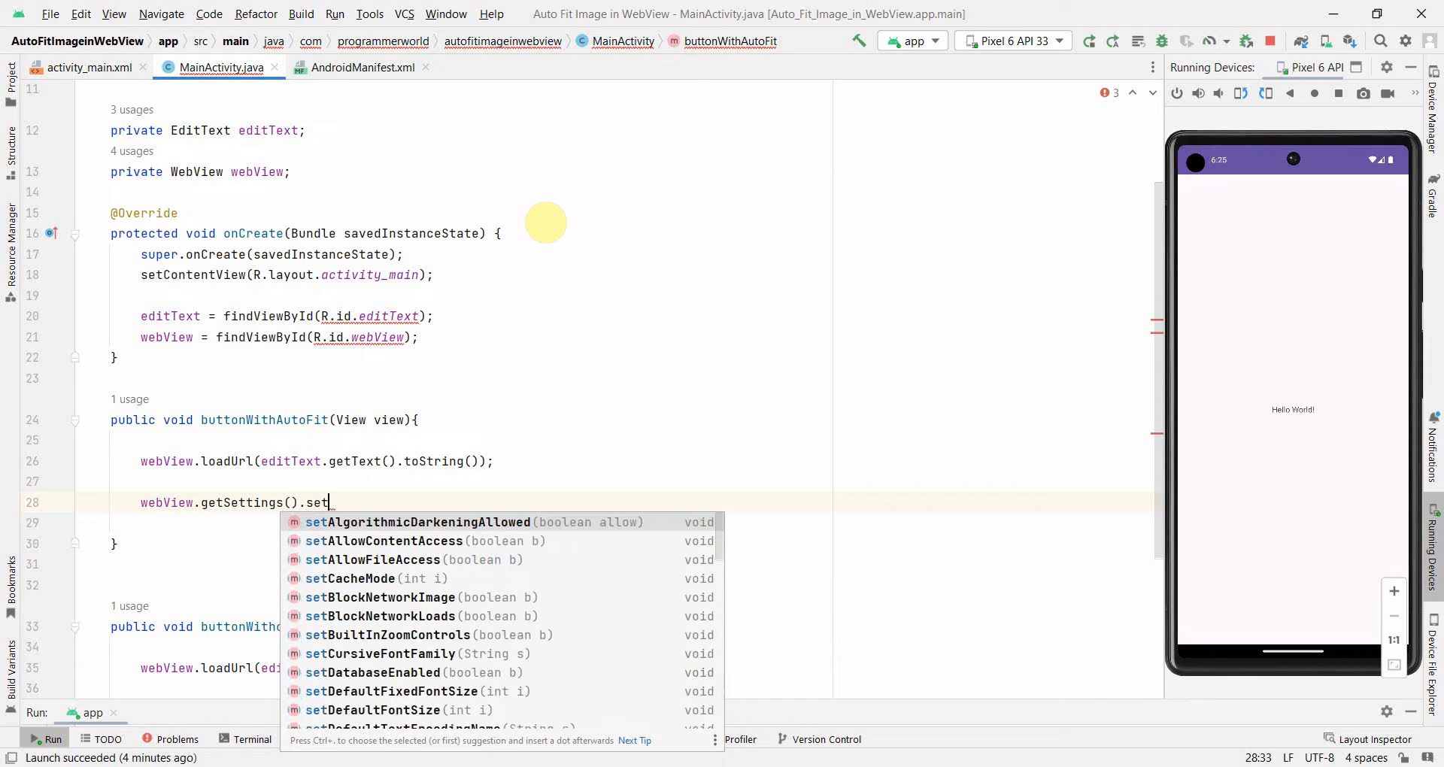
type("LoadWithOverviewMode(true);")
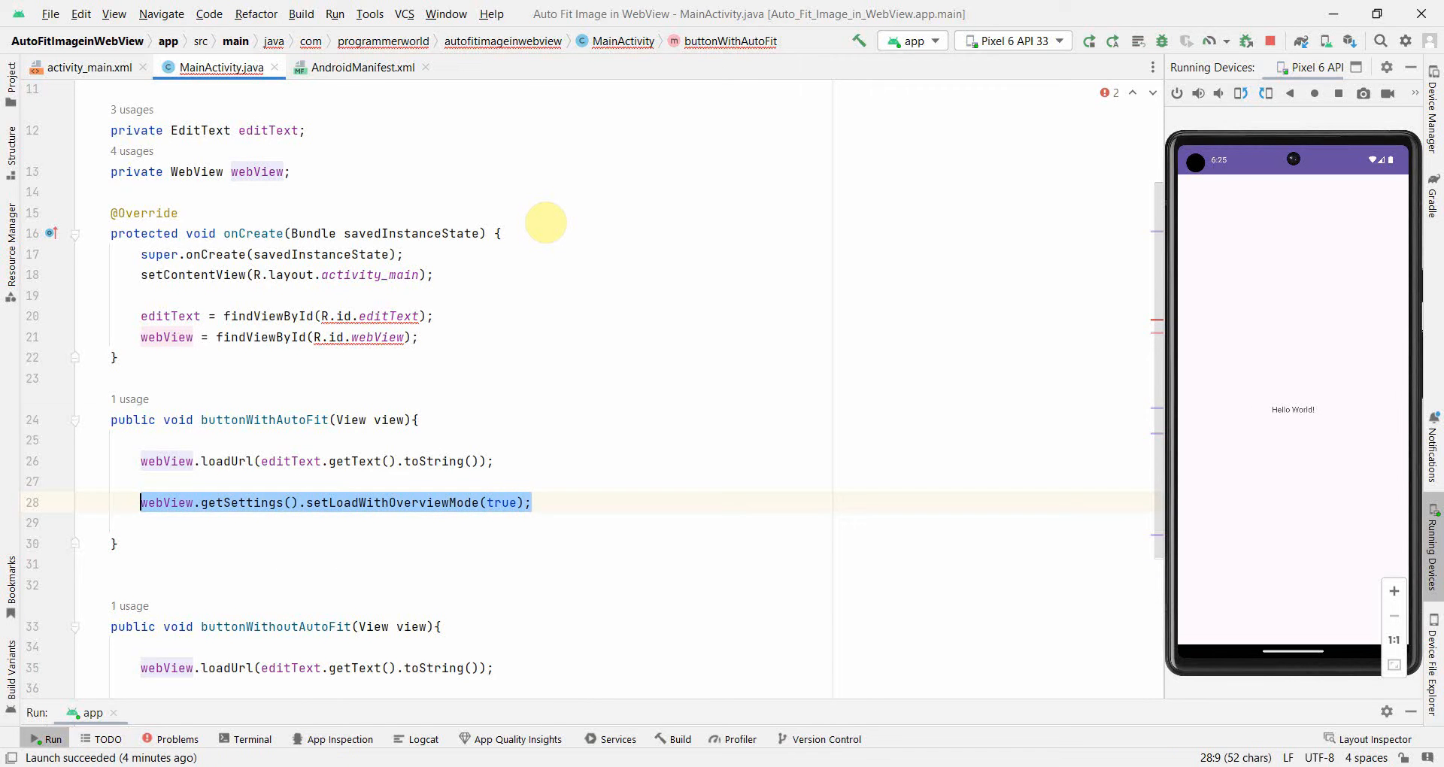
Step: Add webView.getSettings().setUseWideViewPort(true); on the next line of the handler
left_click(531, 502)
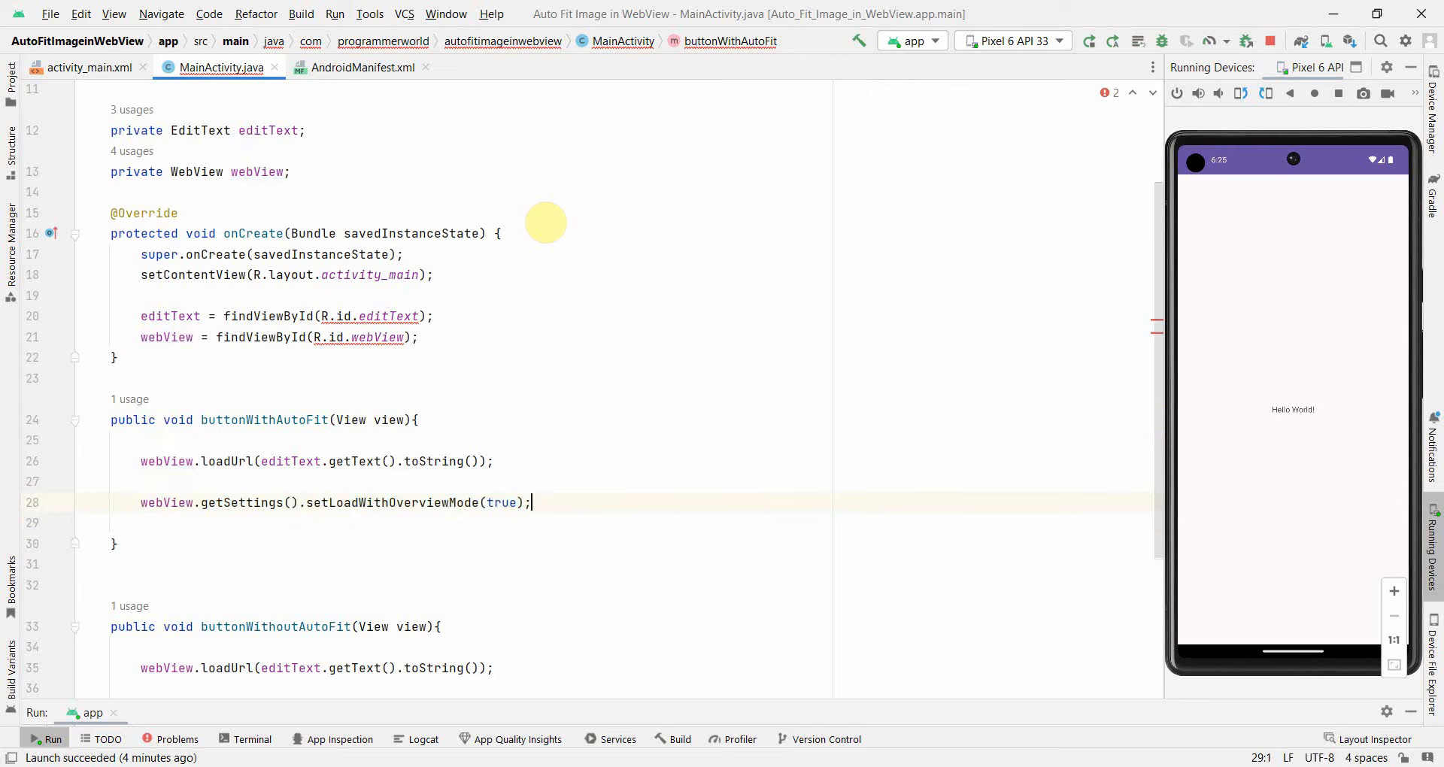
type("webView")
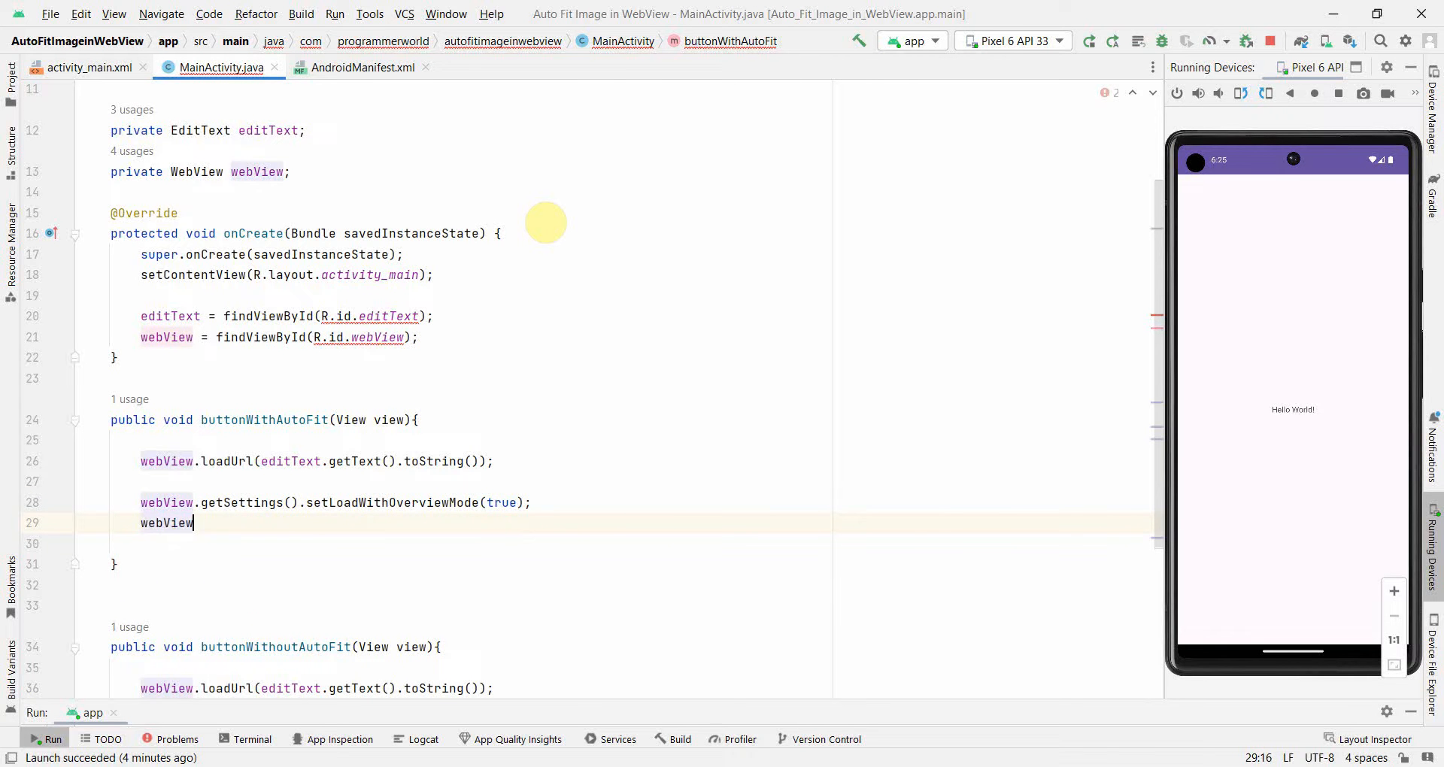
type(".getse")
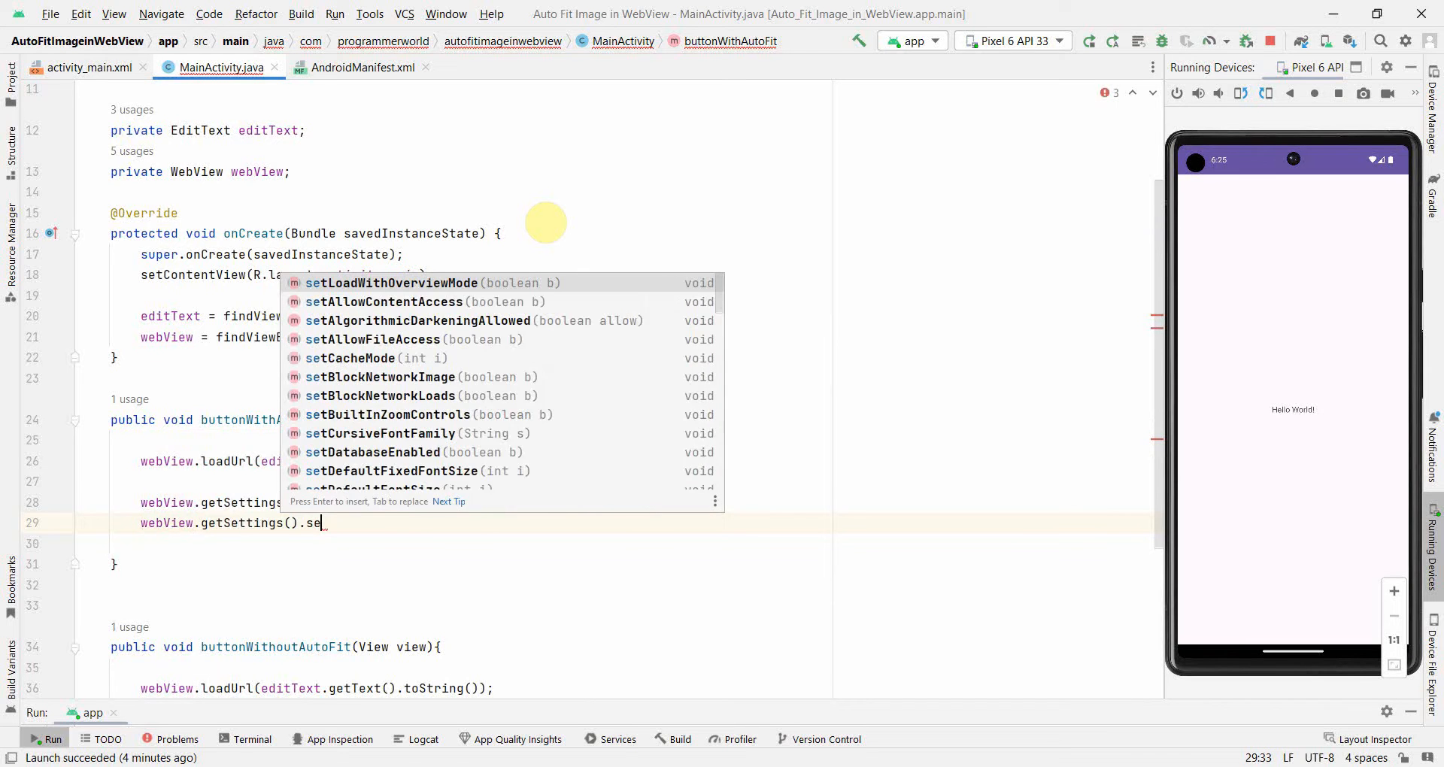
type("UseWideViewPort();")
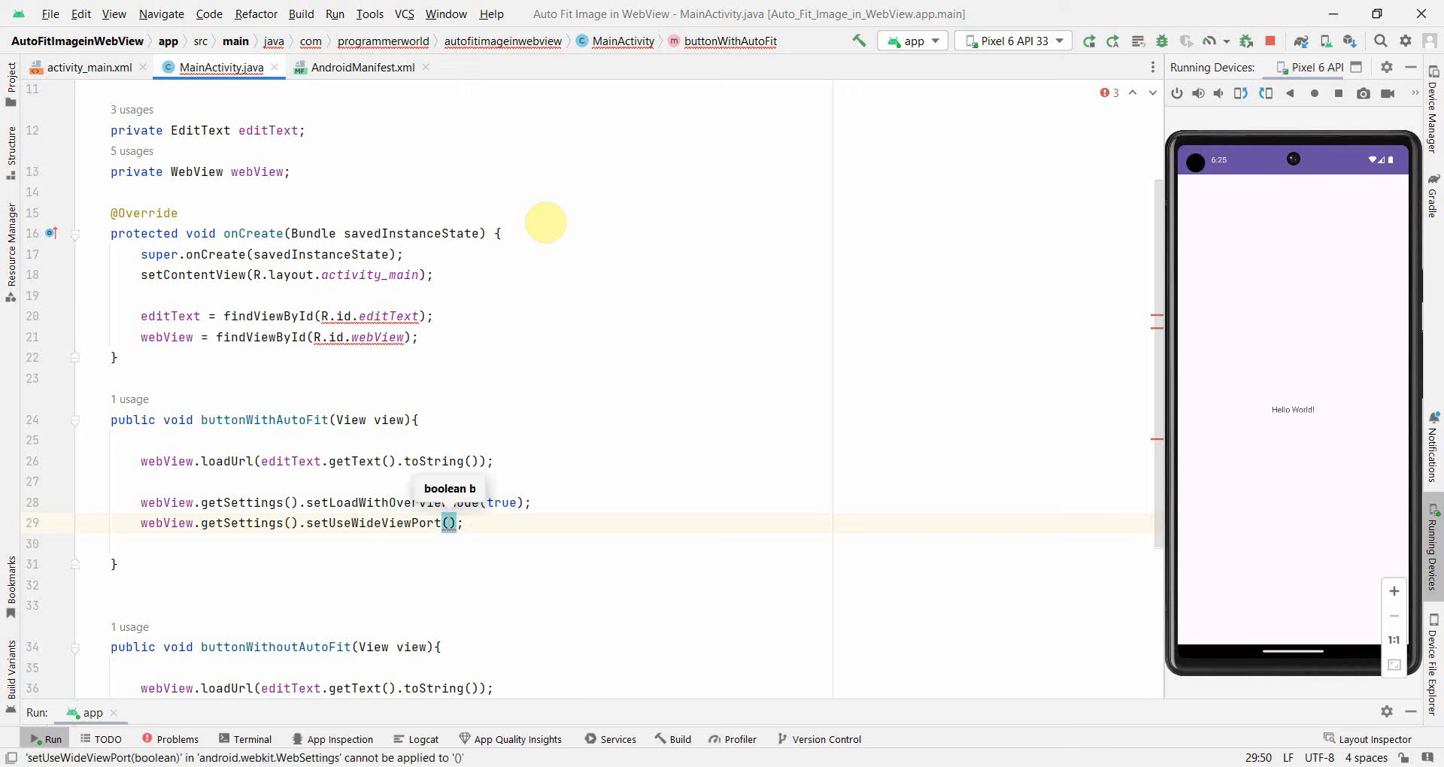
type("true")
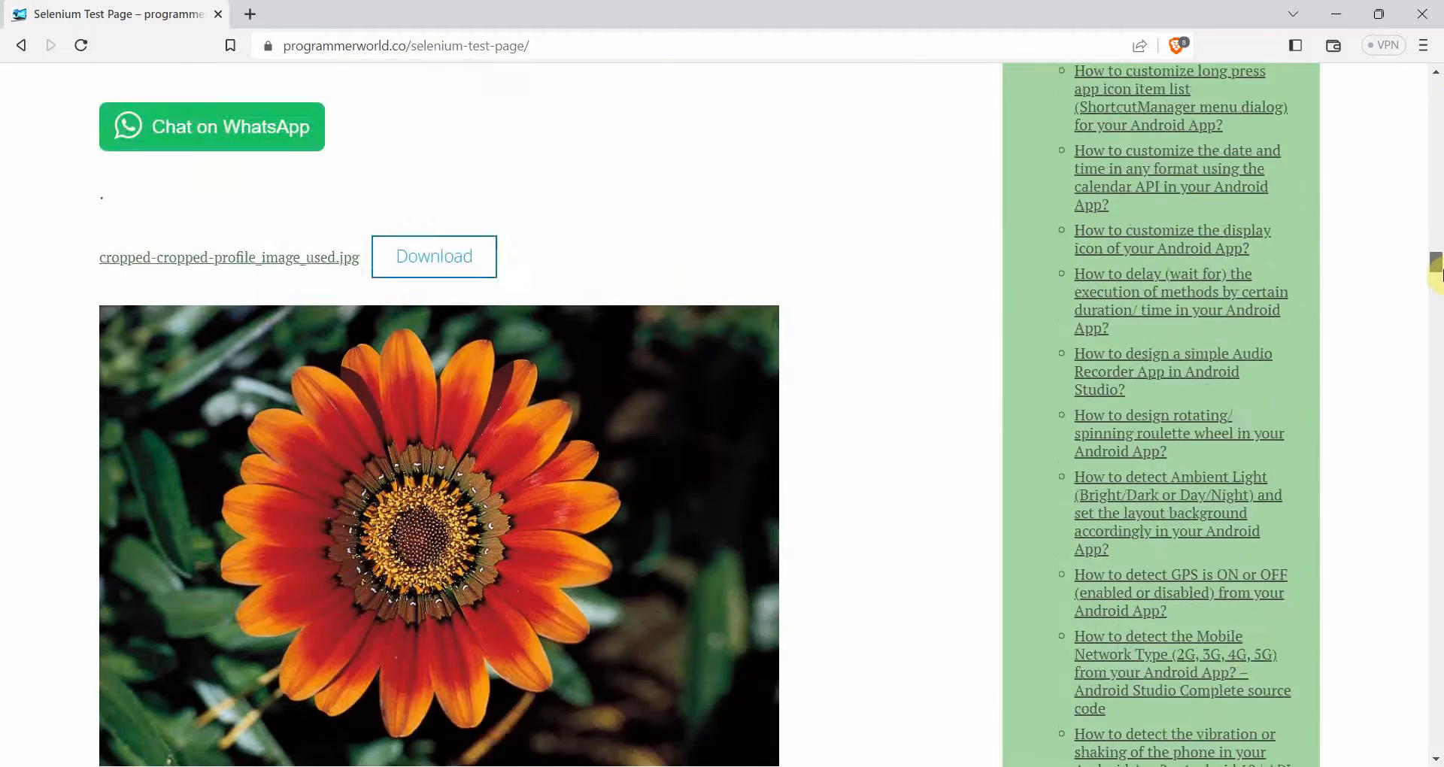
Step: Scroll to the flower photo on the test page and copy its image address
scroll("down", 3)
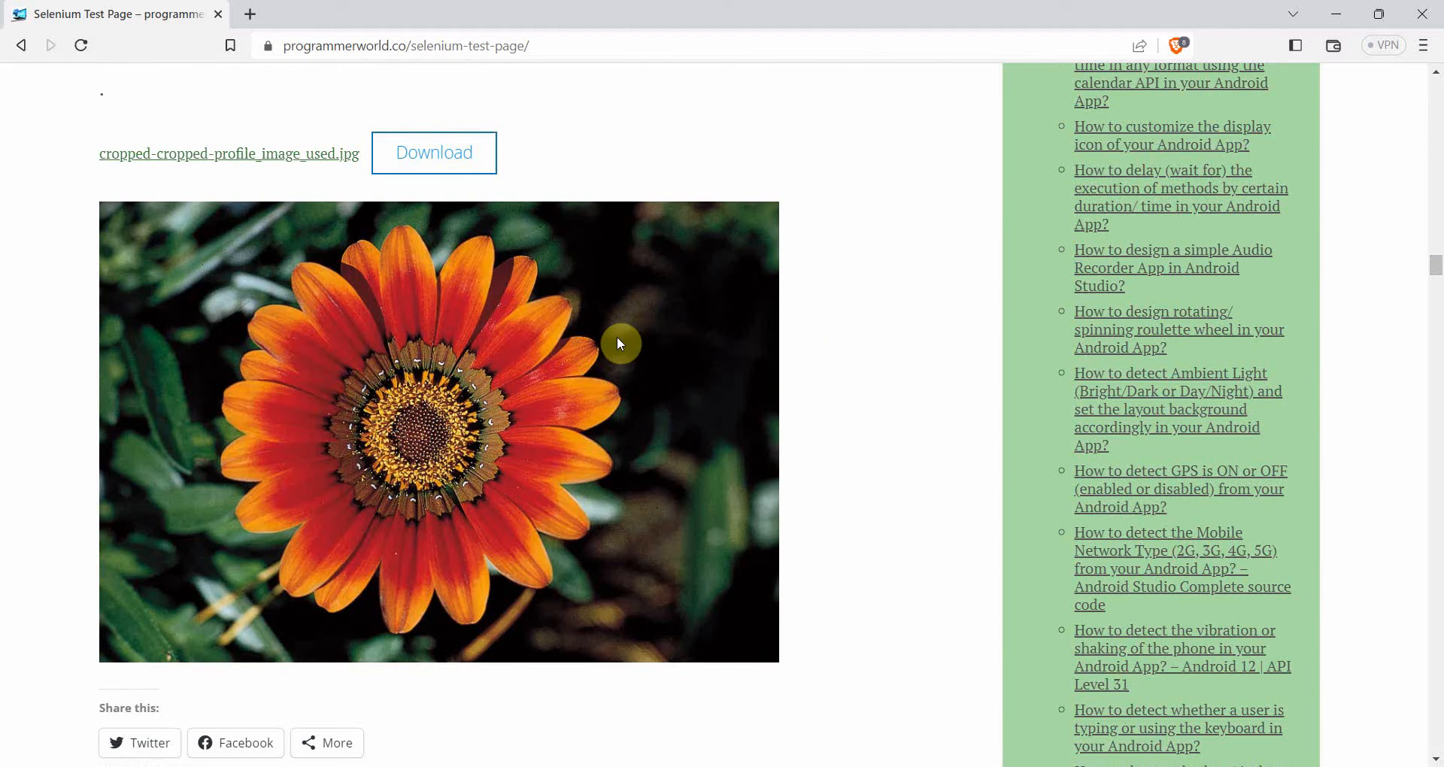
right_click(424, 382)
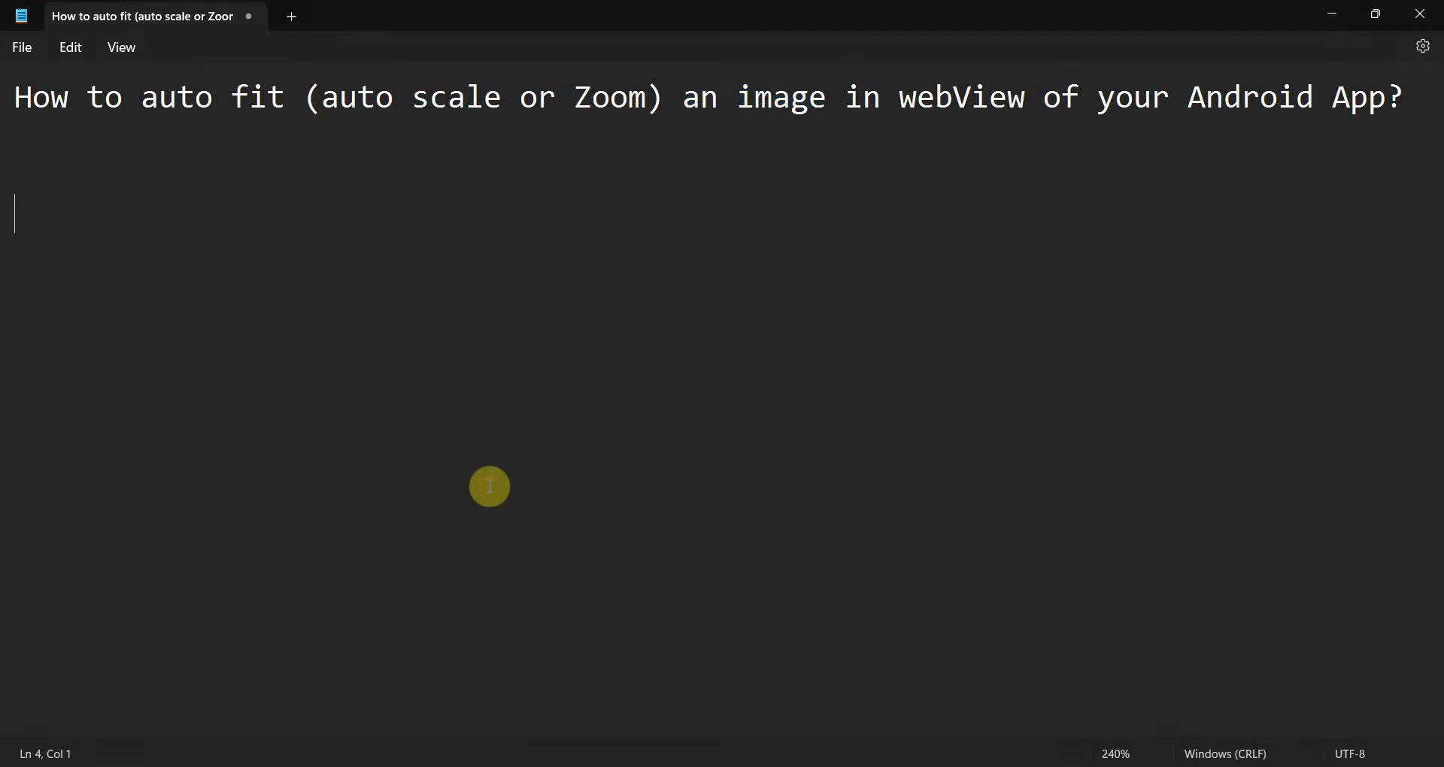
Step: Paste the flower.png image URL into the Notepad note below the auto-fit question
type("https://i0.wp.com/programmerworld.co/wp-content/uploads/2023/05/flower.png?w=977&ssl=1")
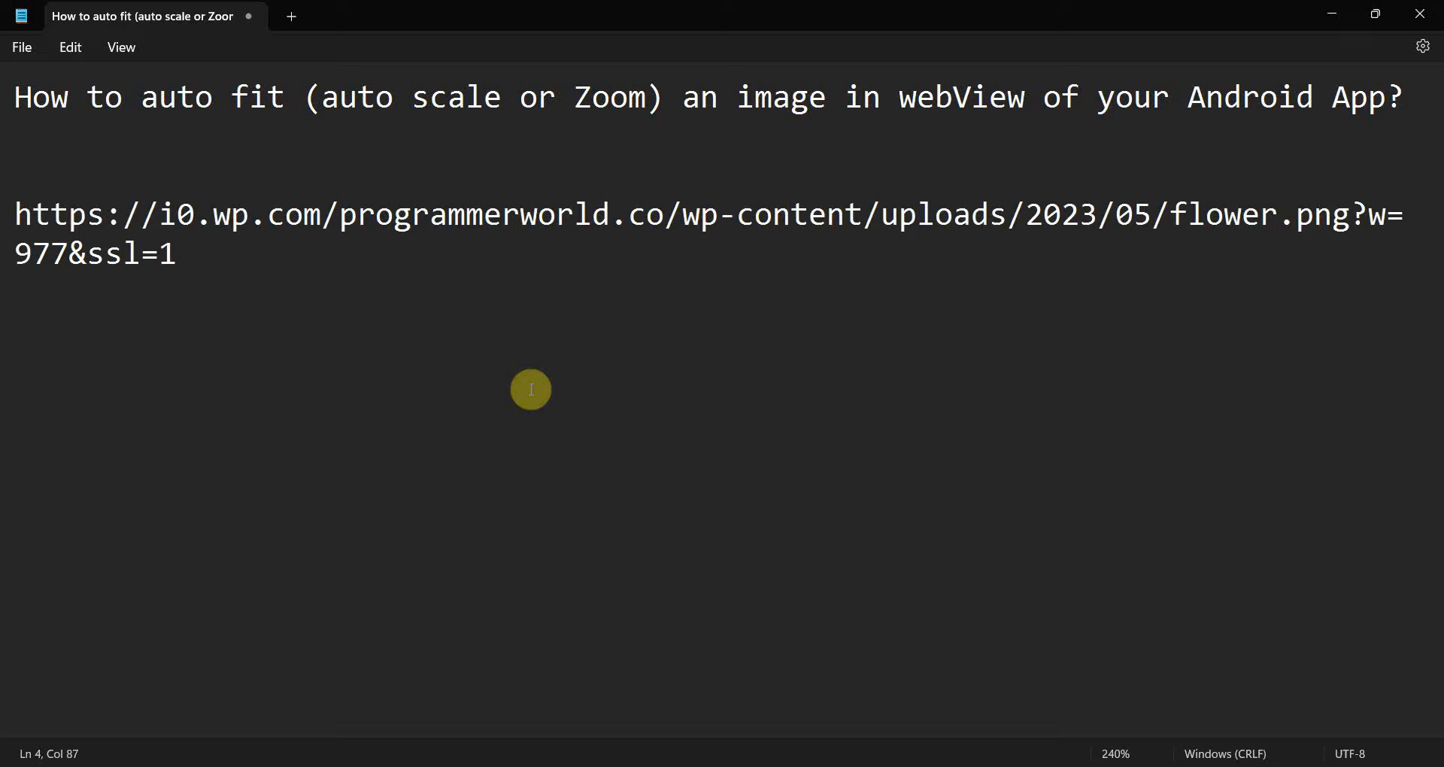
mouse_move(255, 271)
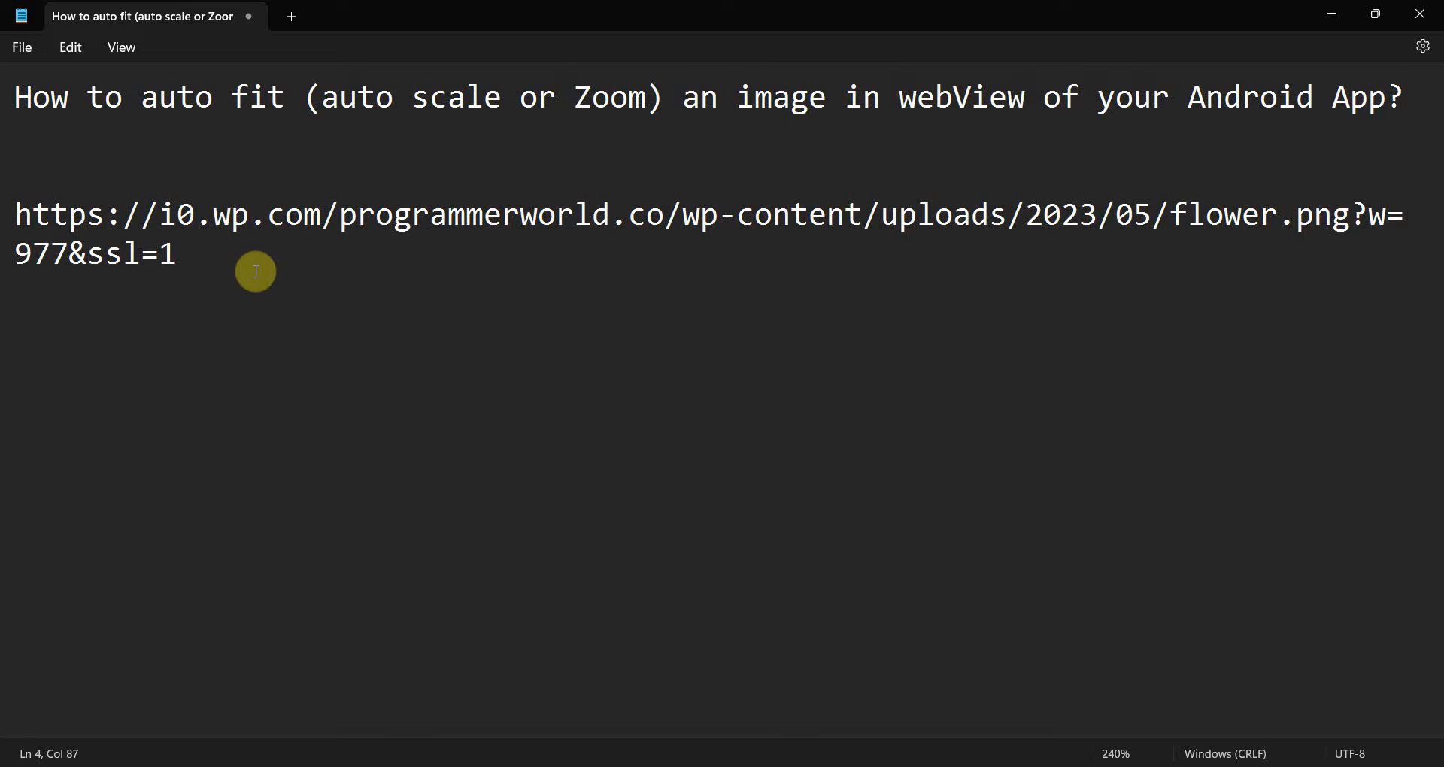
mouse_move(200, 238)
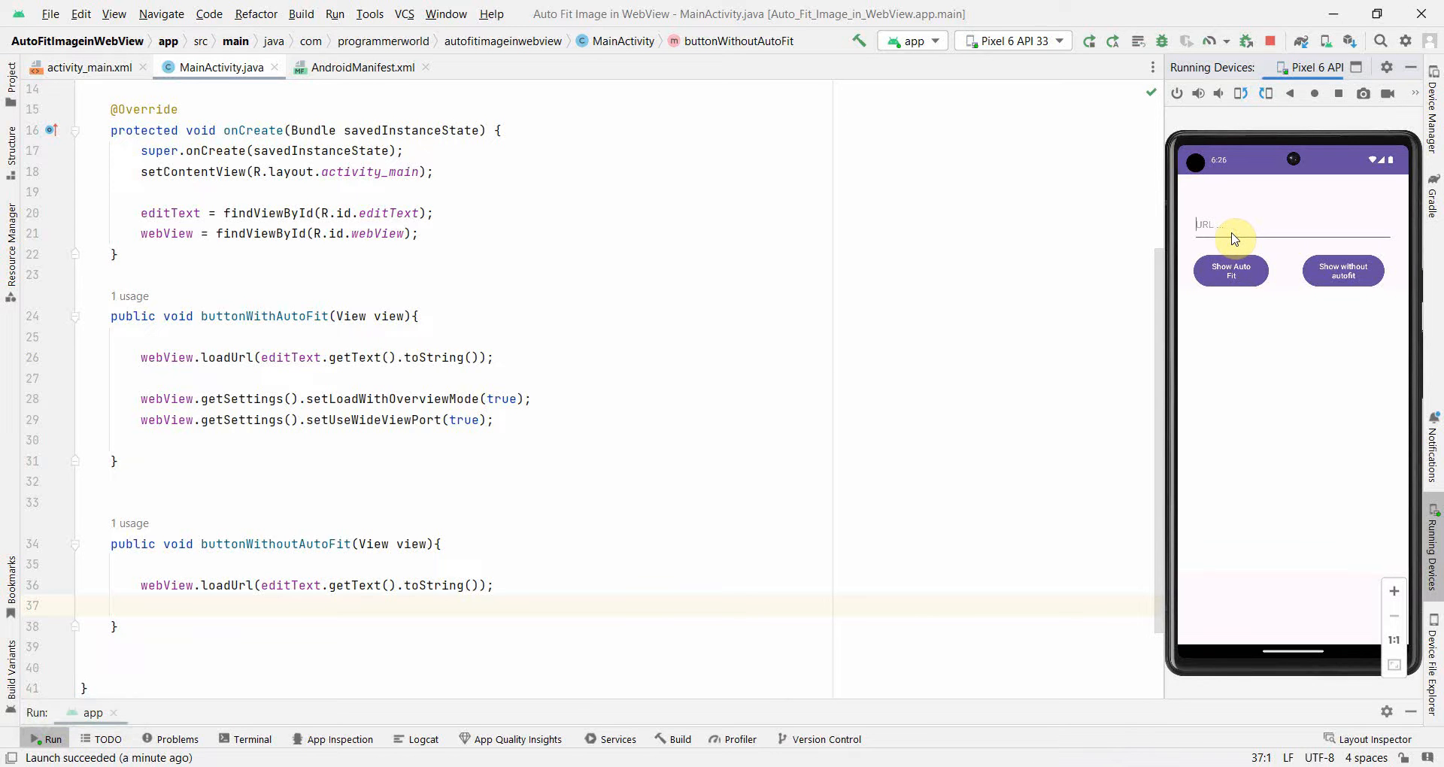
Step: Paste the flower URL into the emulator app and show the image unscaled, then fitted to the WebView
left_click(1289, 224)
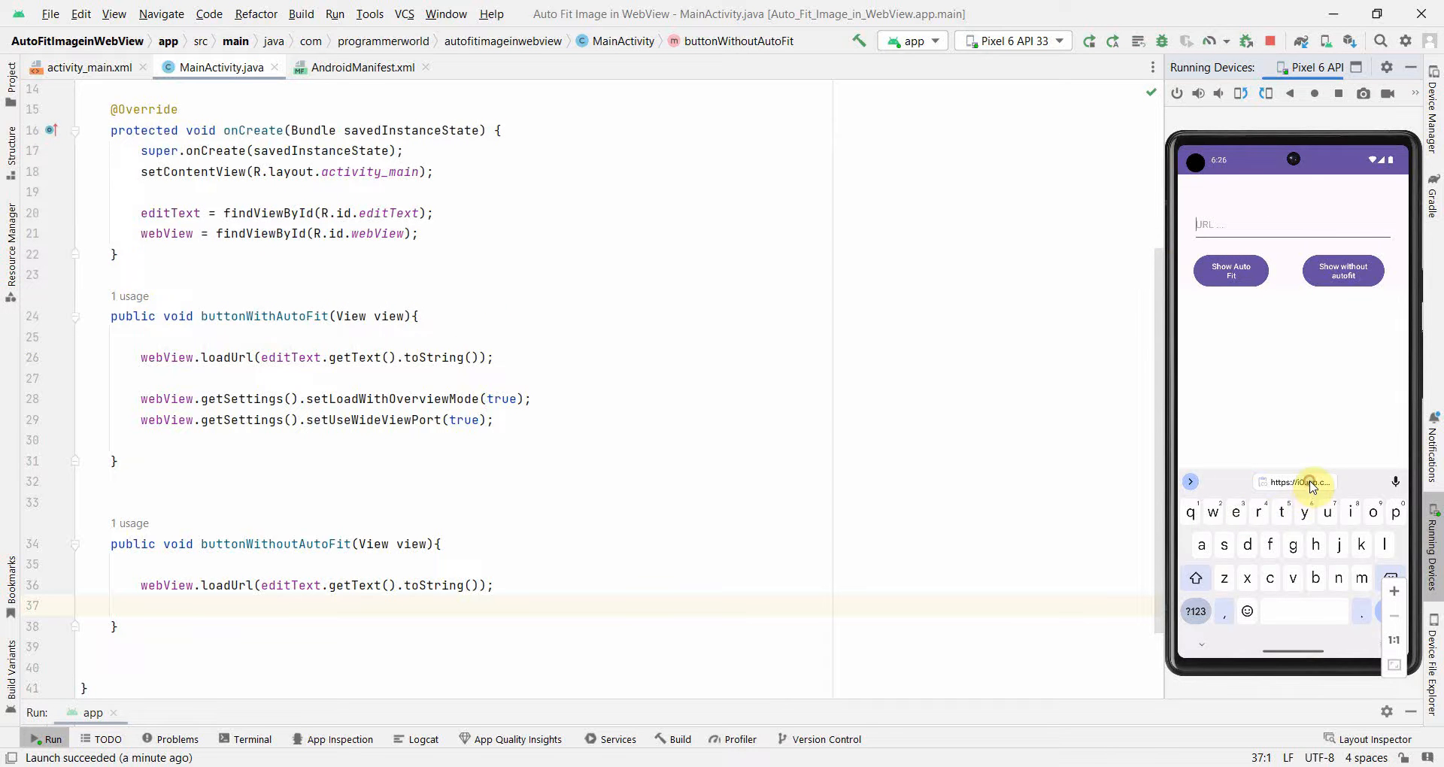
left_click(1298, 482)
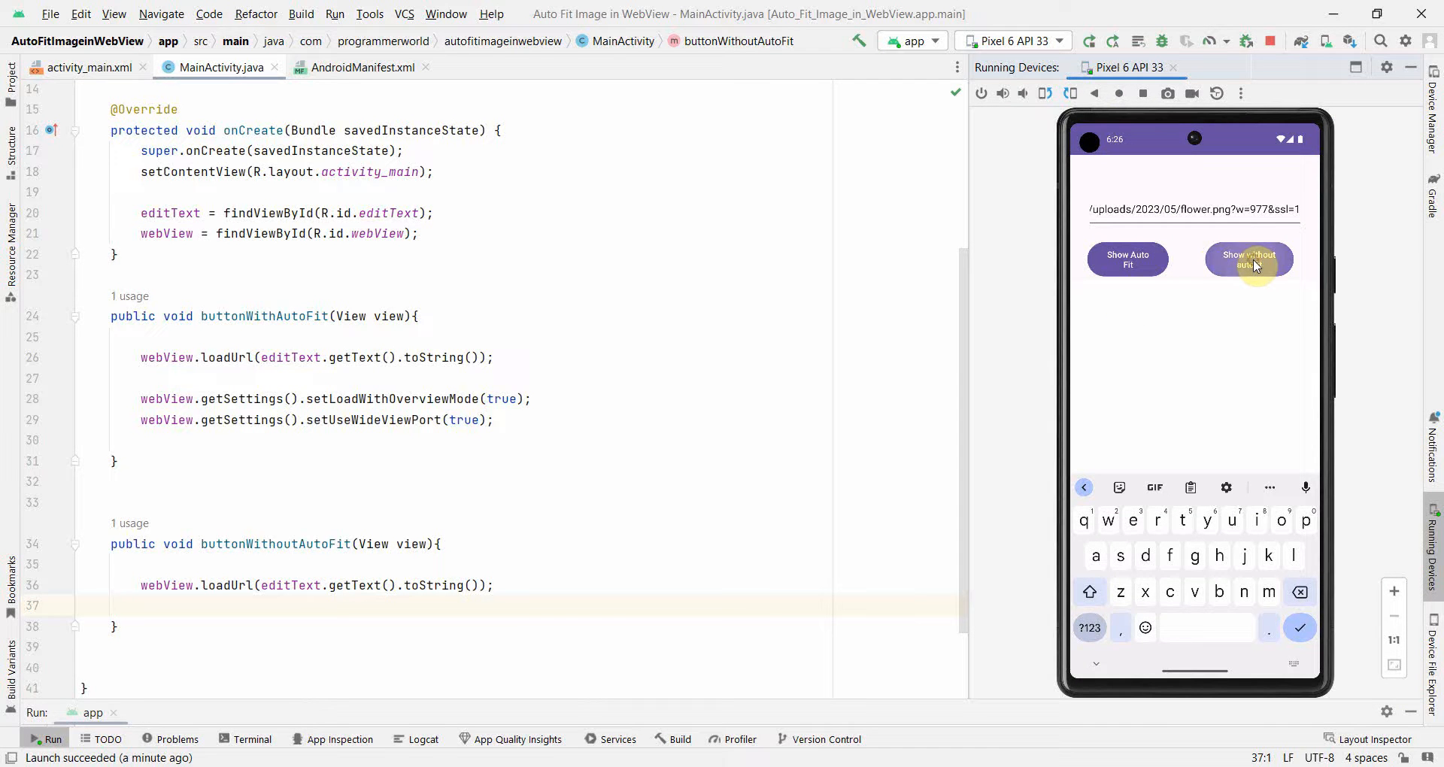
left_click(1248, 259)
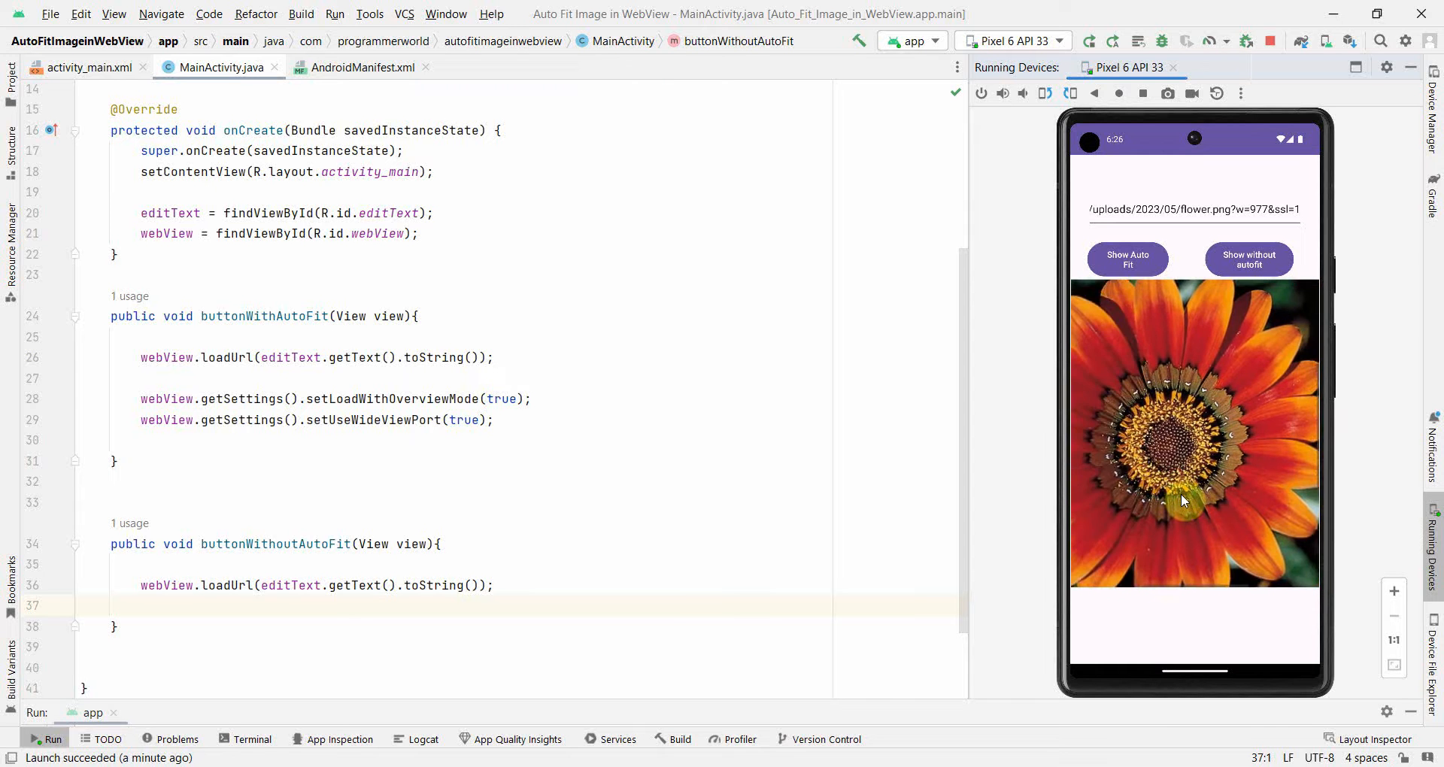
left_click(1127, 259)
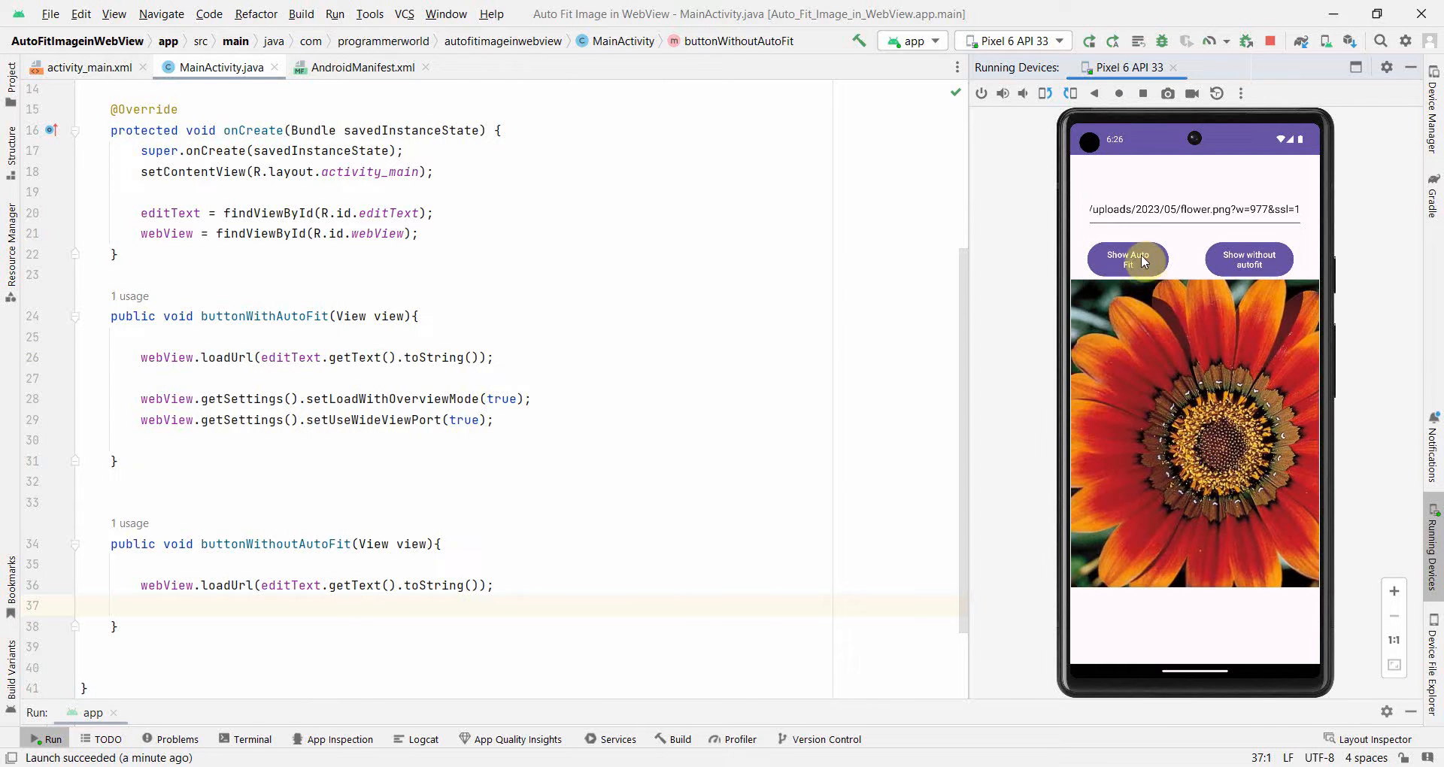
left_click(1126, 259)
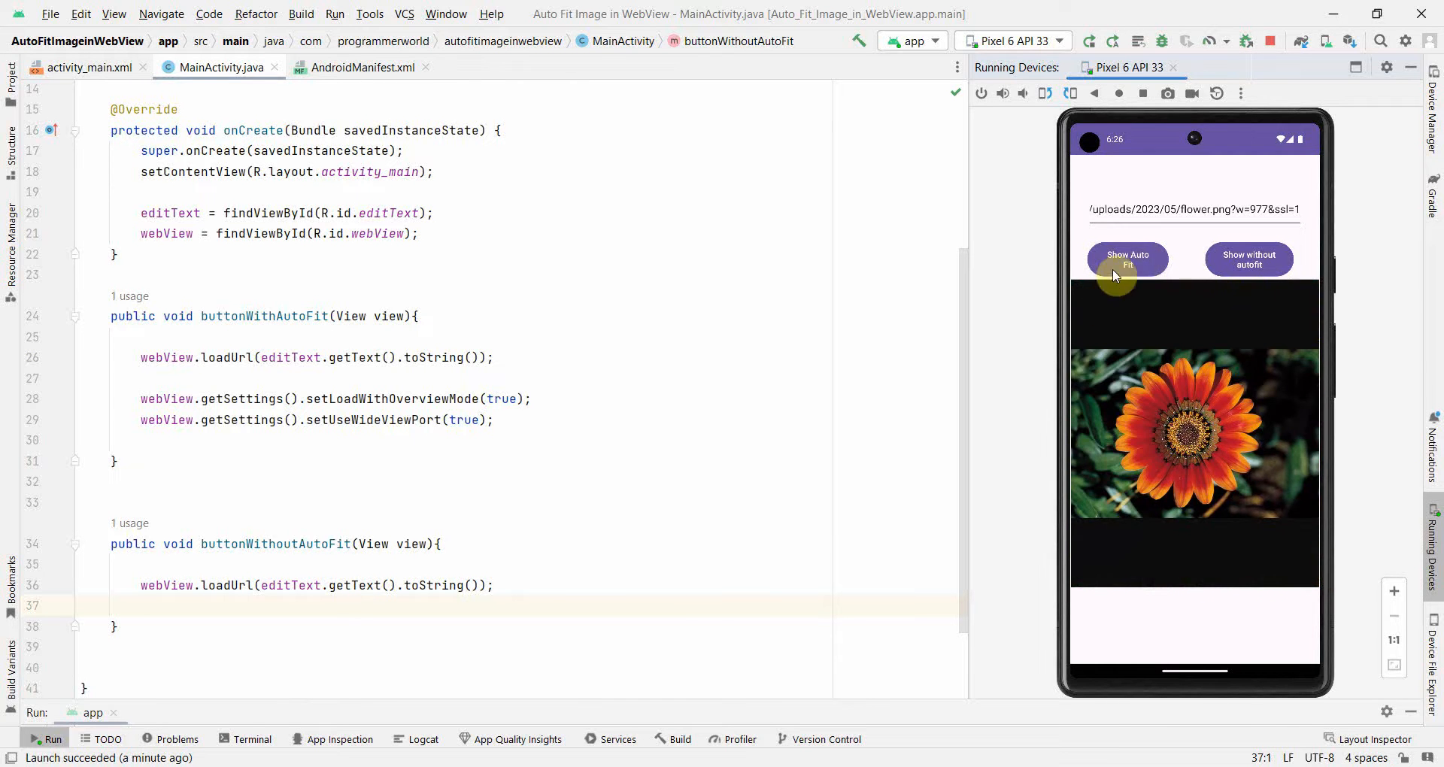
mouse_move(1172, 408)
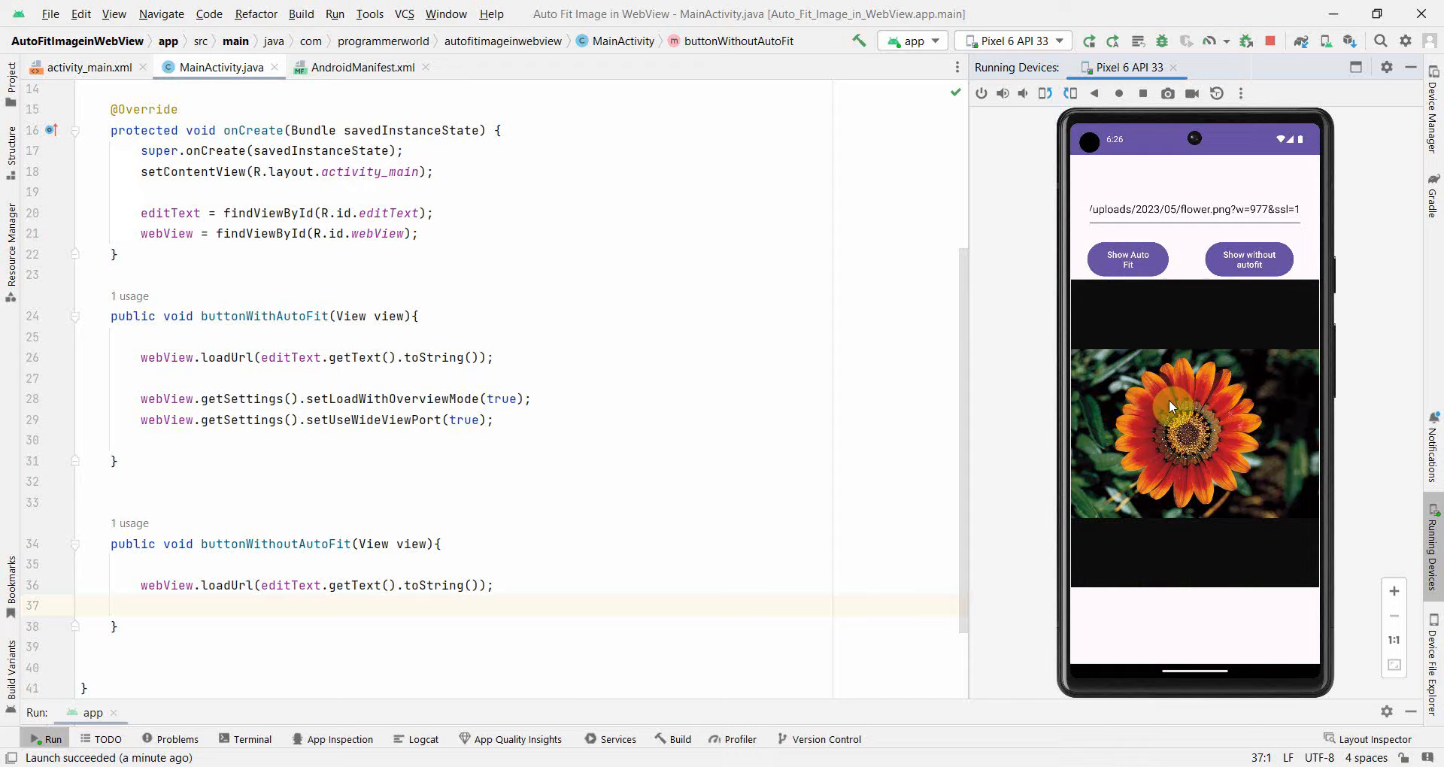
mouse_move(1214, 327)
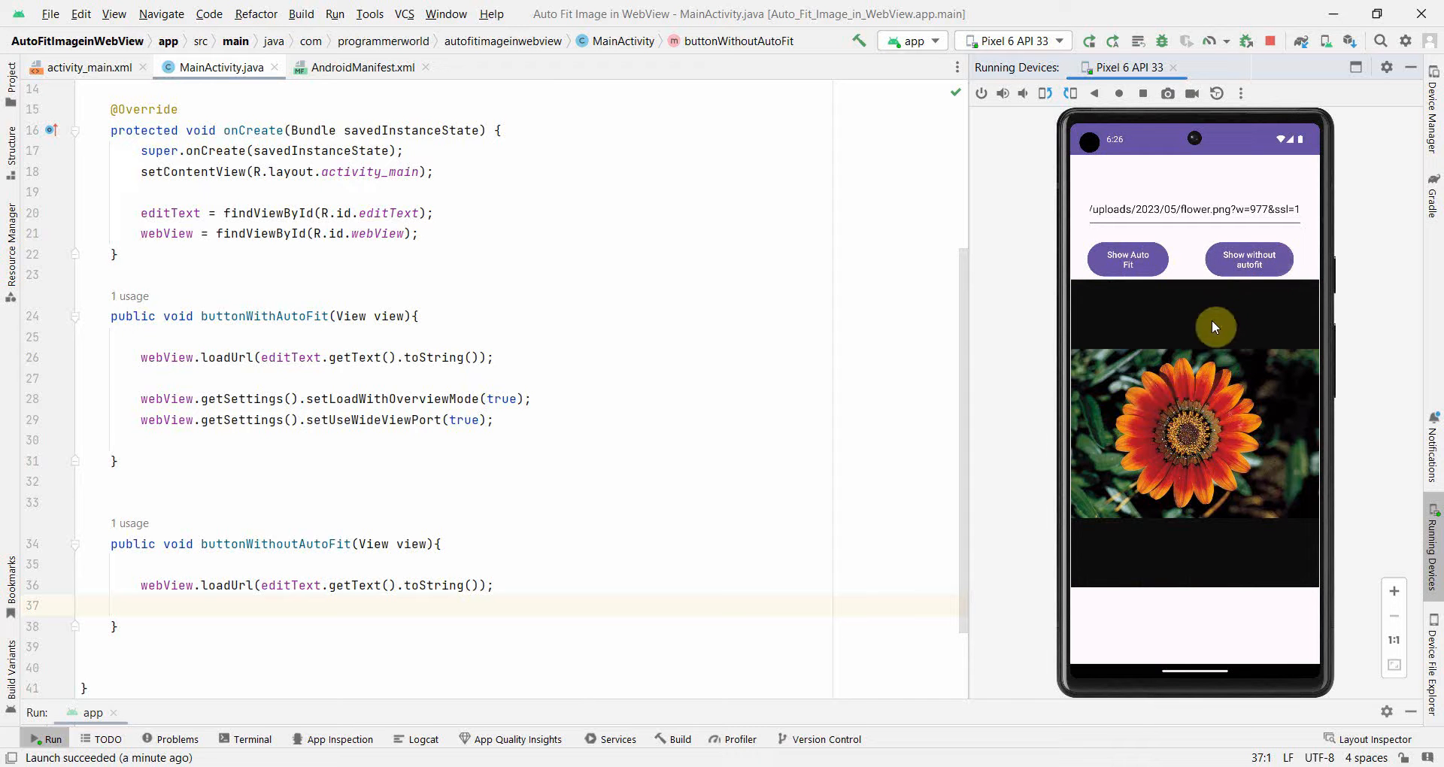
mouse_move(925, 350)
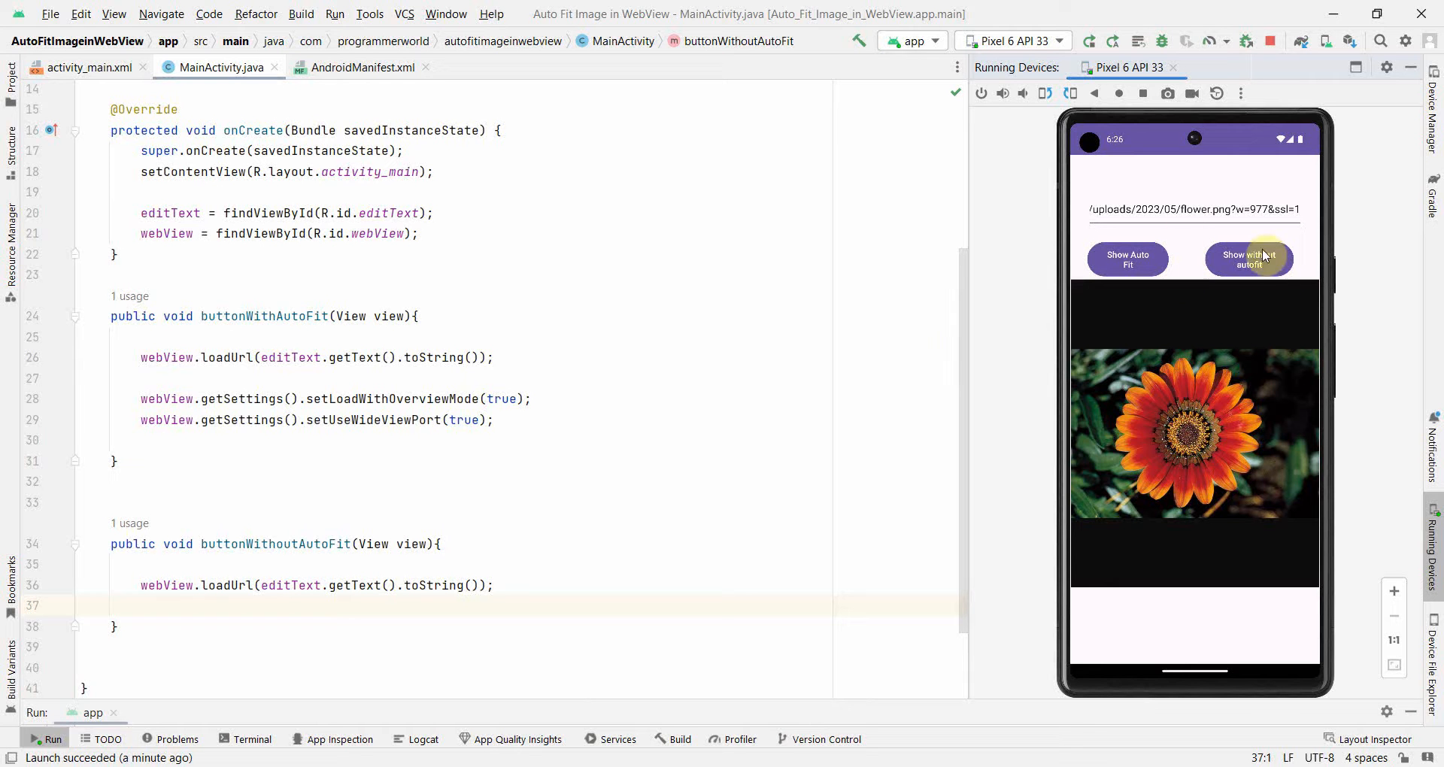
mouse_move(589, 420)
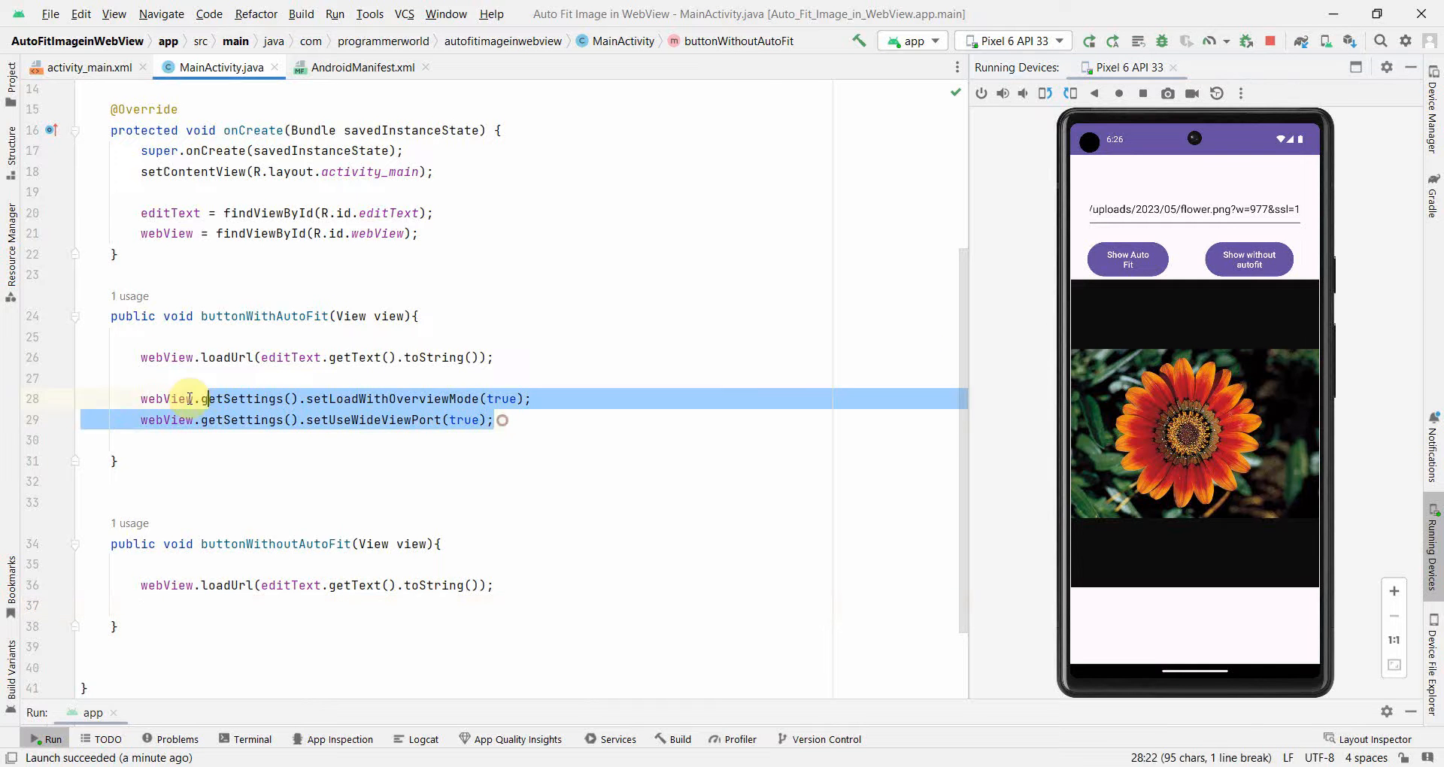
Step: Make buttonWithoutAutoFit set overview mode and wide viewport to false, and apply changes to the running app
left_click(495, 585)
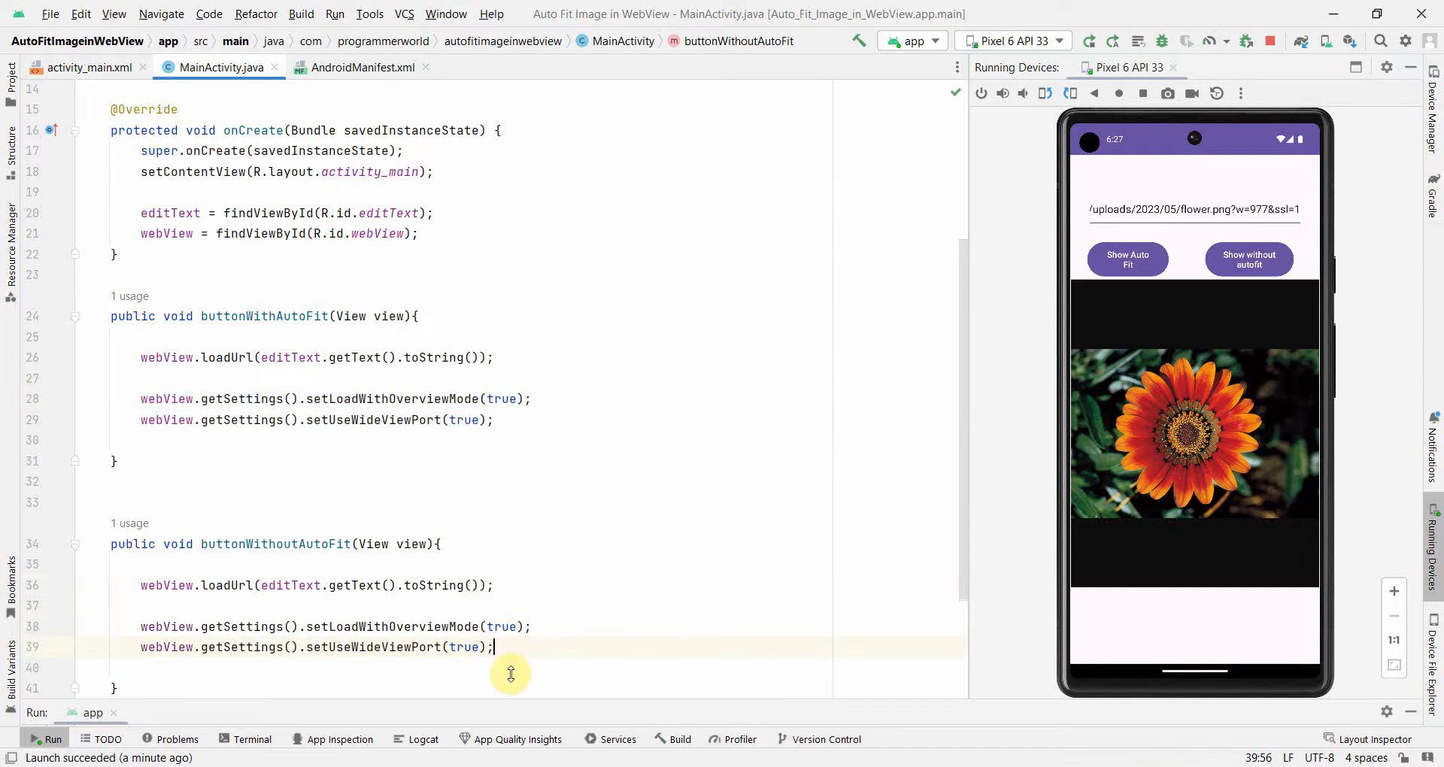
type("fals")
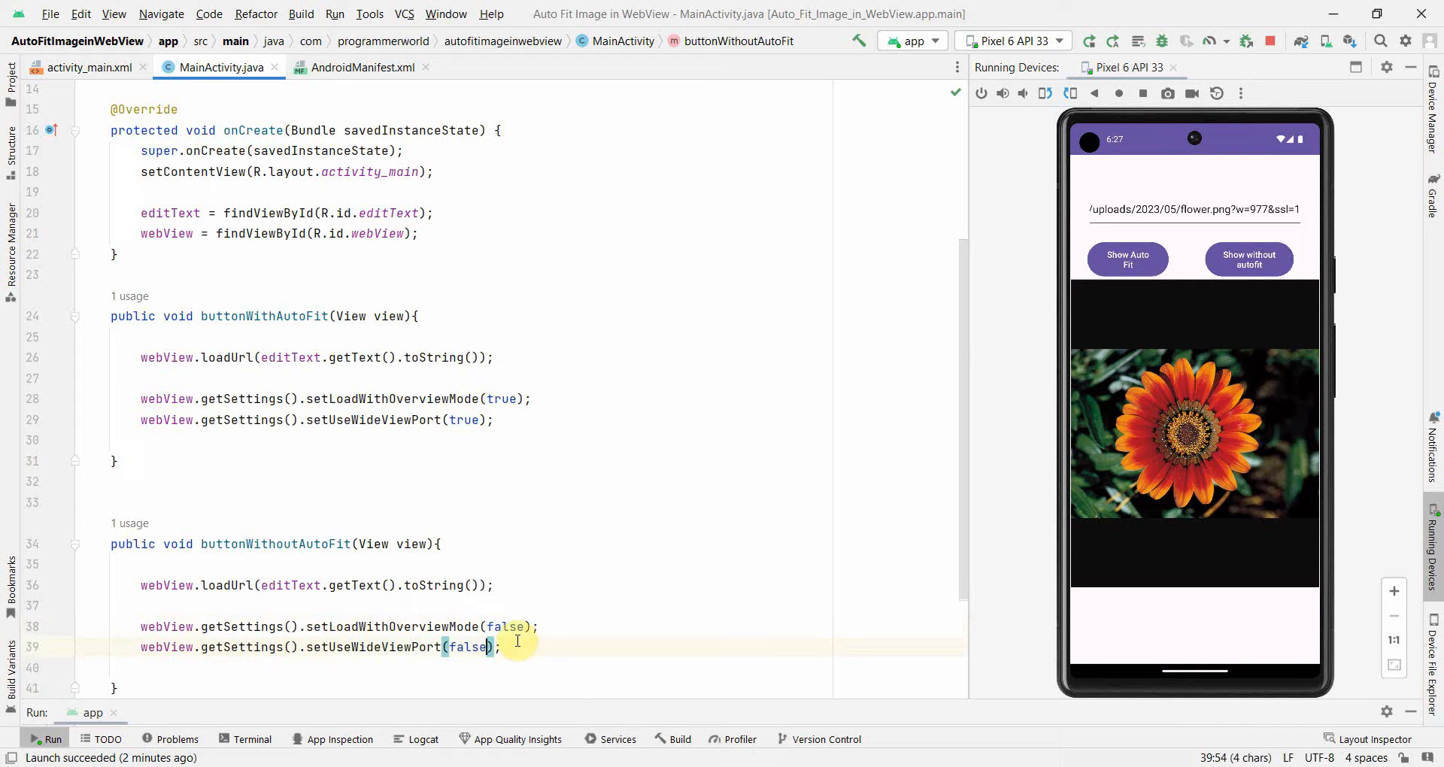
left_click(1113, 41)
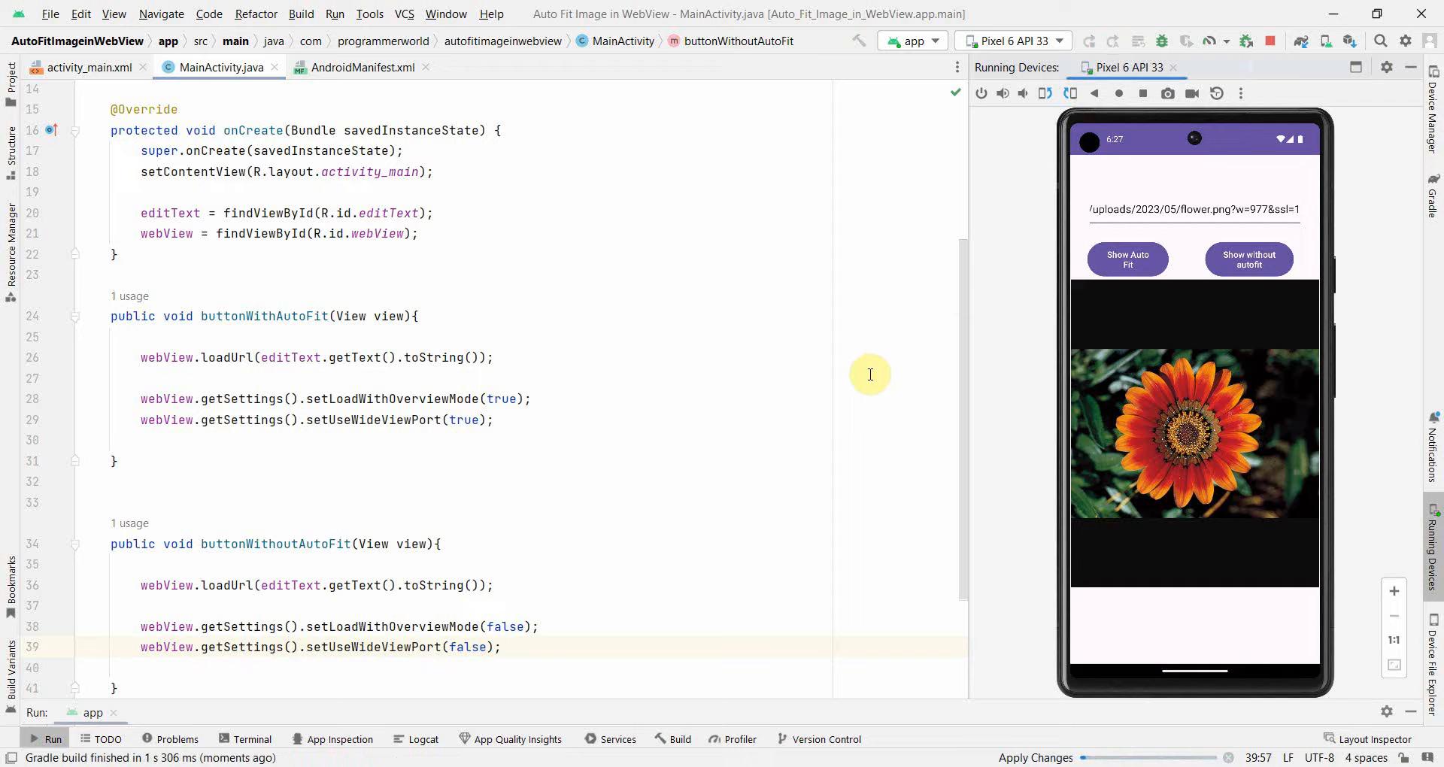
Step: In the emulator, show the flower image unscaled several times, then fitted to the WebView
left_click(1248, 259)
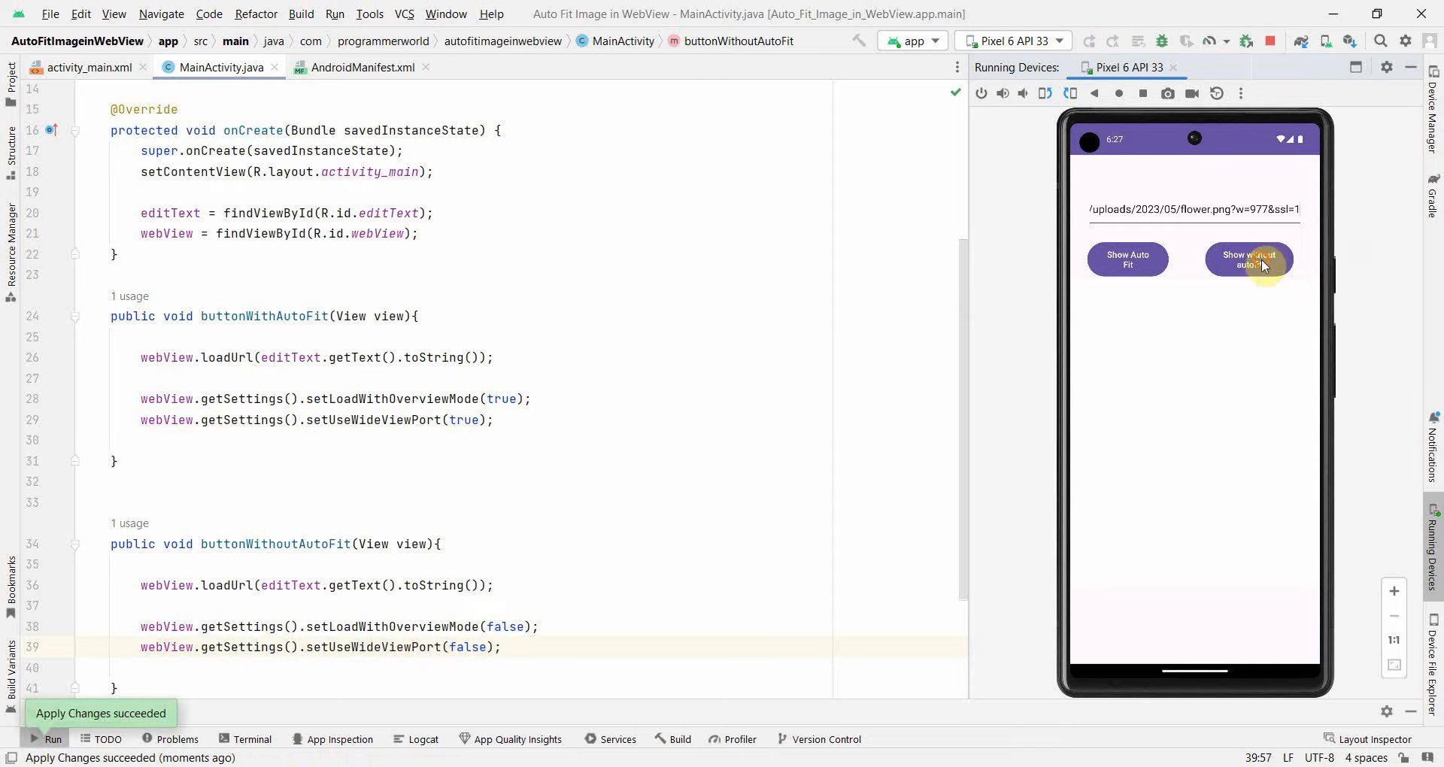
left_click(1249, 259)
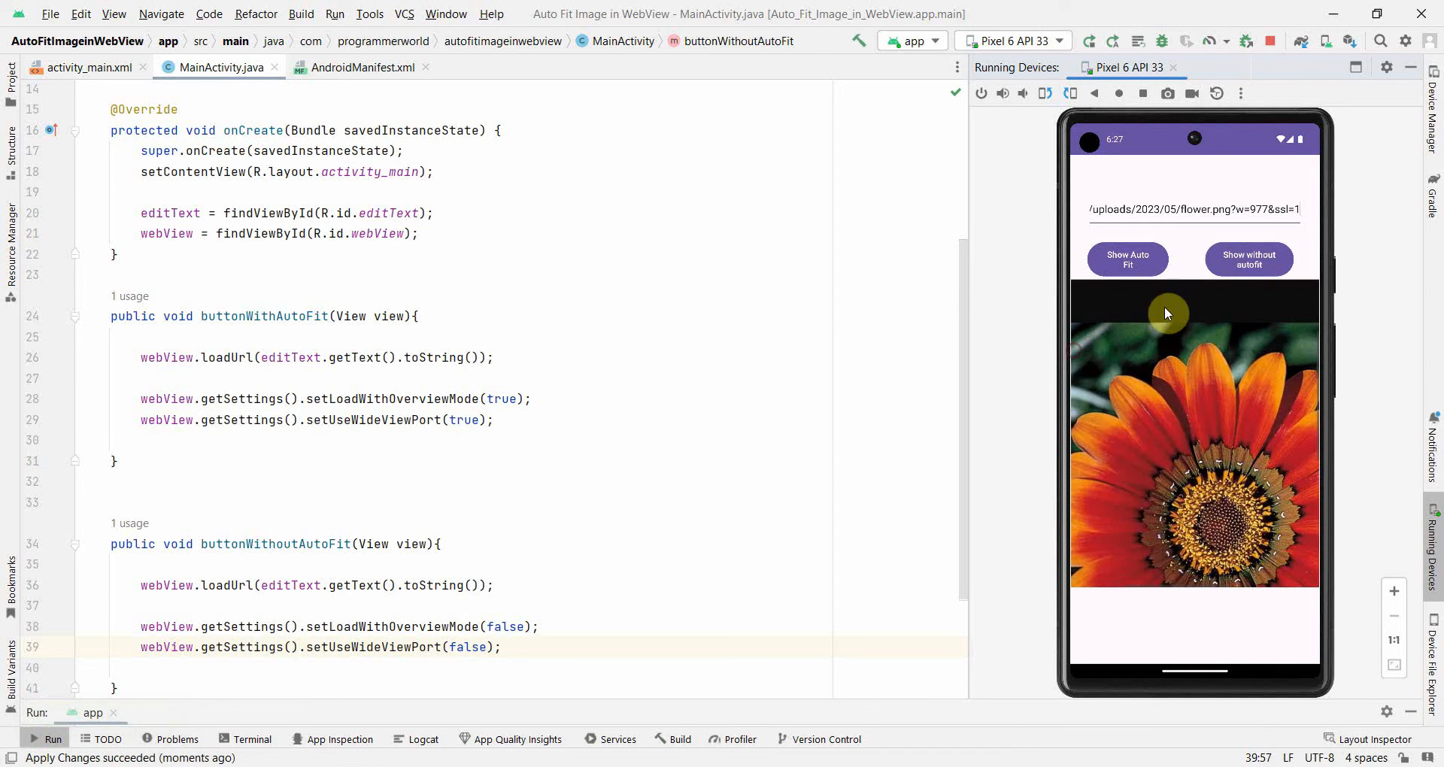
left_click(1249, 259)
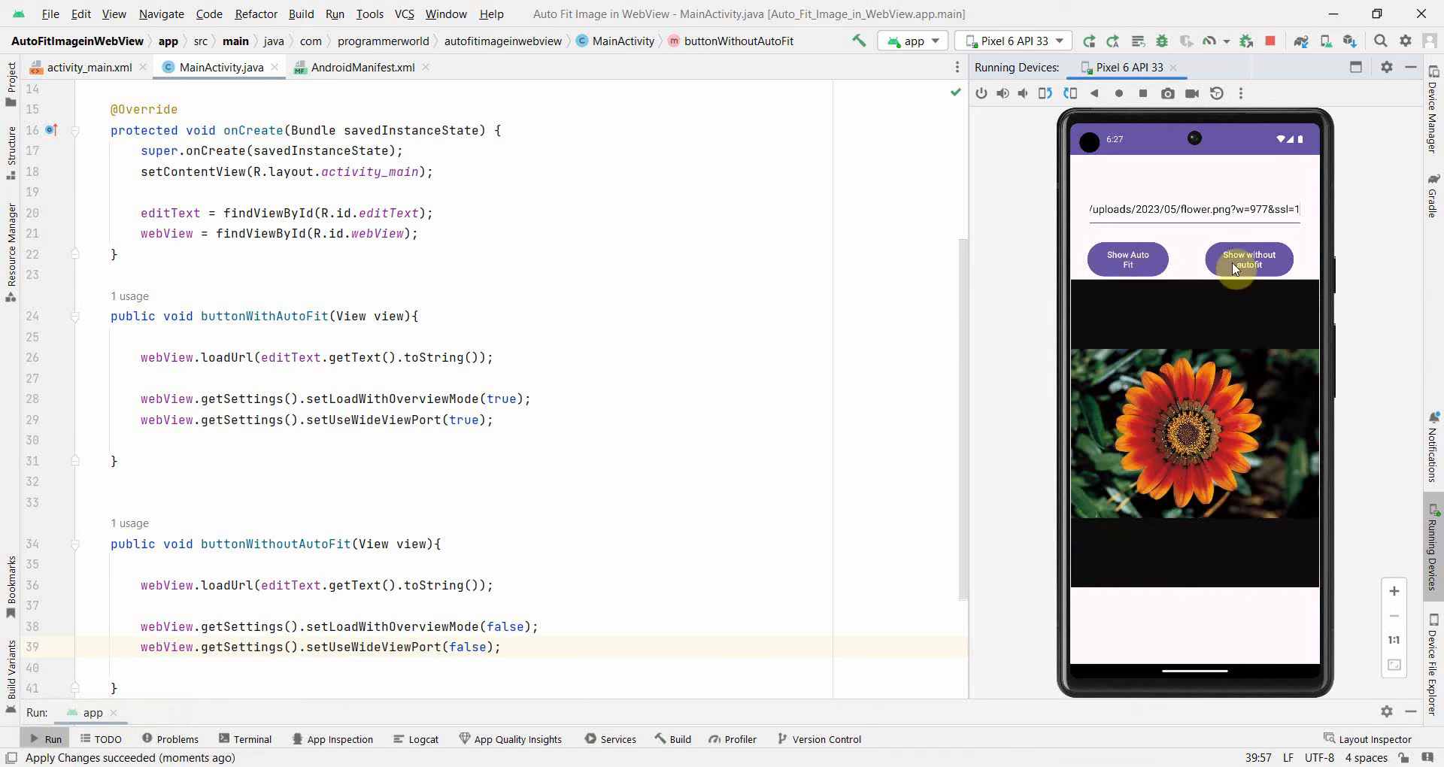
left_click(1249, 259)
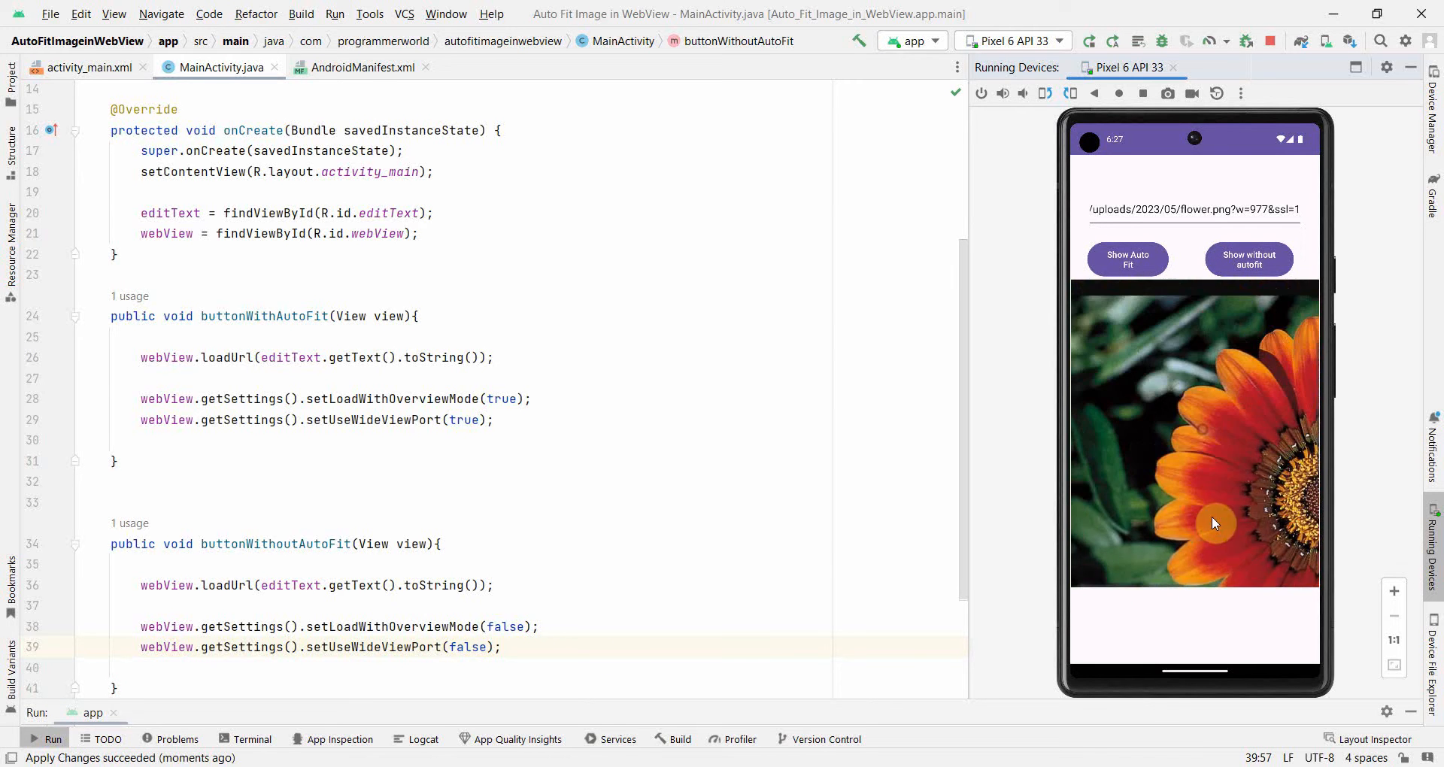
left_click(1127, 259)
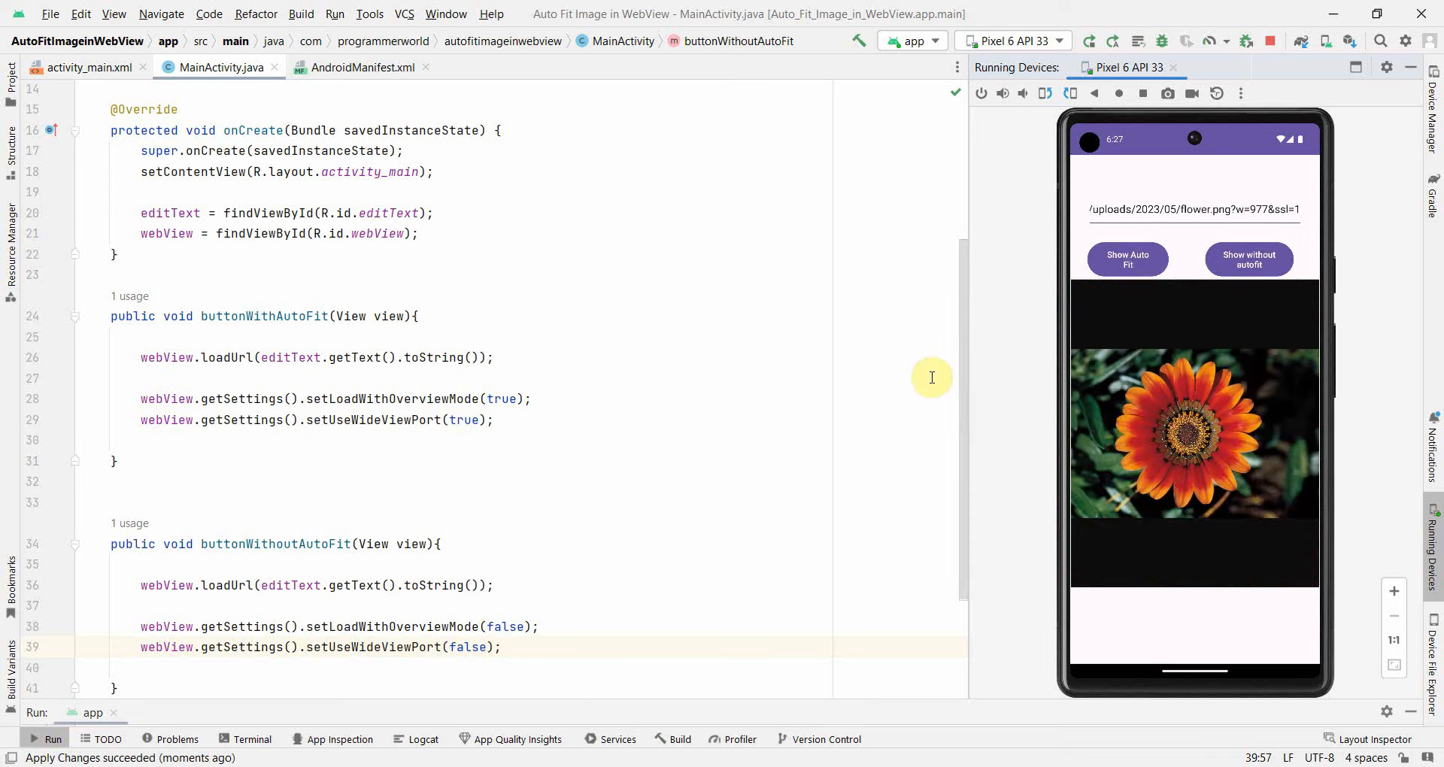
mouse_move(579, 694)
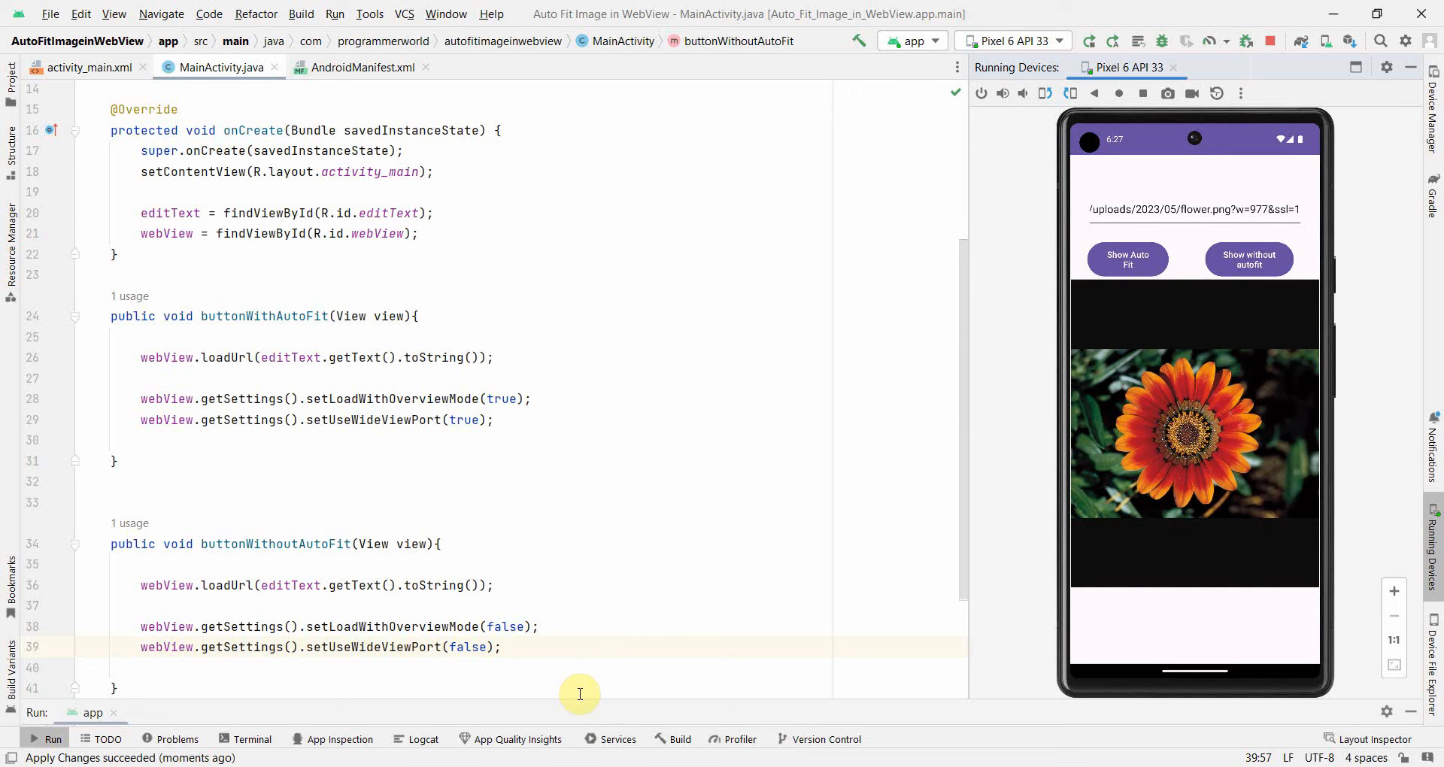
left_click(493, 626)
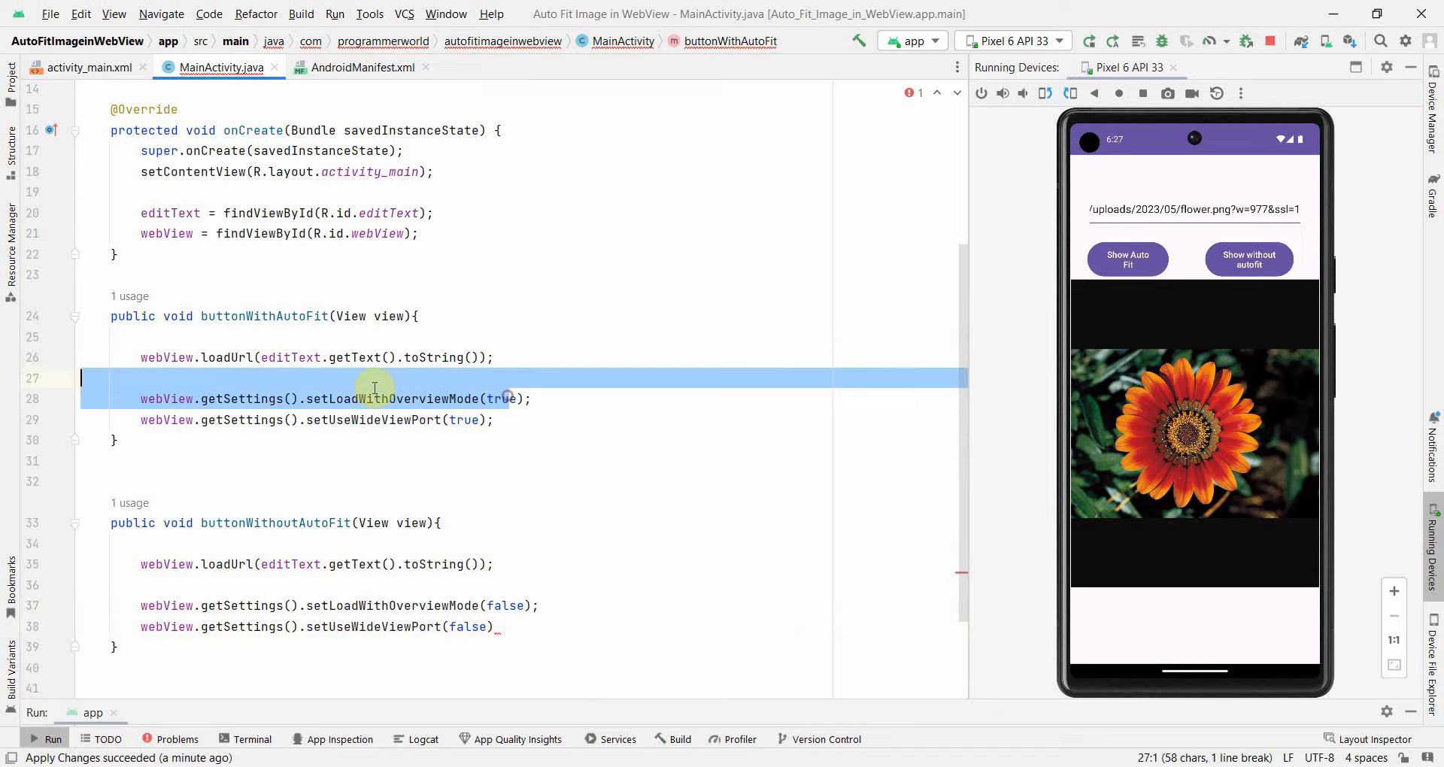
left_click(293, 446)
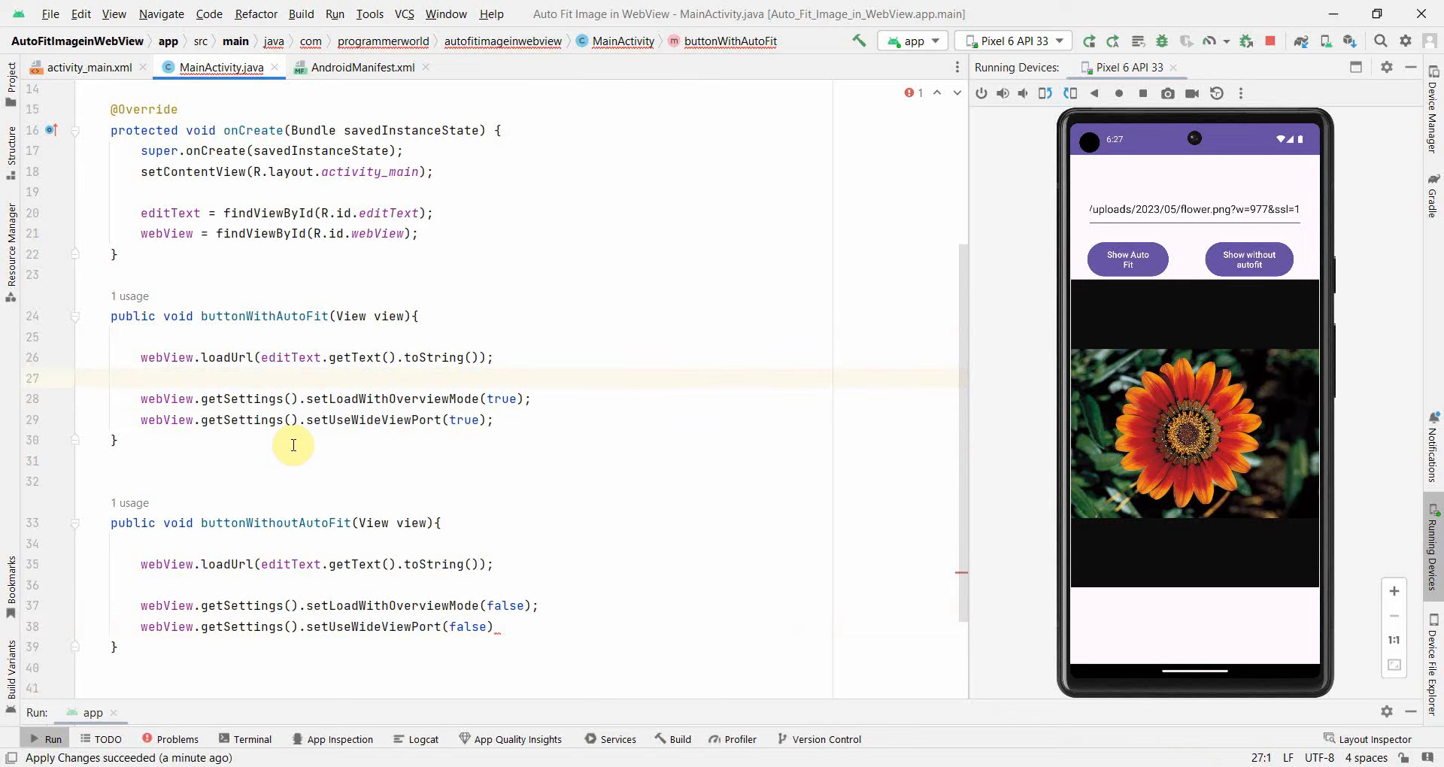
mouse_move(999, 294)
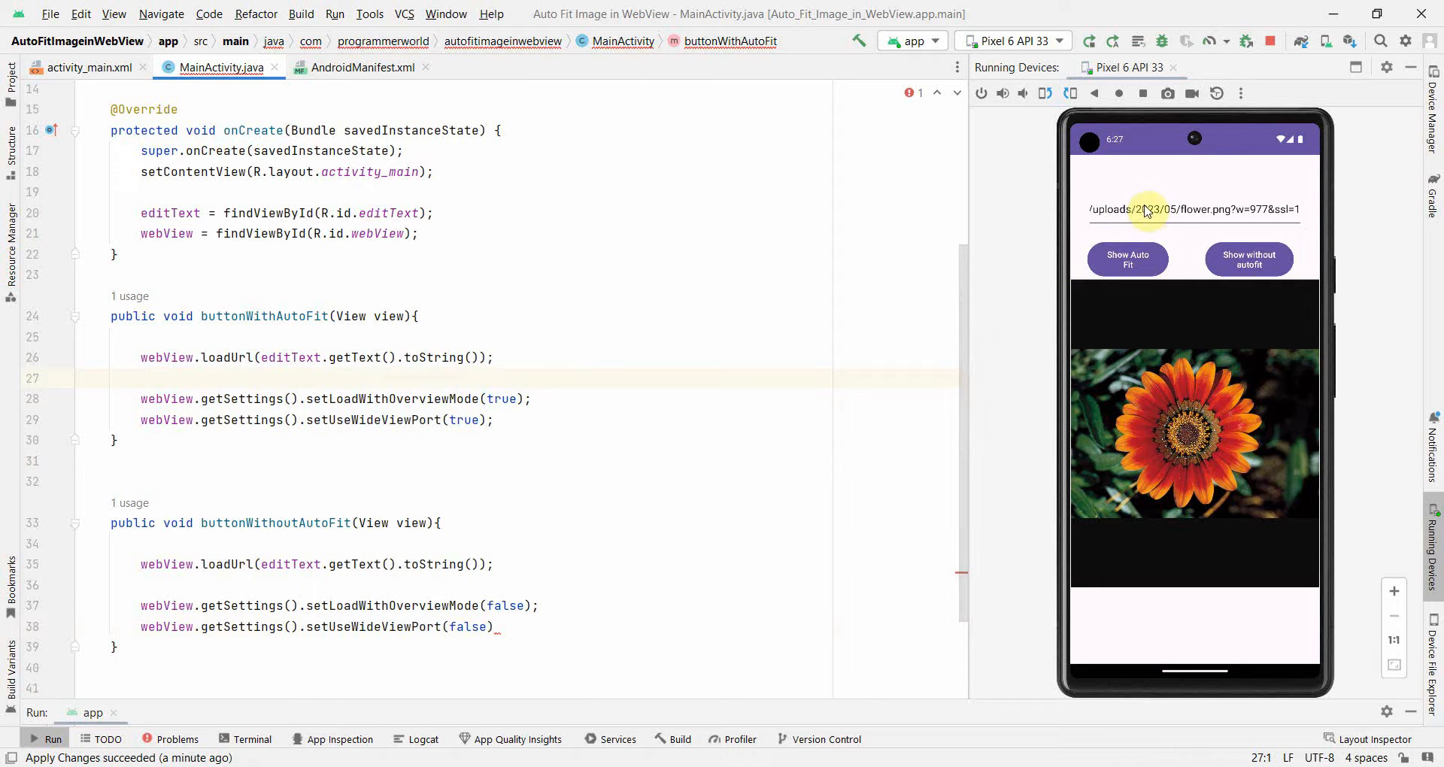
mouse_move(1142, 222)
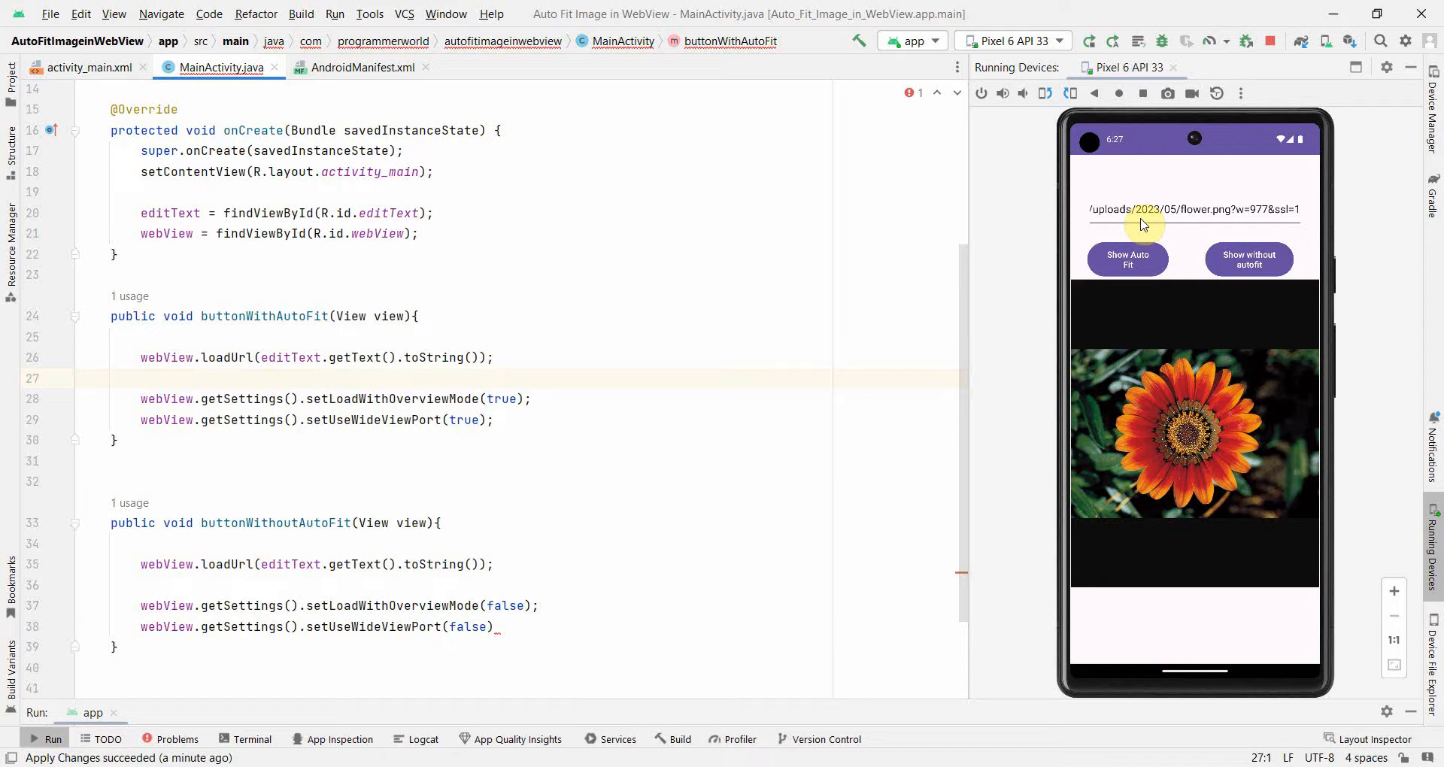
mouse_move(618, 254)
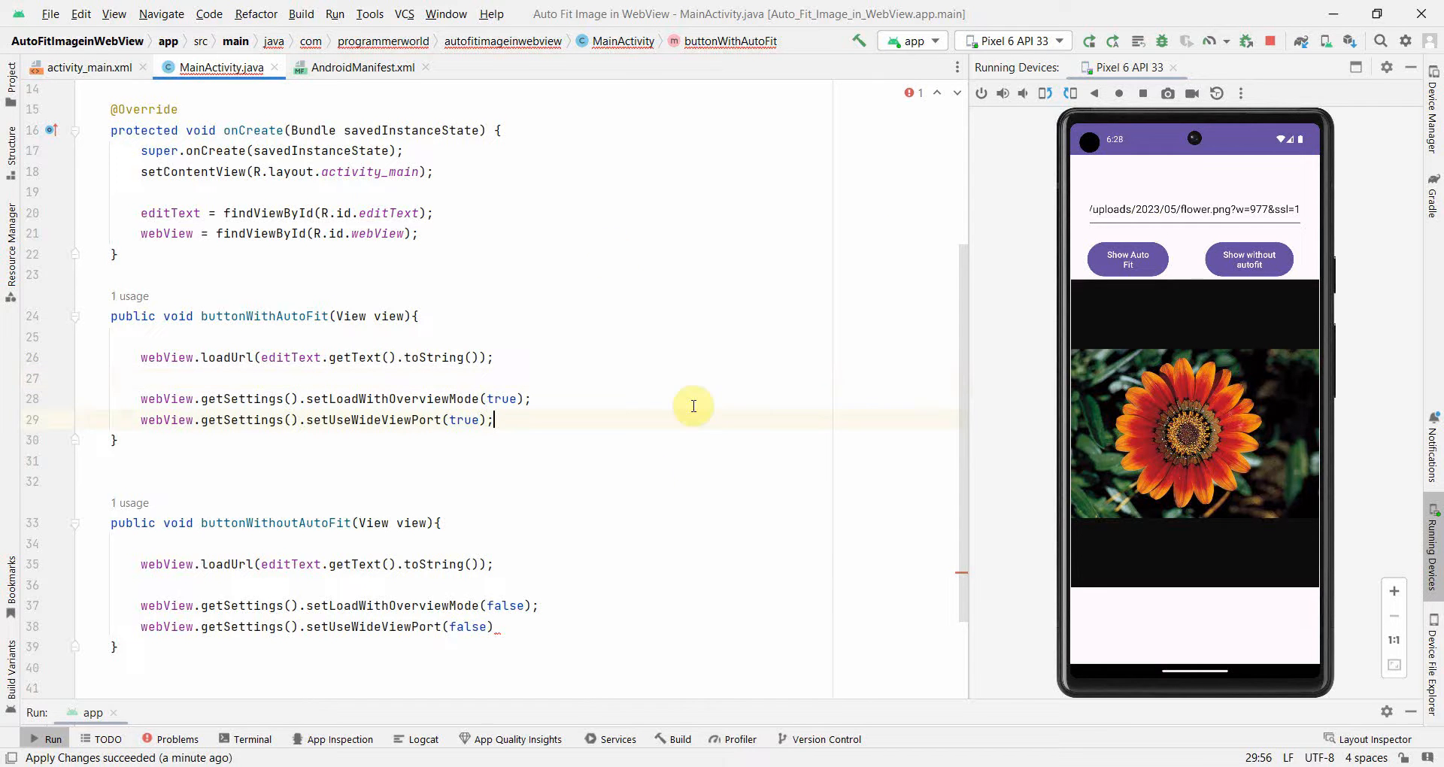
left_click(501, 628)
type(";")
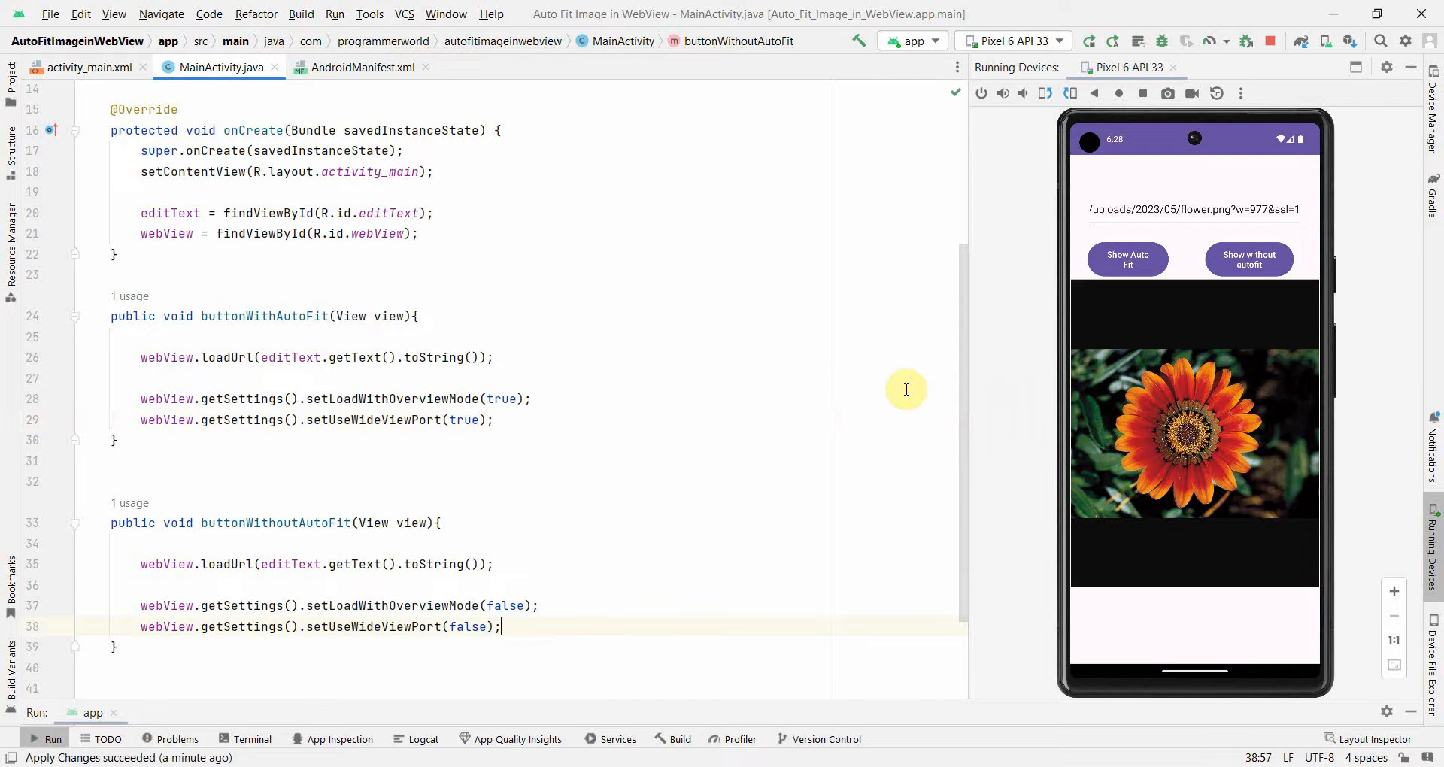
mouse_move(820, 308)
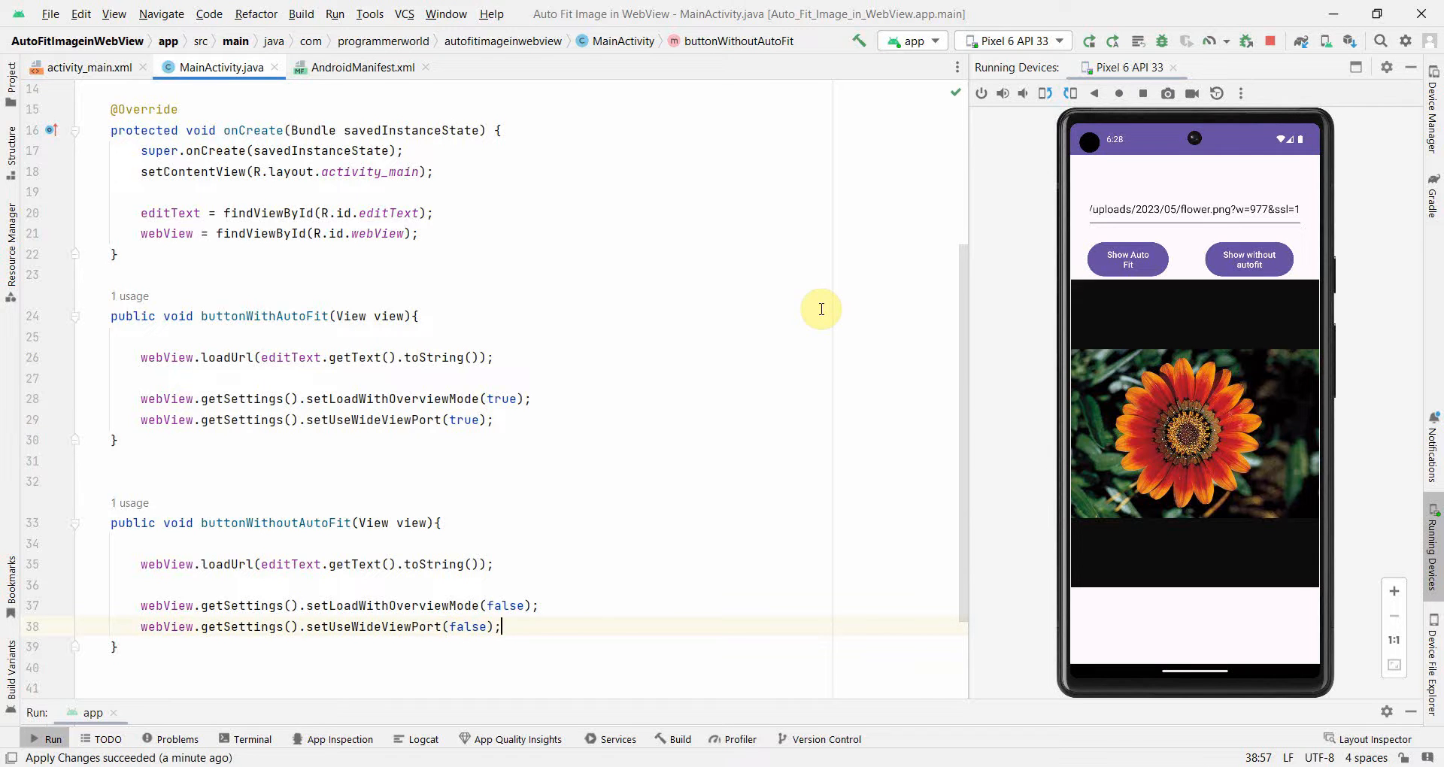
mouse_move(937, 386)
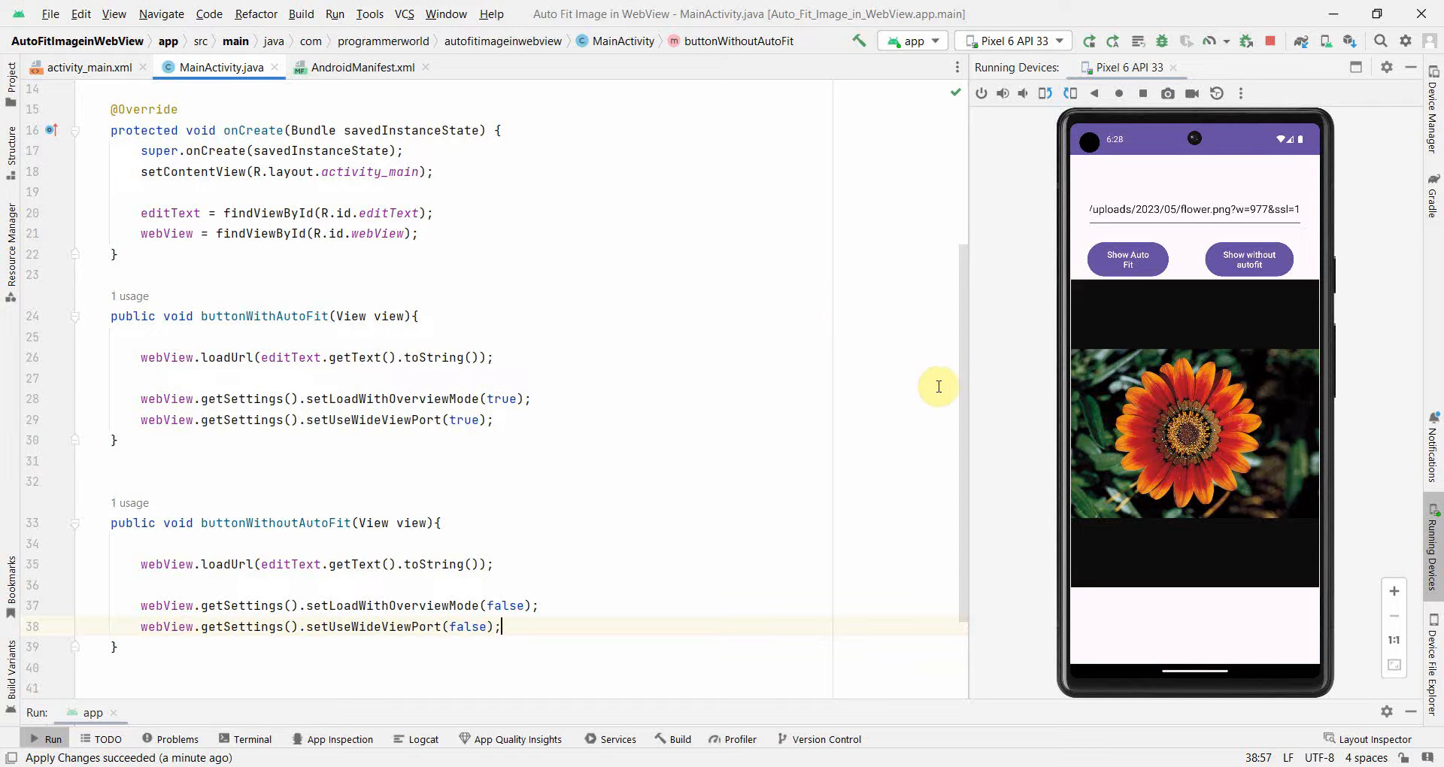
mouse_move(967, 358)
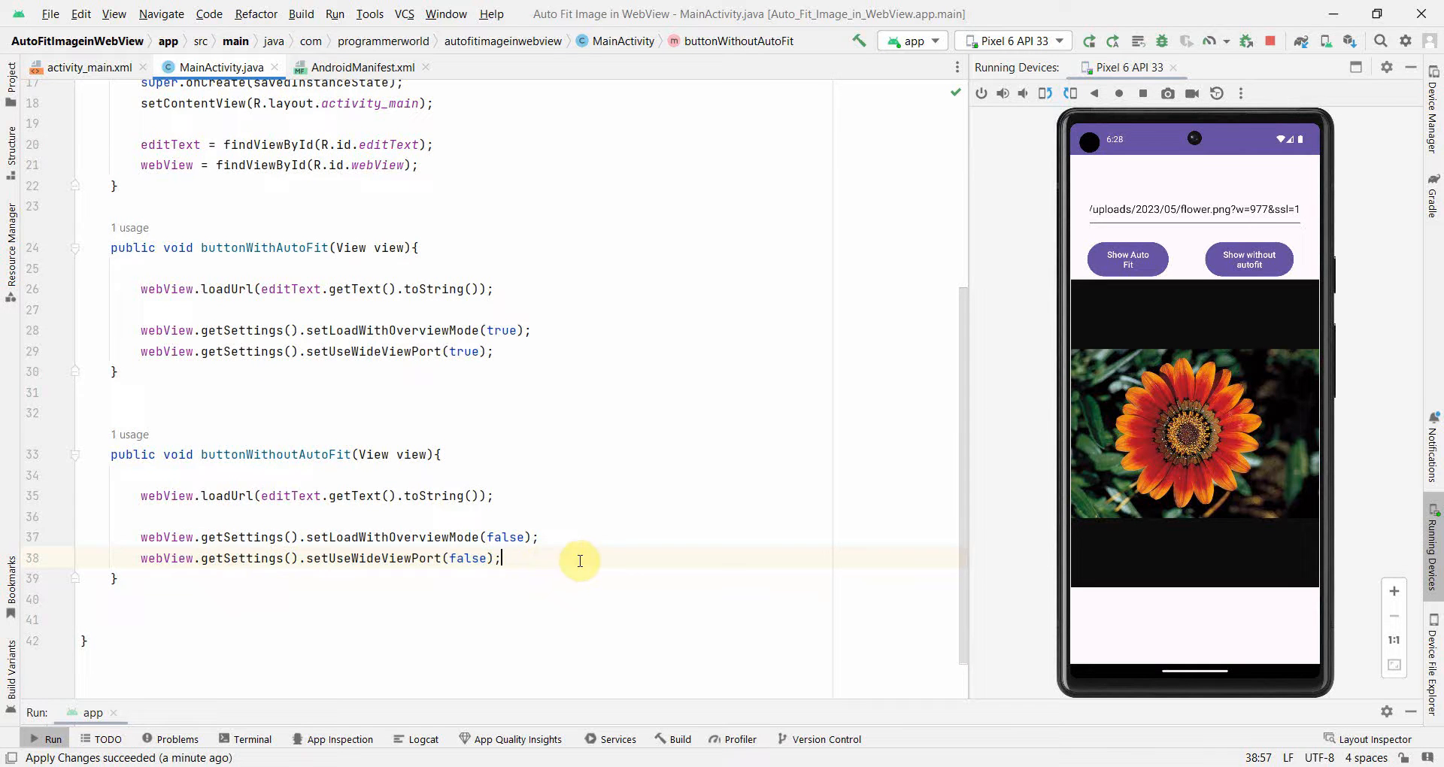
left_click(68, 249)
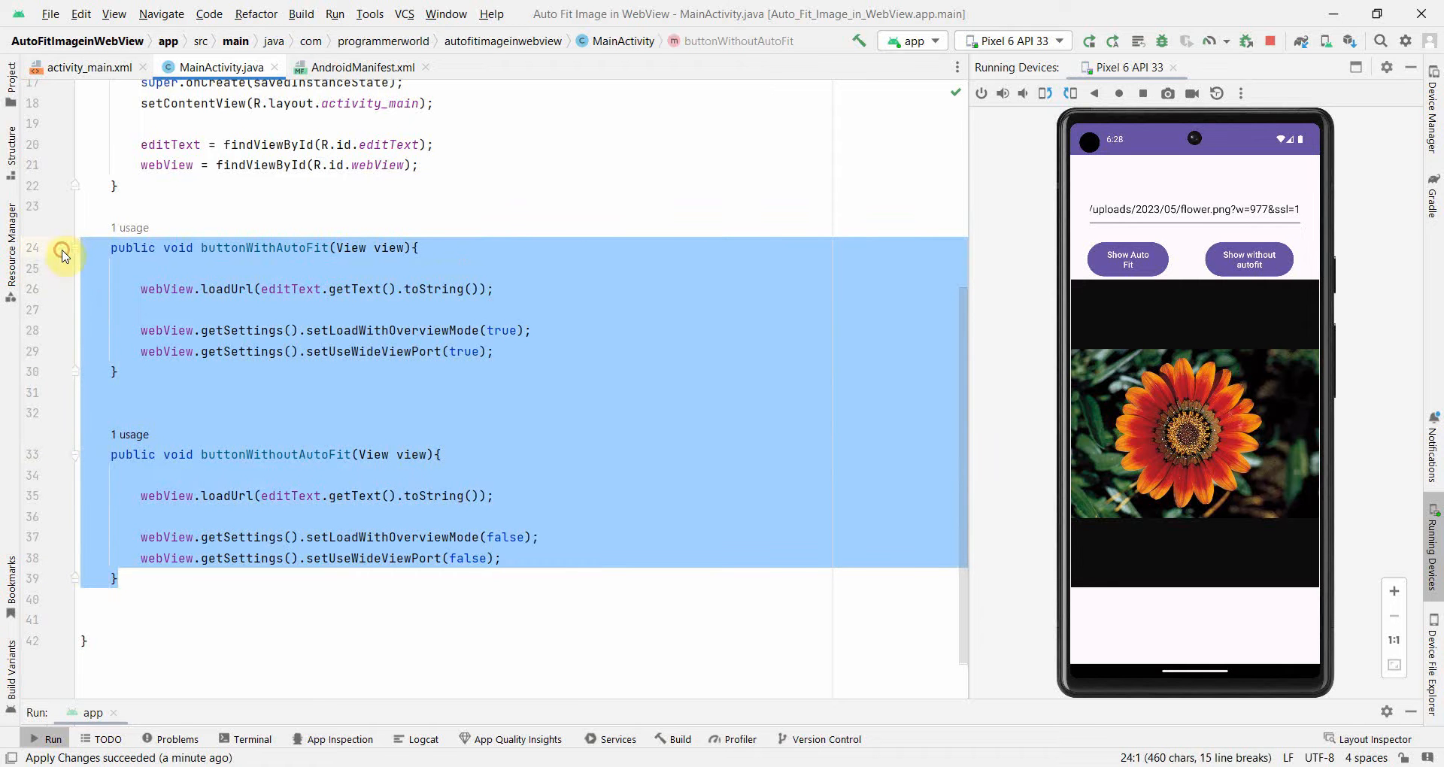
mouse_move(772, 436)
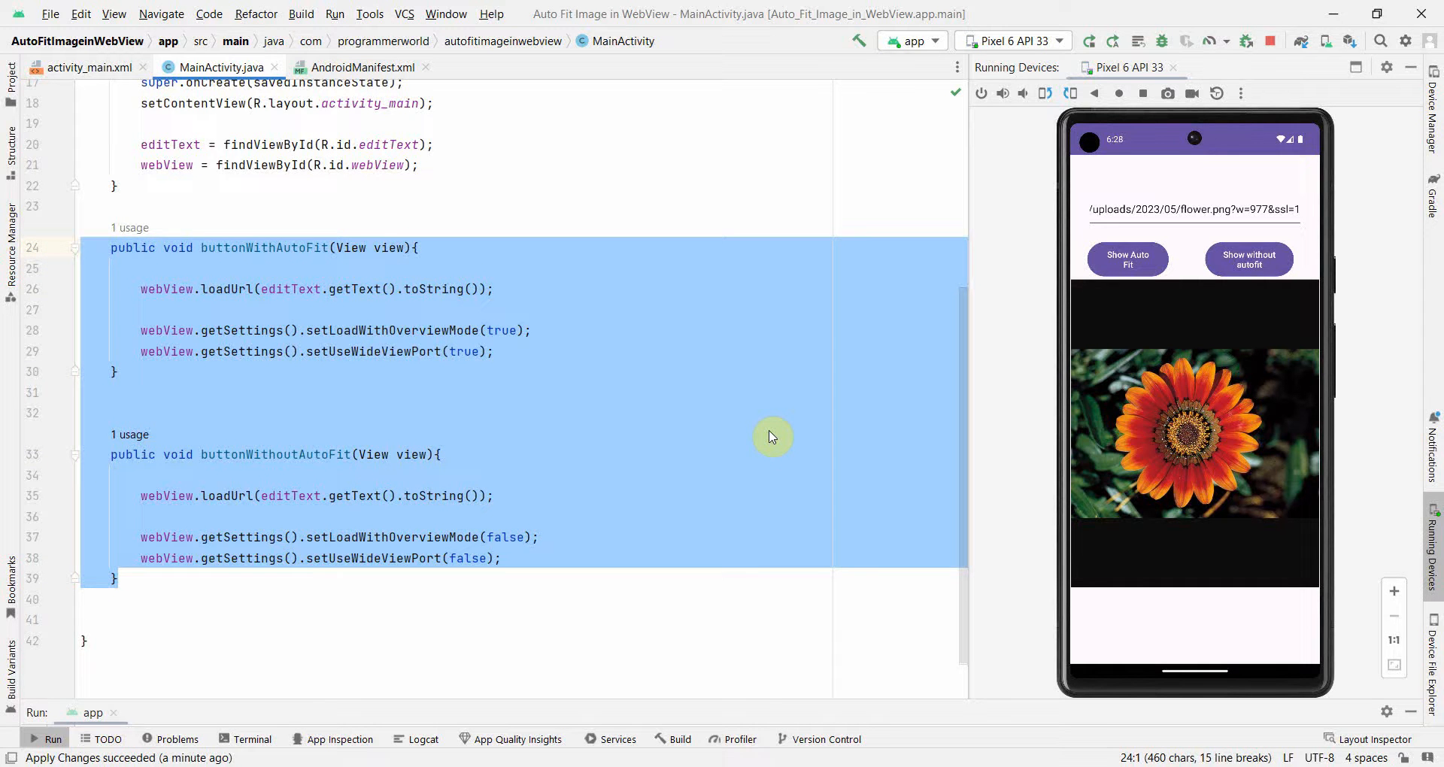